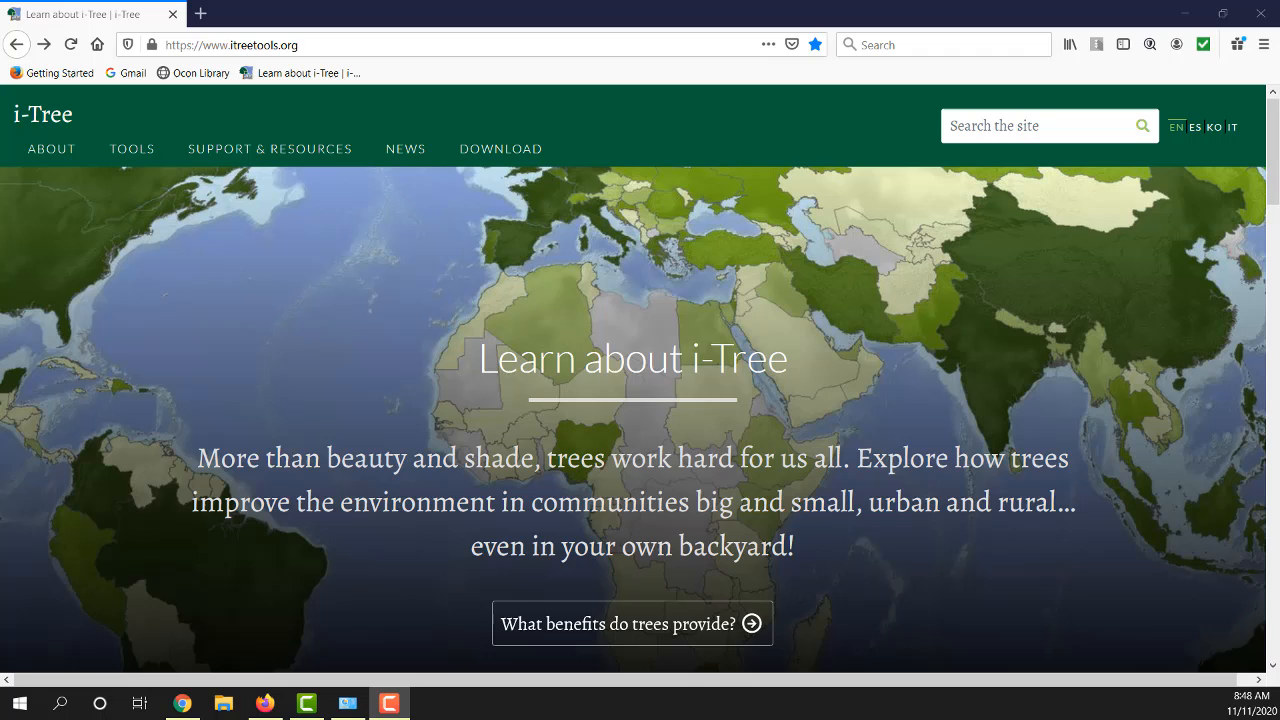
pyautogui.moveTo(198, 260)
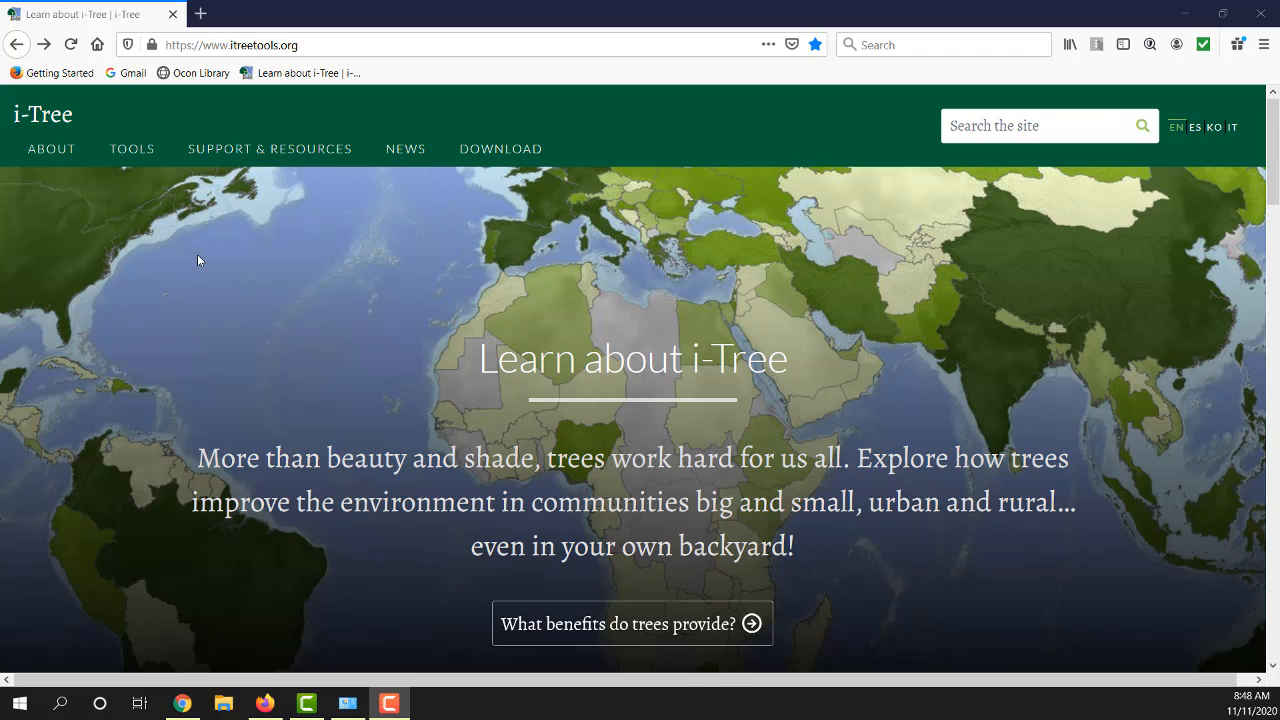
pyautogui.moveTo(170, 234)
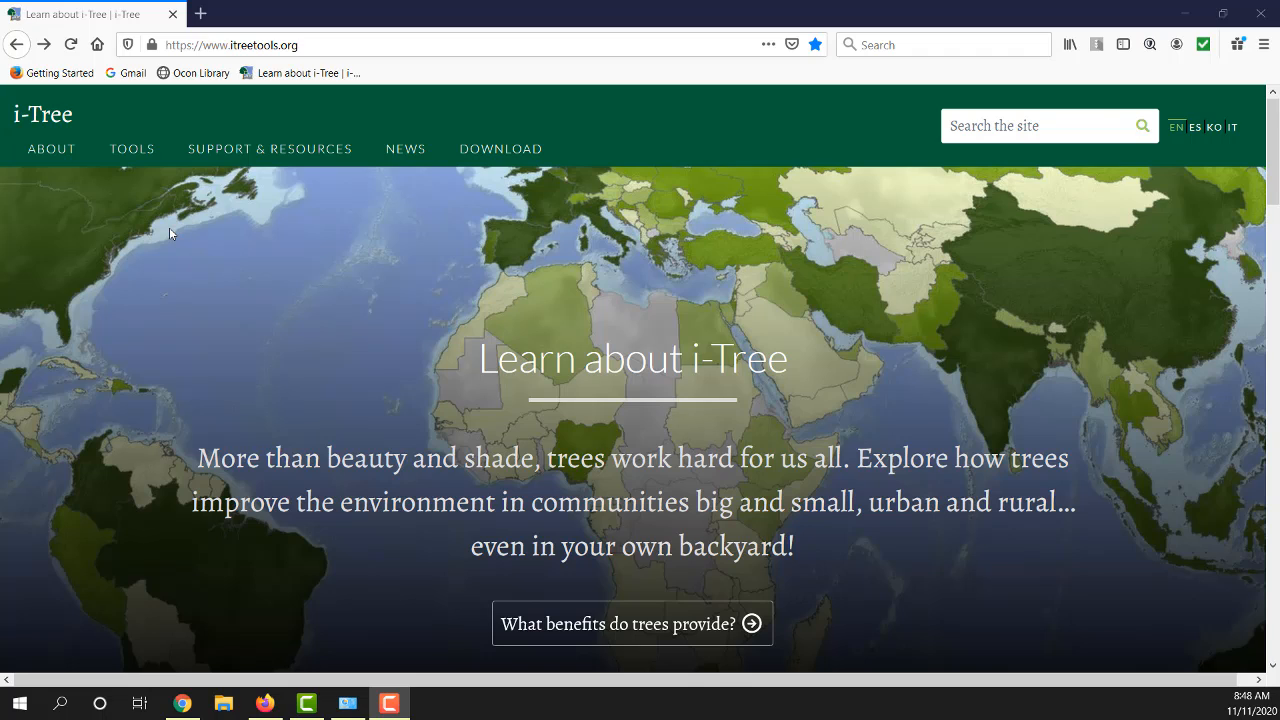
pyautogui.moveTo(500, 149)
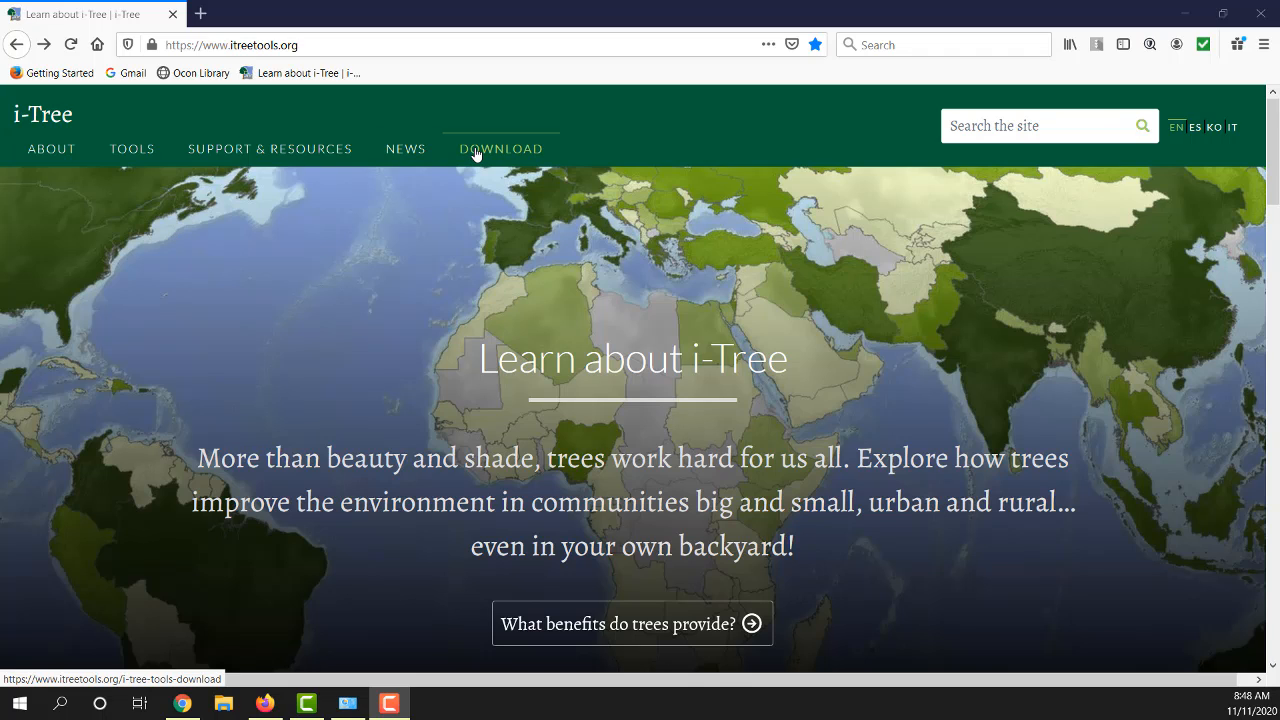
pyautogui.moveTo(378, 149)
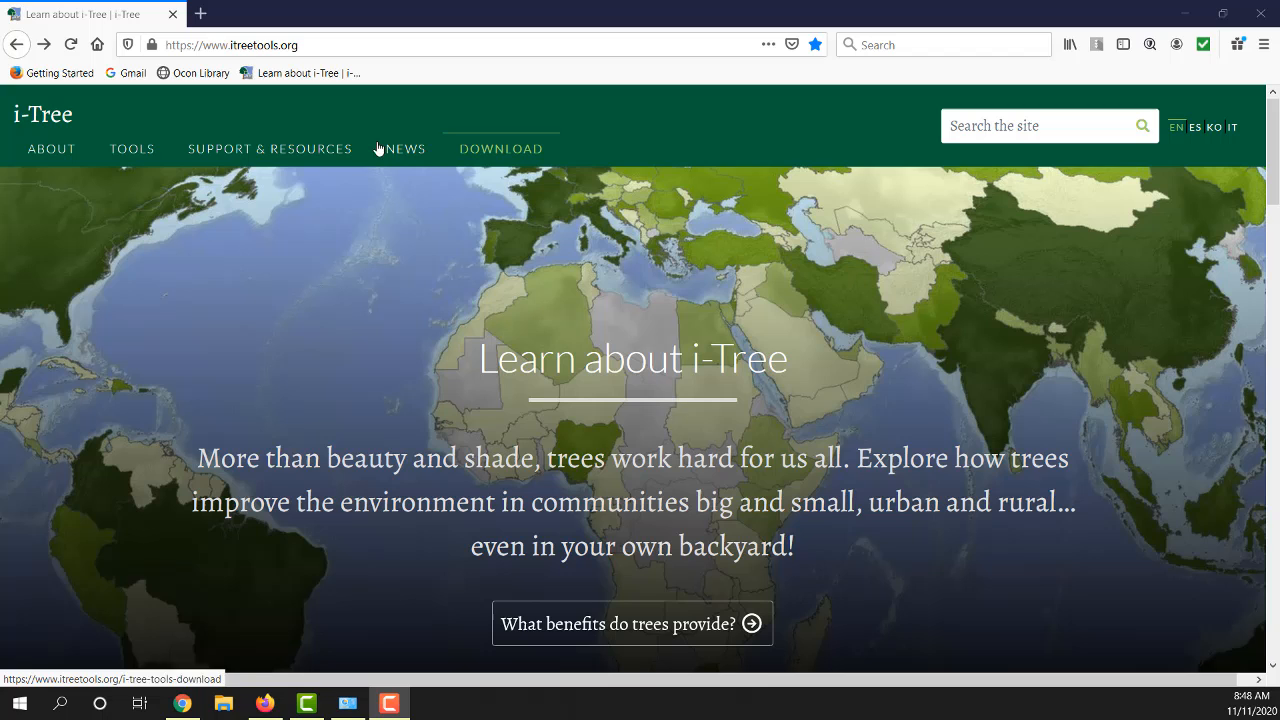
pyautogui.moveTo(131, 148)
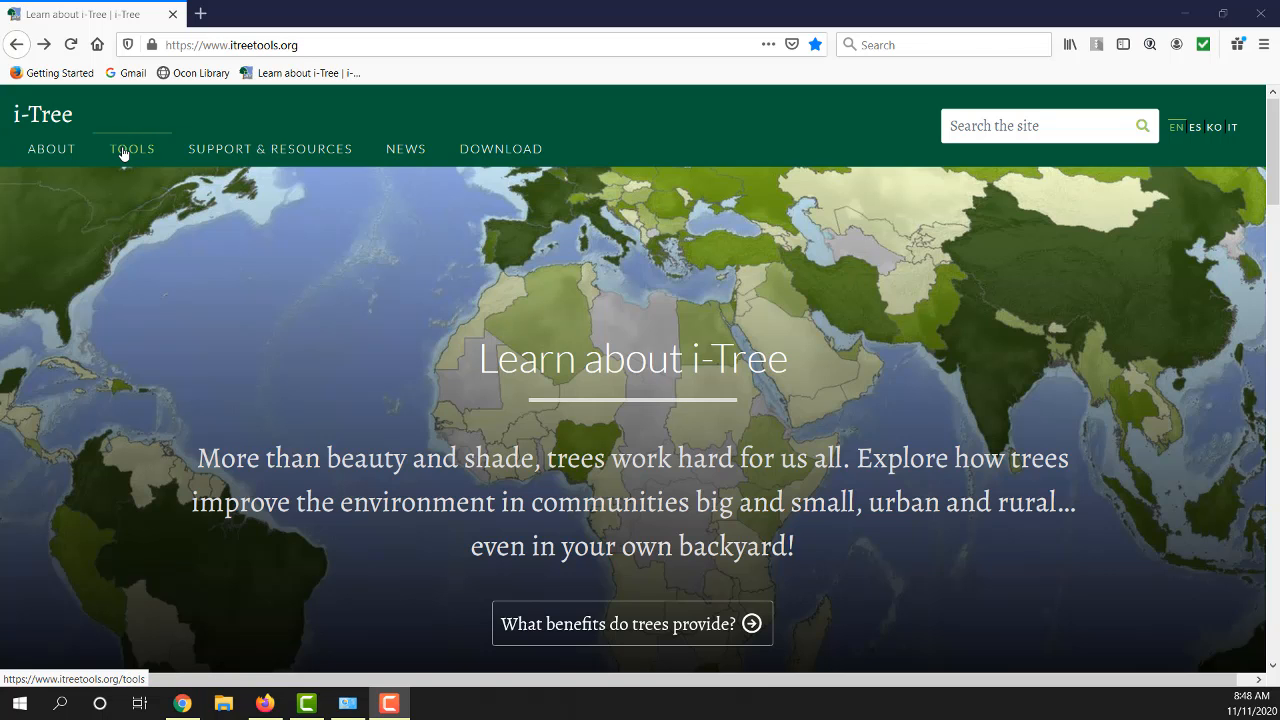
# Step: Go to the i-Tree Tools page from the website's top navigation
pyautogui.click(132, 148)
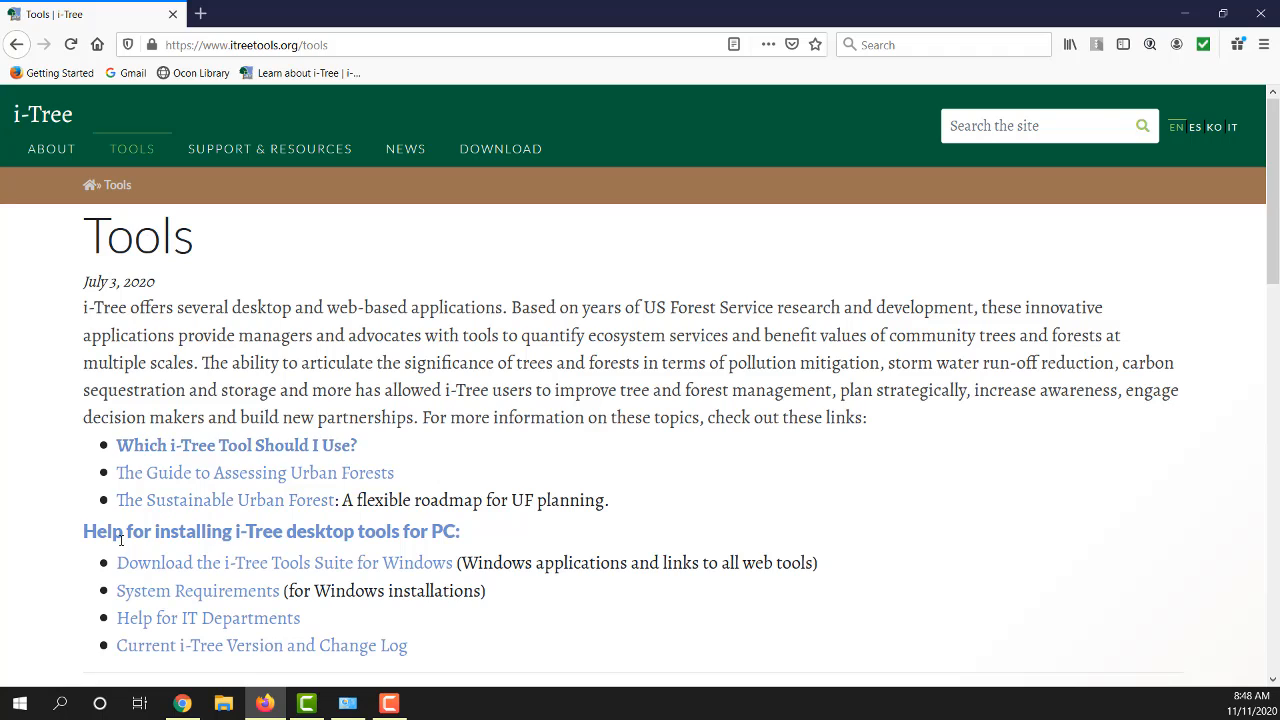
pyautogui.moveTo(380, 550)
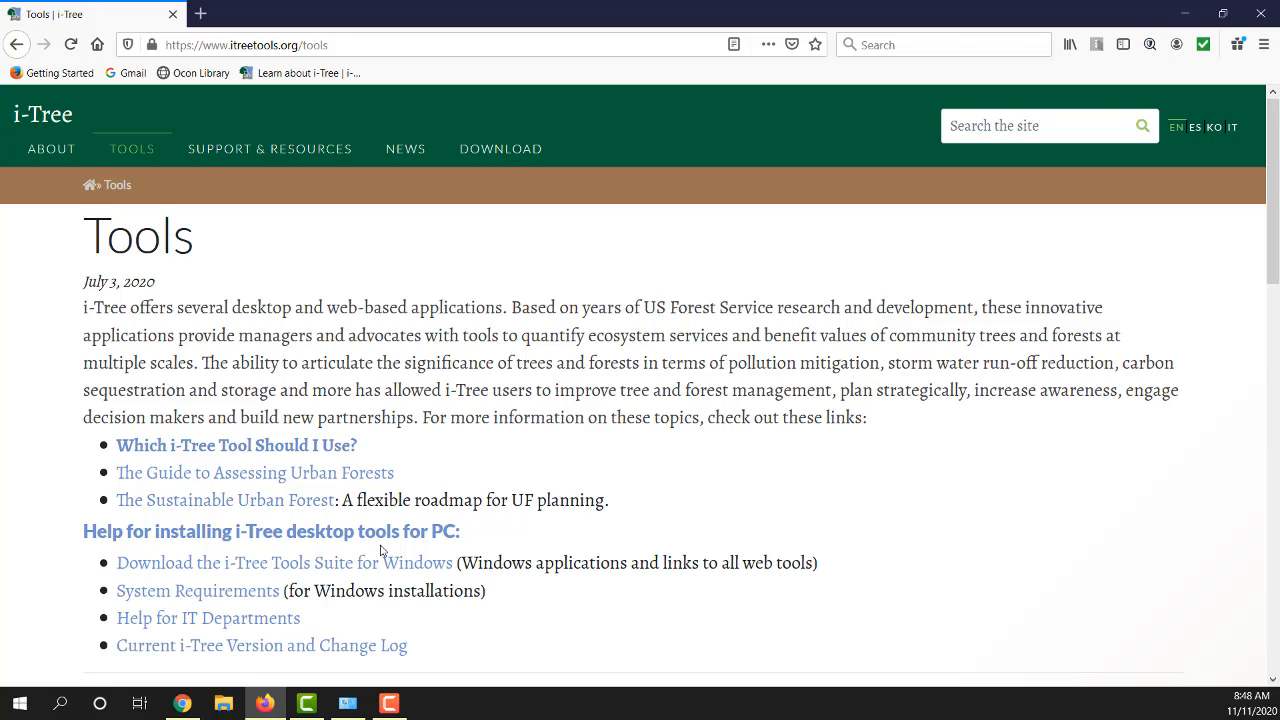
pyautogui.moveTo(421, 552)
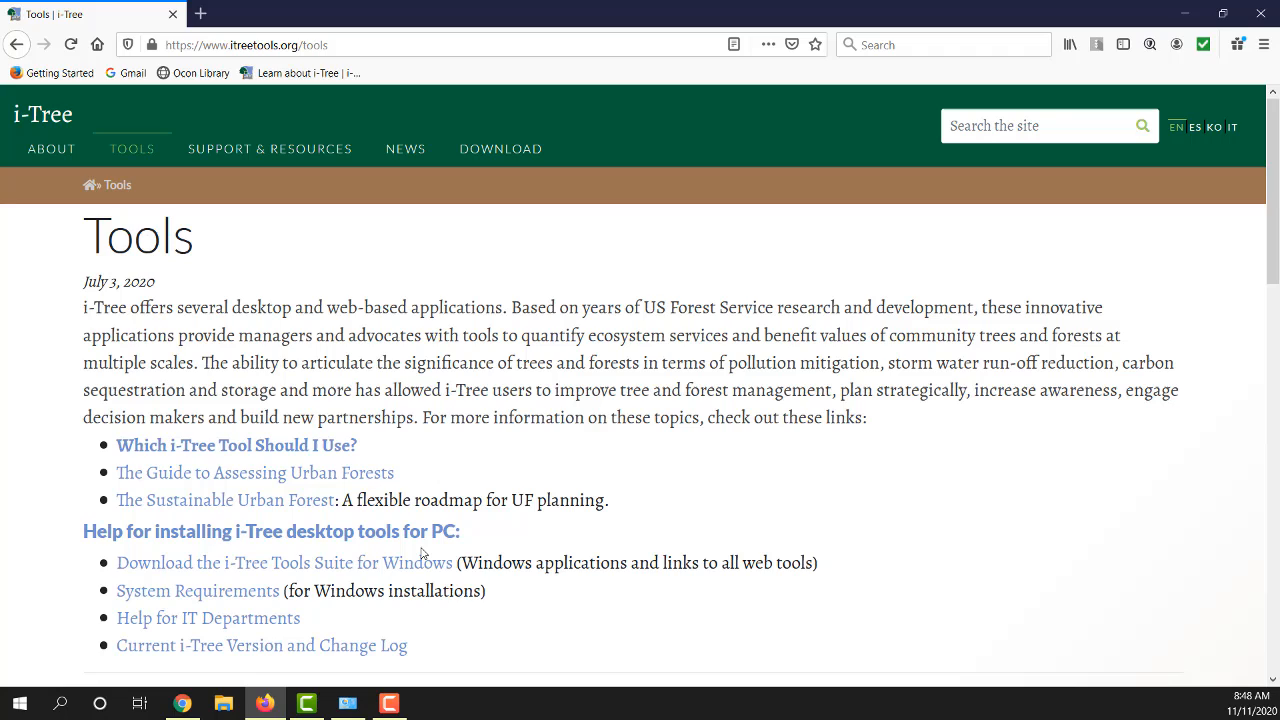
pyautogui.moveTo(197, 590)
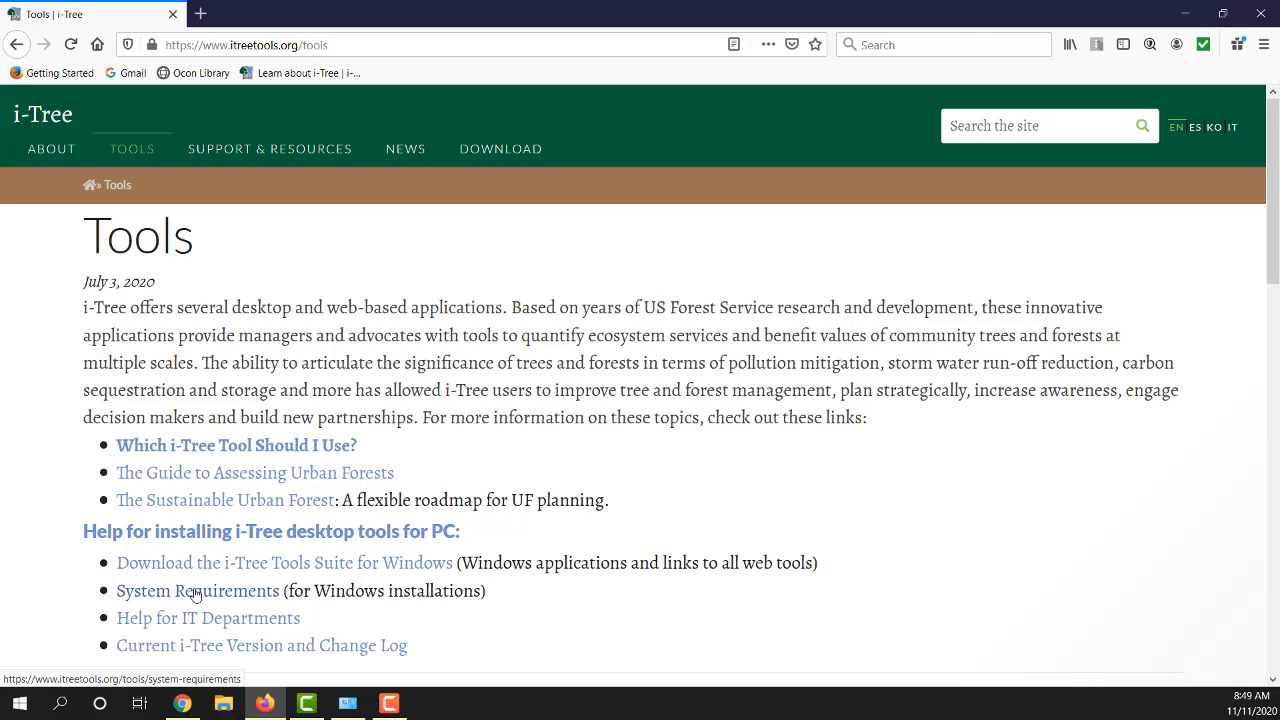
# Step: Open System Requirements and read through hardware, software and Apple Mac notes
pyautogui.click(197, 590)
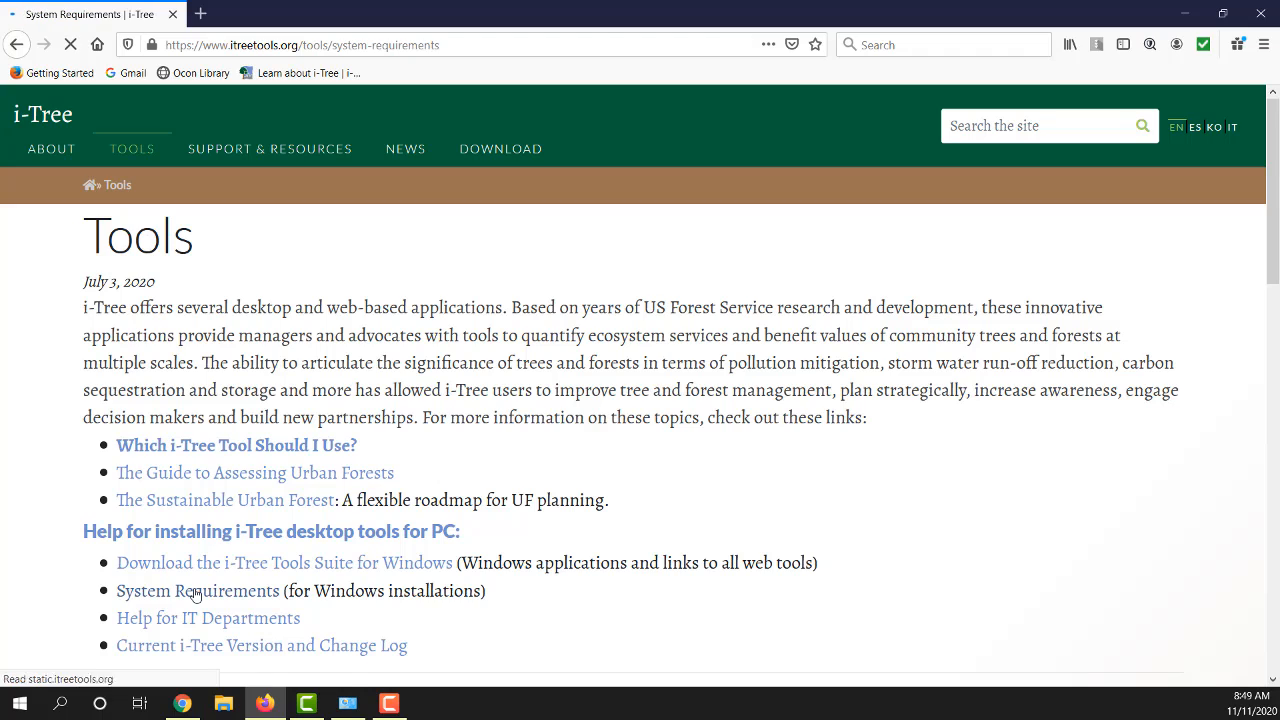
pyautogui.click(197, 590)
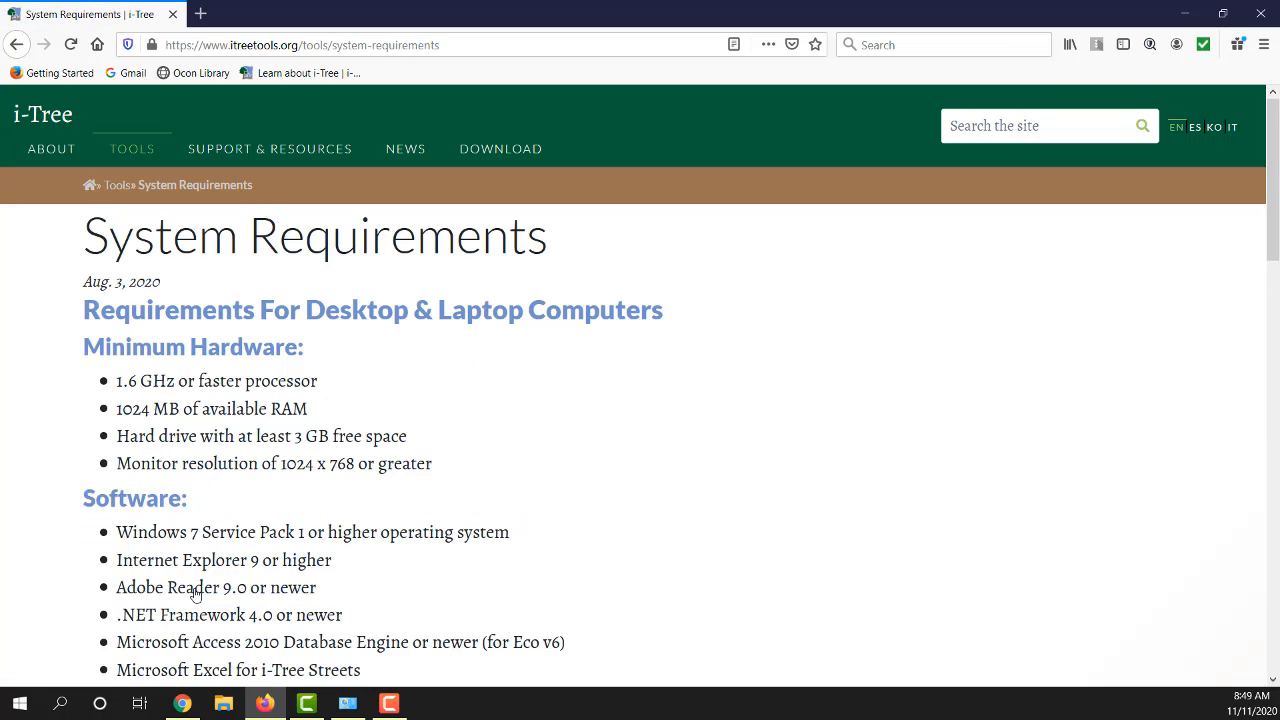
pyautogui.moveTo(585, 422)
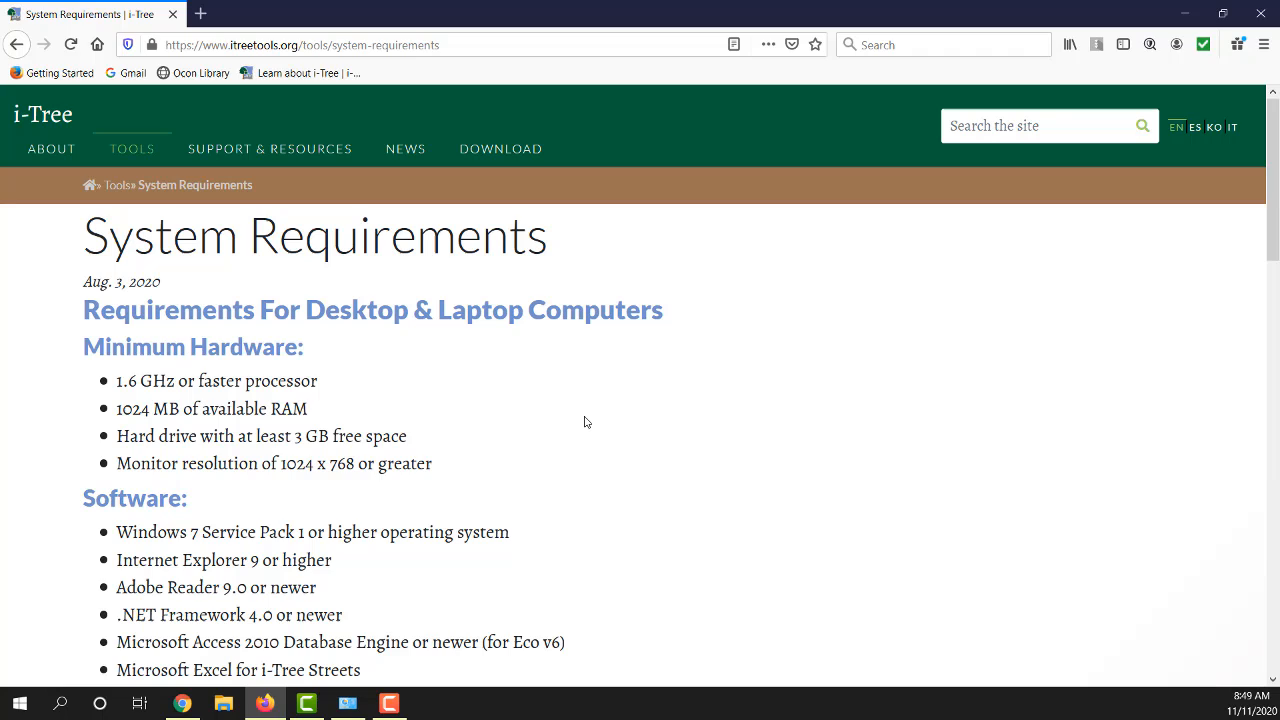
pyautogui.moveTo(569, 444)
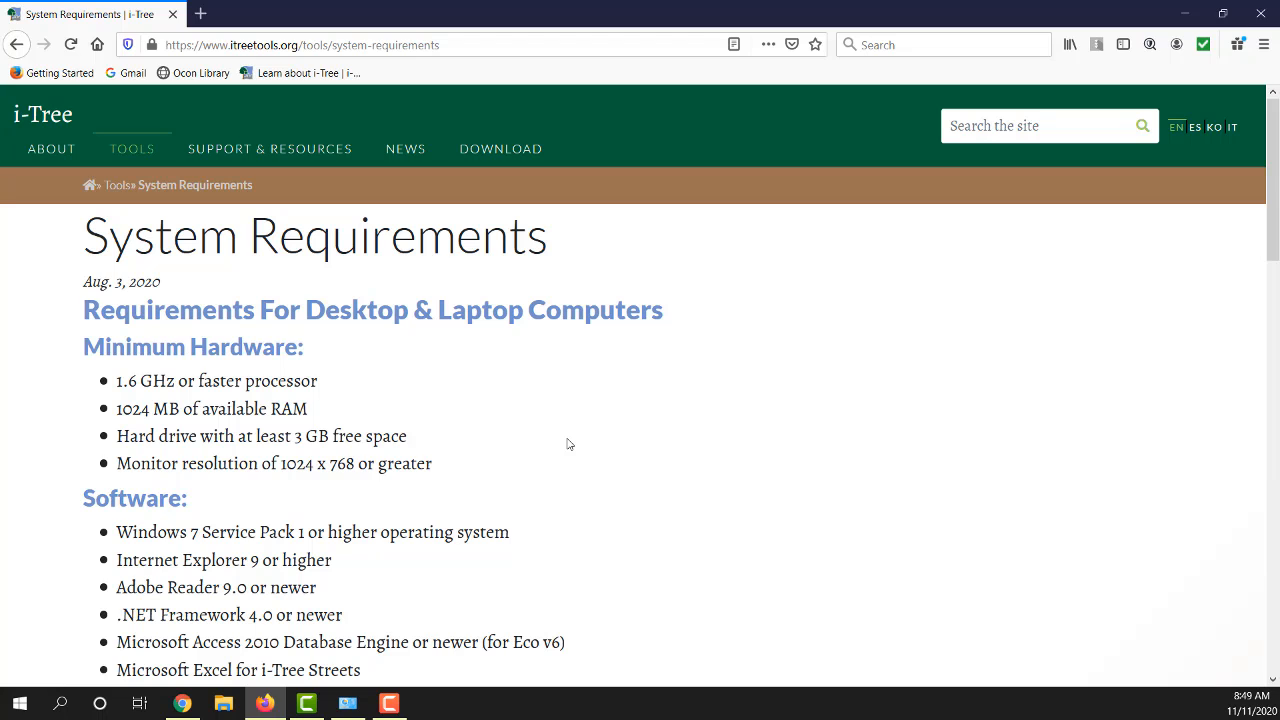
pyautogui.scroll(-3)
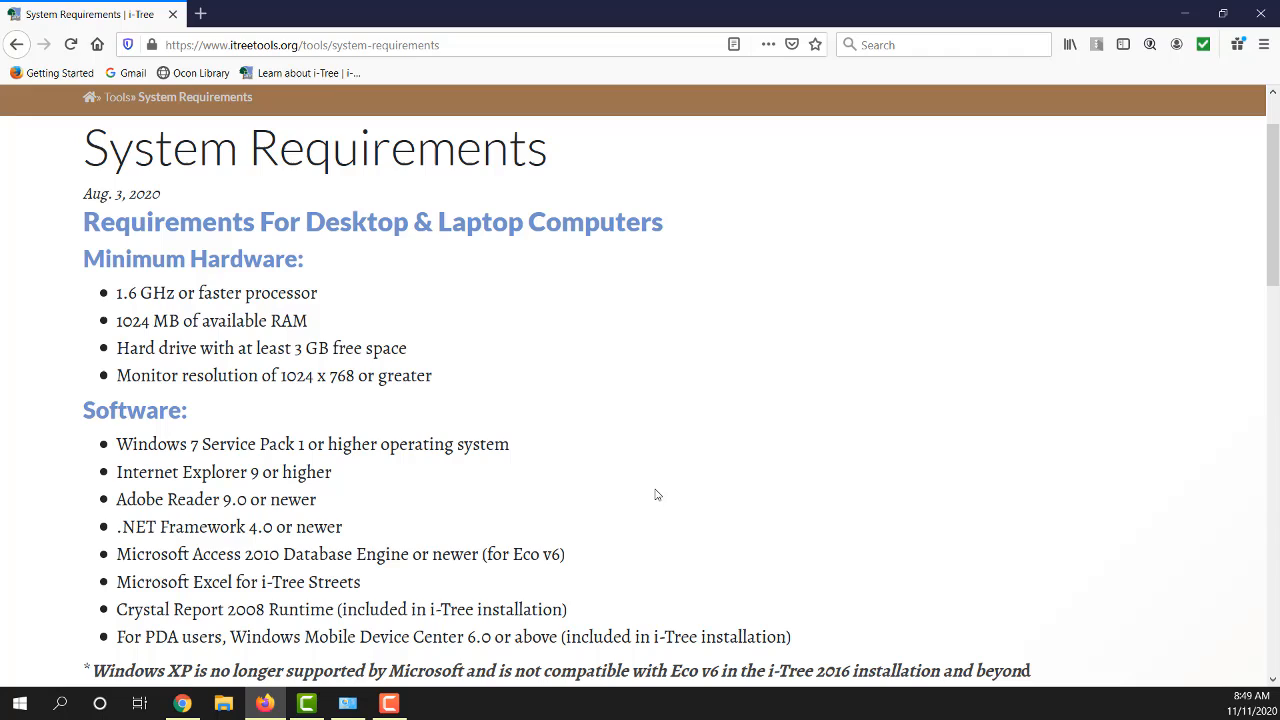
pyautogui.moveTo(648, 496)
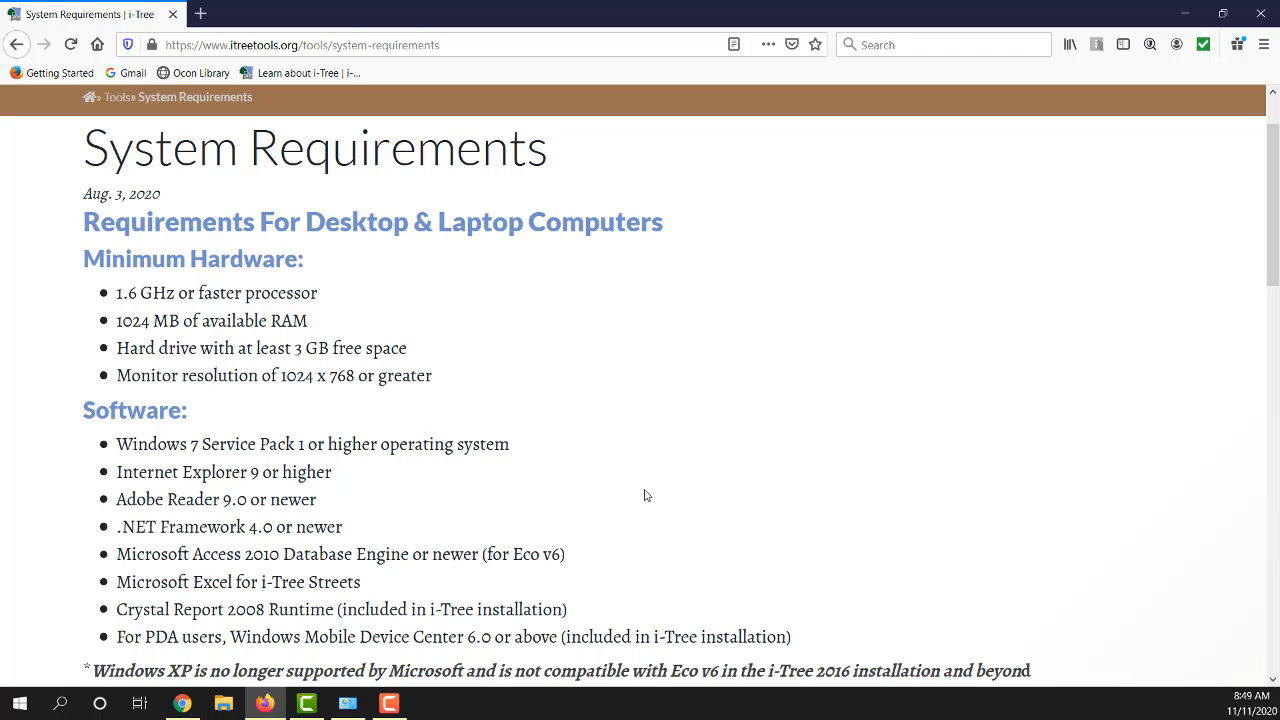
pyautogui.moveTo(575, 489)
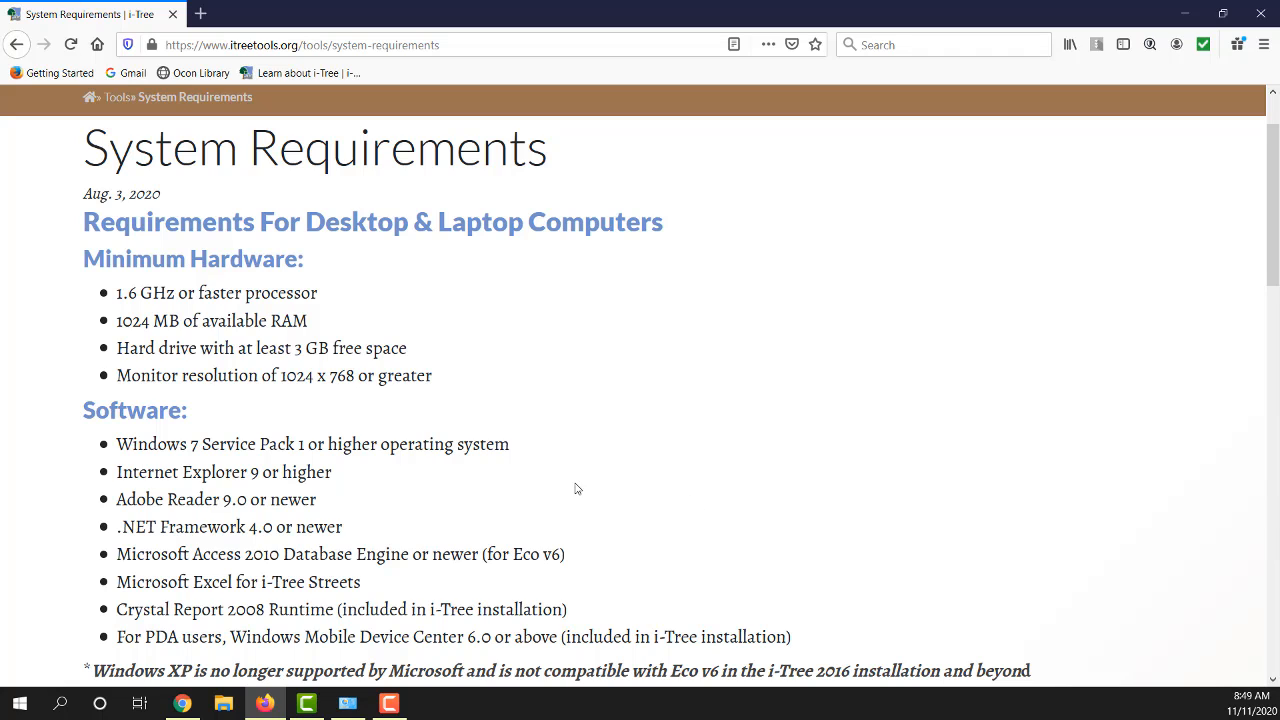
pyautogui.scroll(-3)
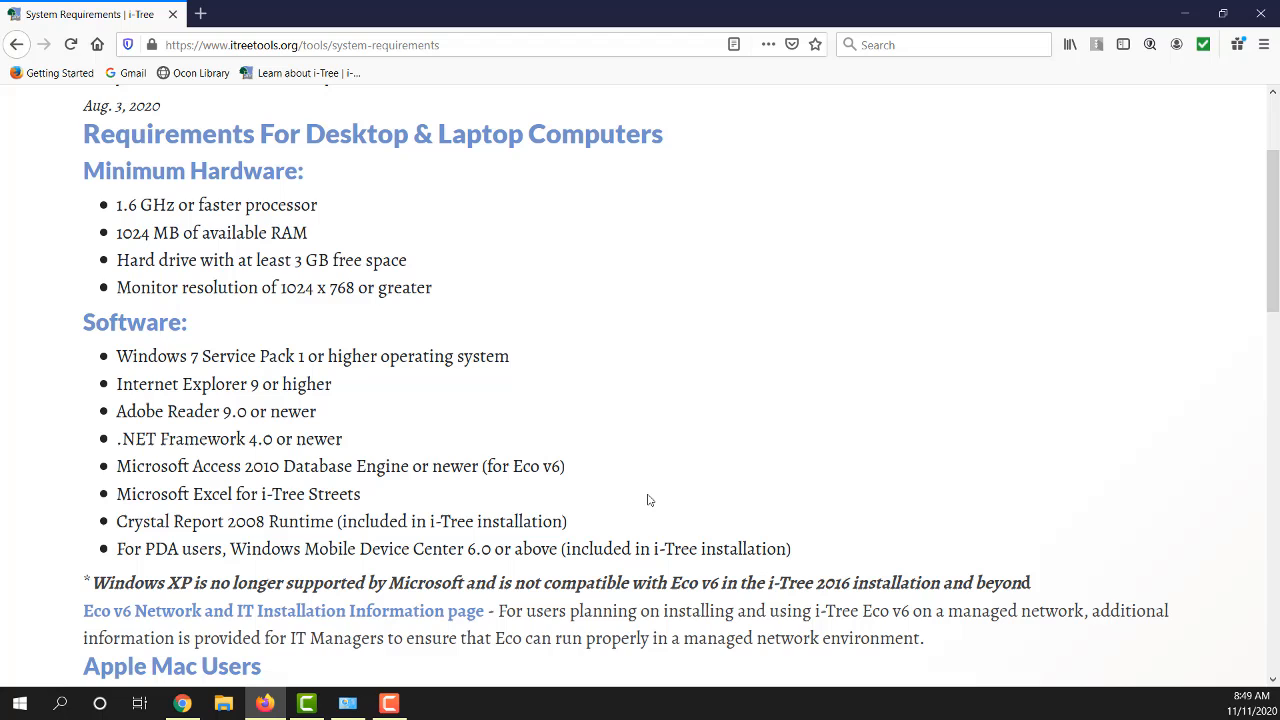
pyautogui.scroll(-3)
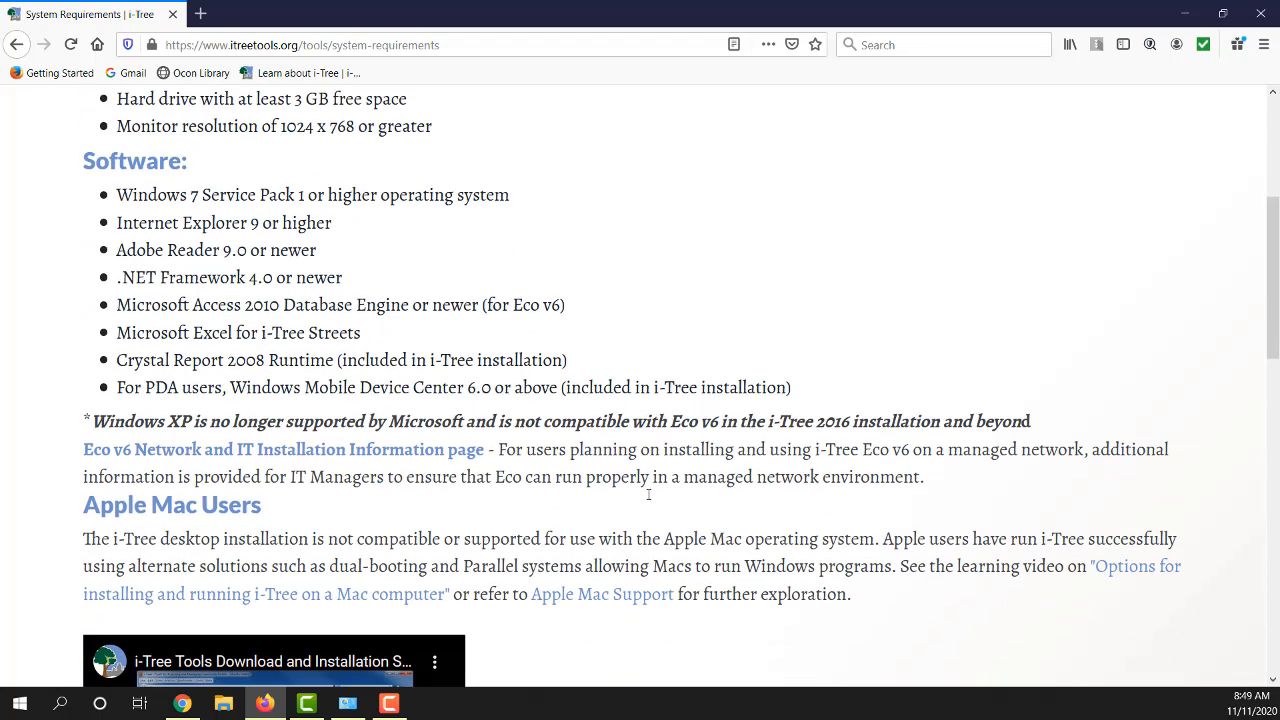
pyautogui.scroll(-3)
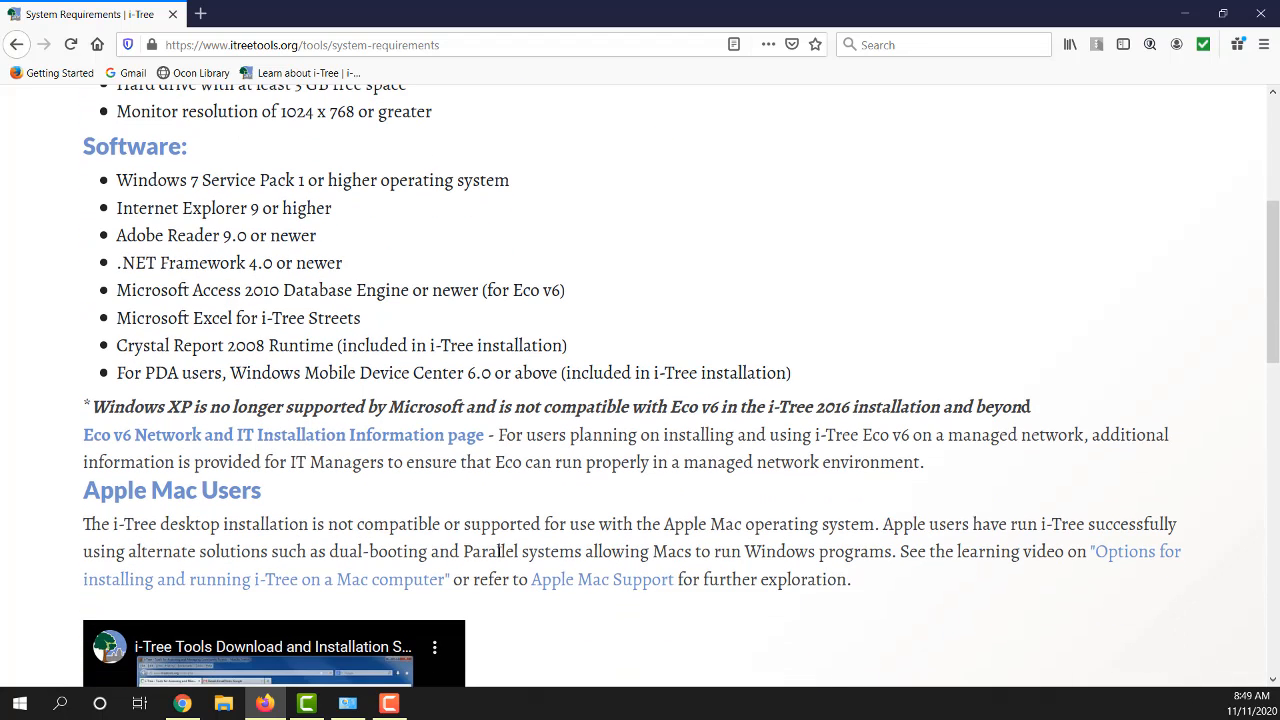
pyautogui.moveTo(601, 579)
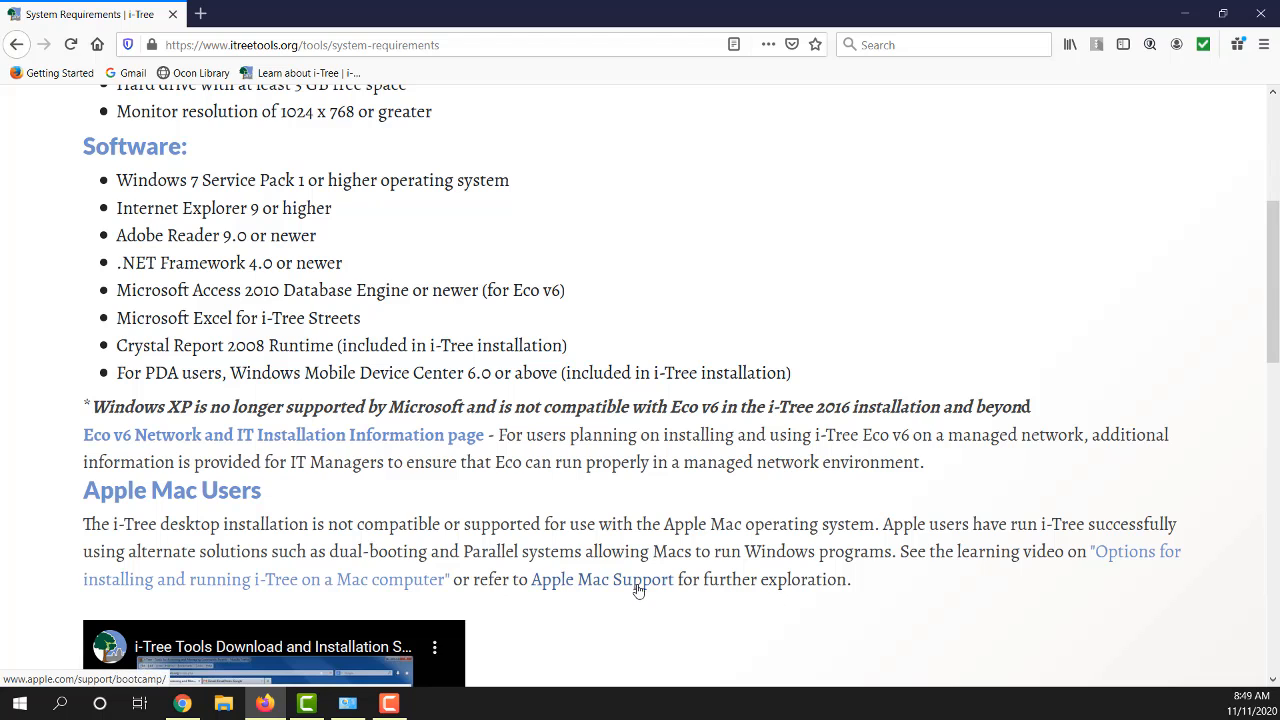
pyautogui.scroll(-3)
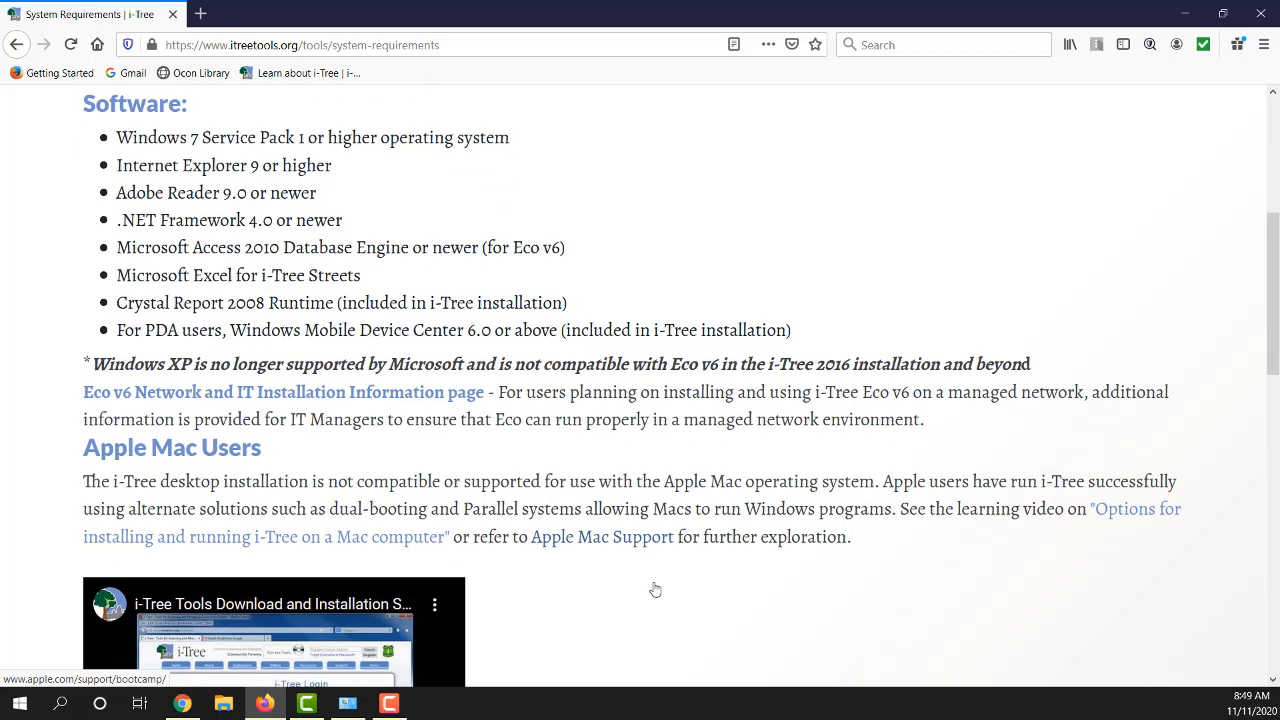
pyautogui.scroll(-3)
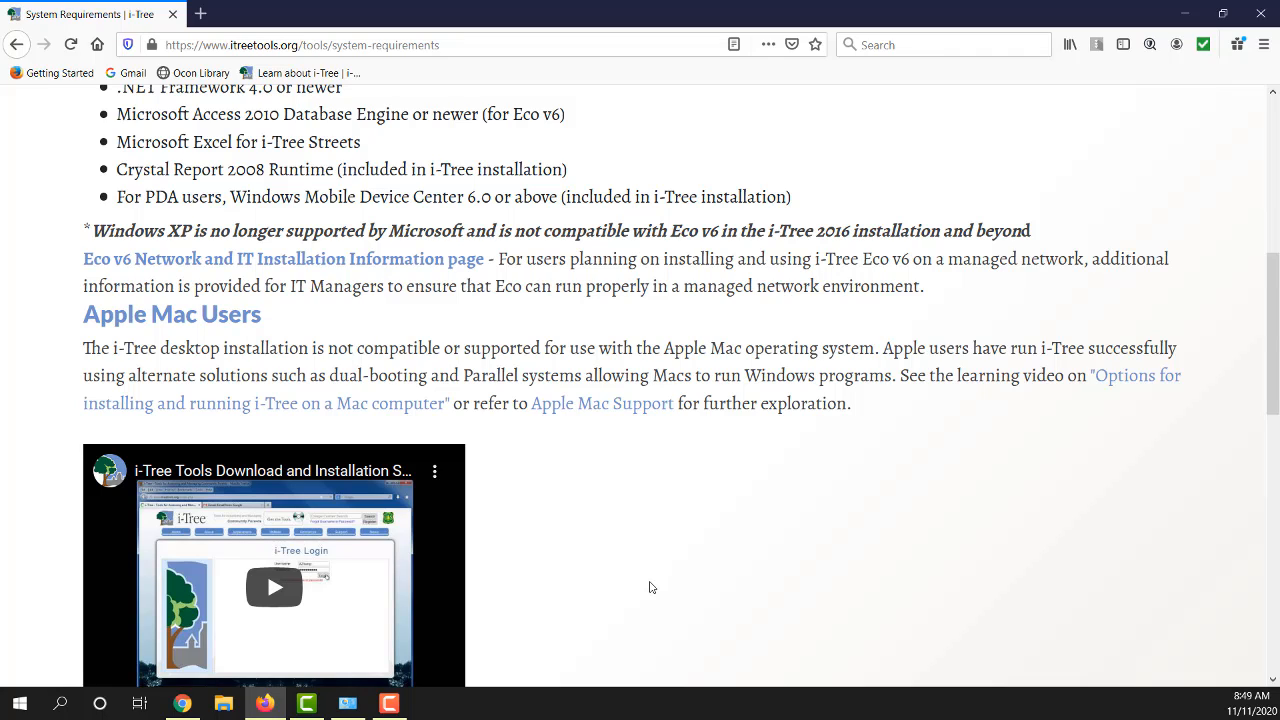
pyautogui.moveTo(661, 587)
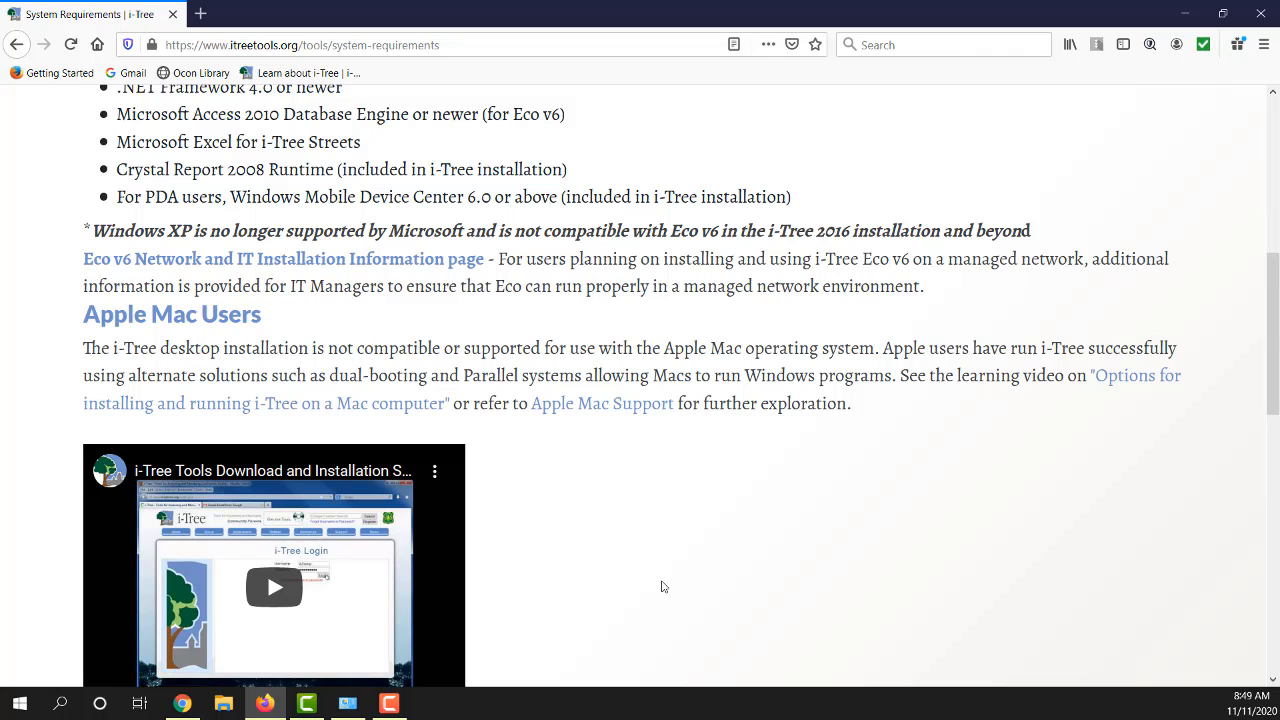
pyautogui.moveTo(772, 449)
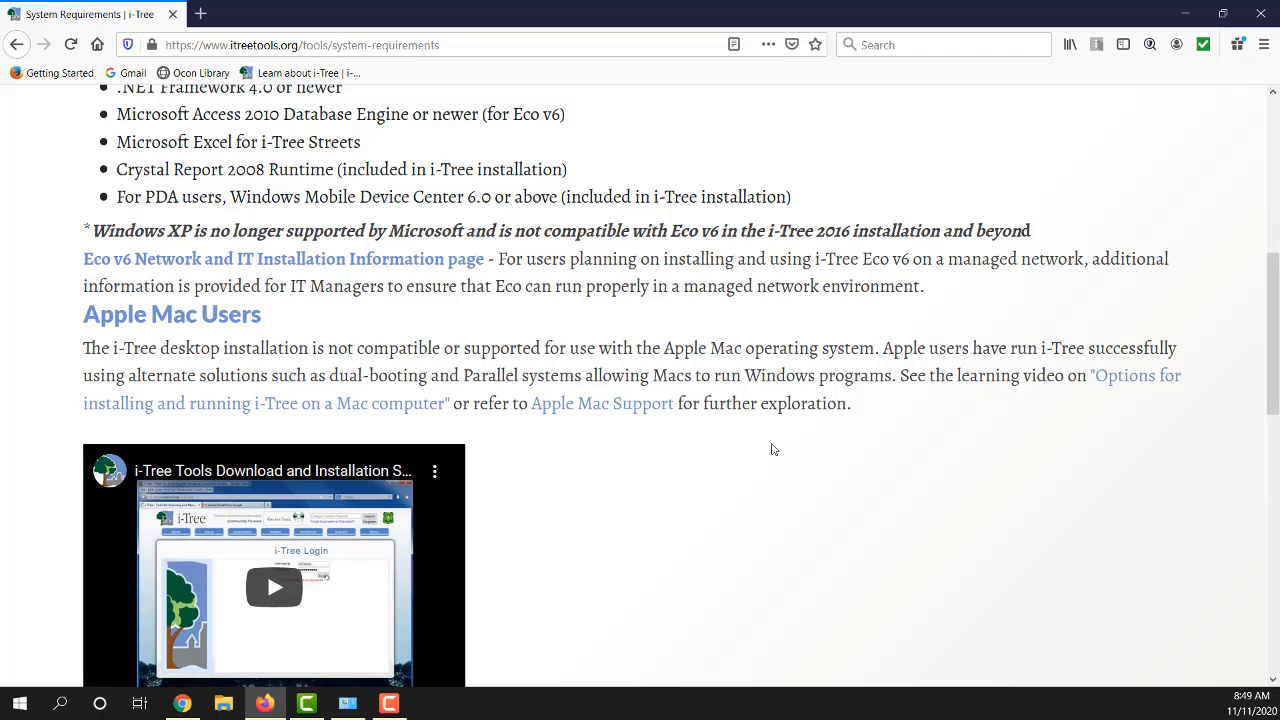
pyautogui.moveTo(770, 457)
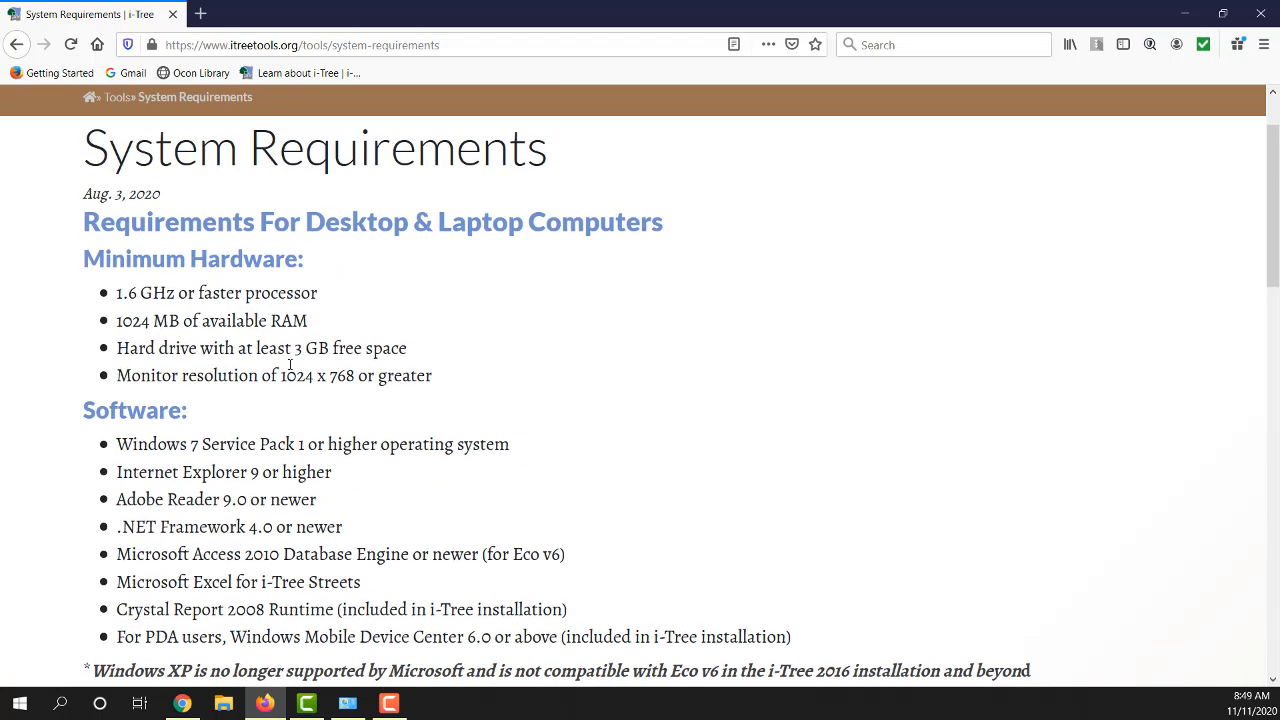
pyautogui.scroll(-3)
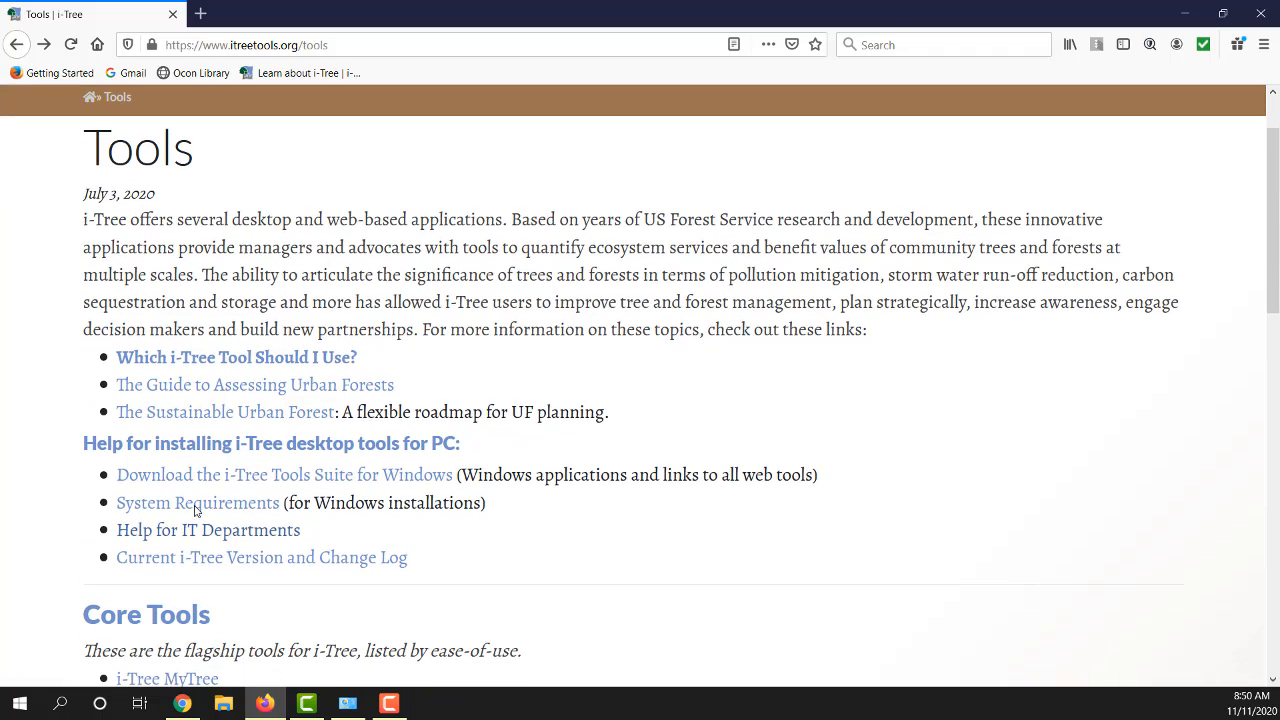
pyautogui.moveTo(195, 538)
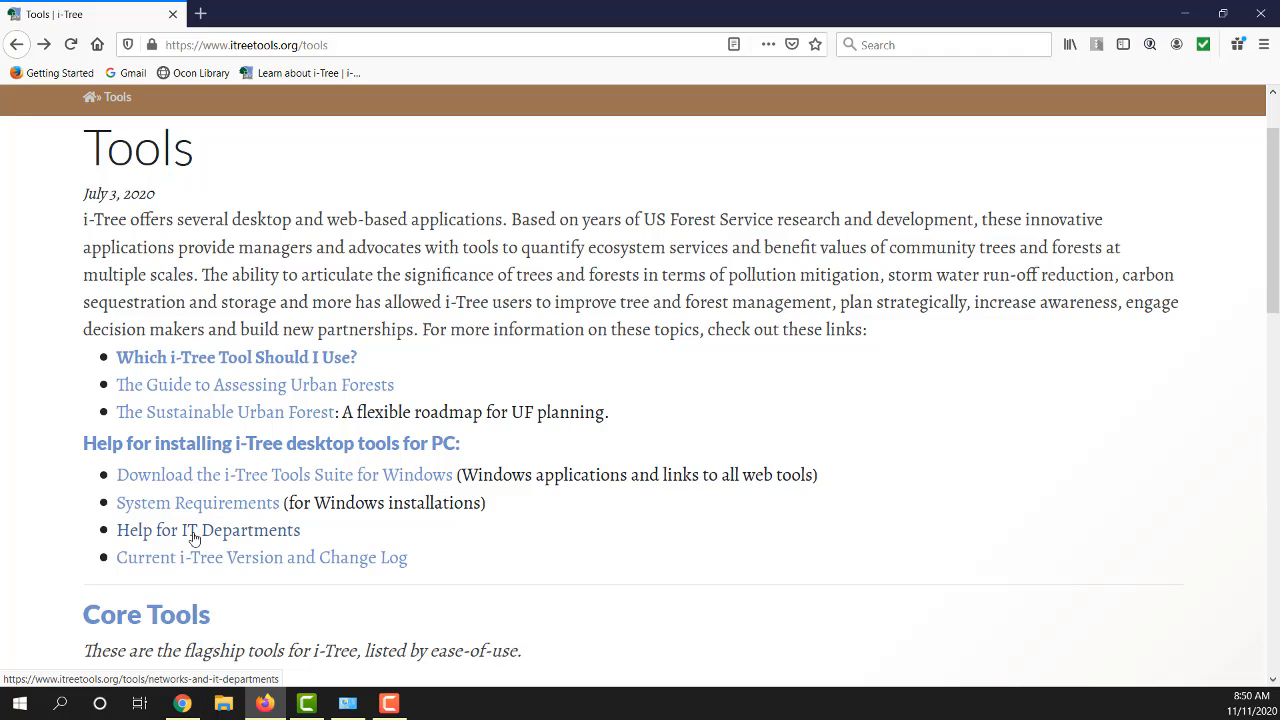
pyautogui.moveTo(199, 535)
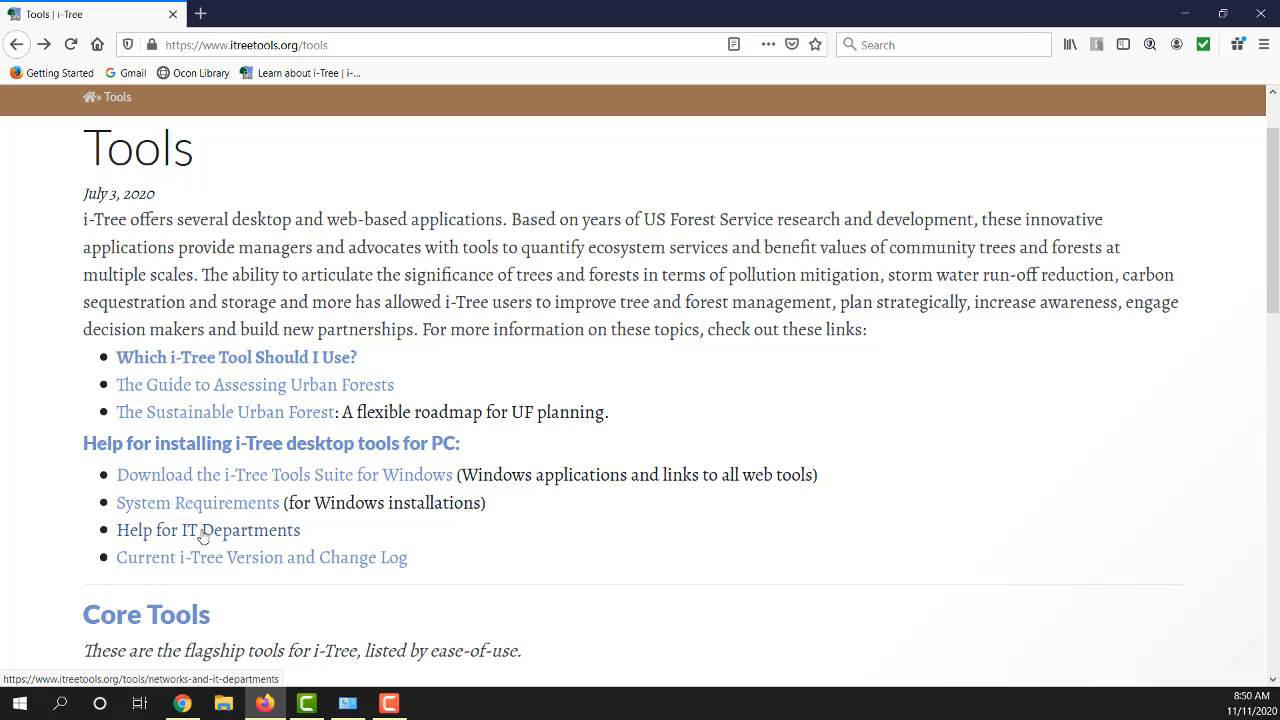
# Step: Open Help for IT Departments and read the firewall guidance and ports table
pyautogui.click(208, 530)
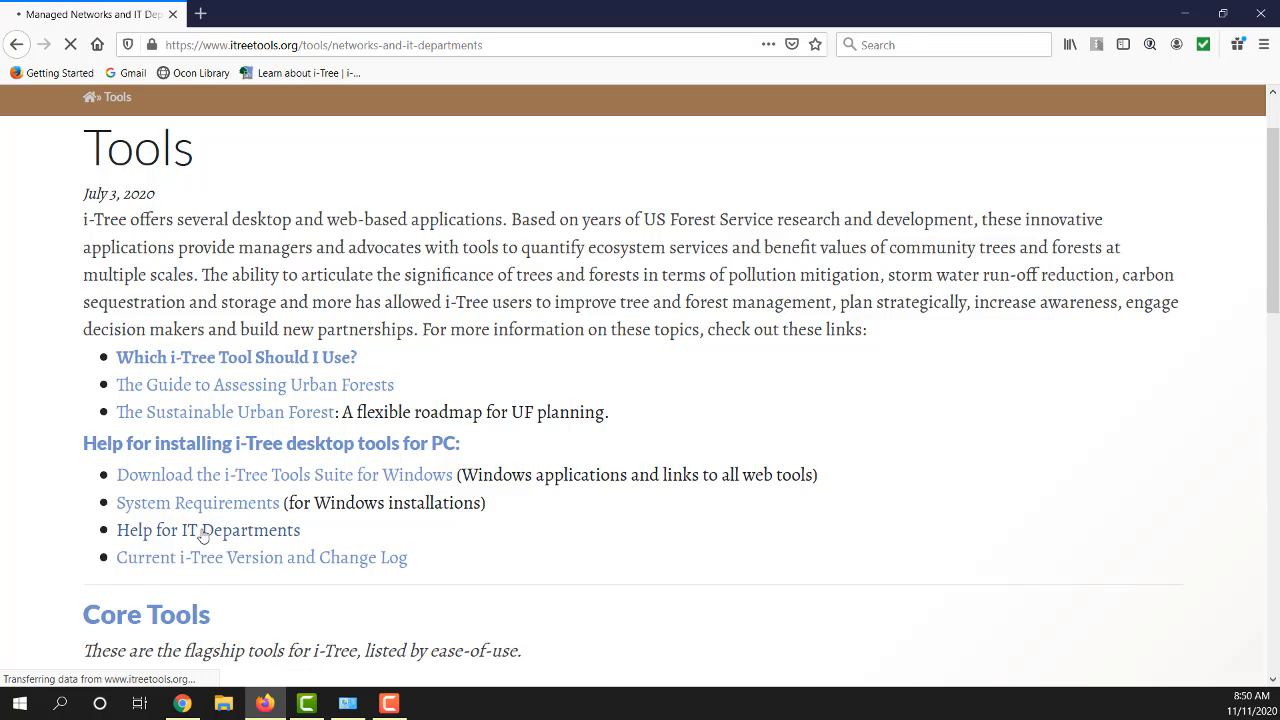
pyautogui.click(208, 530)
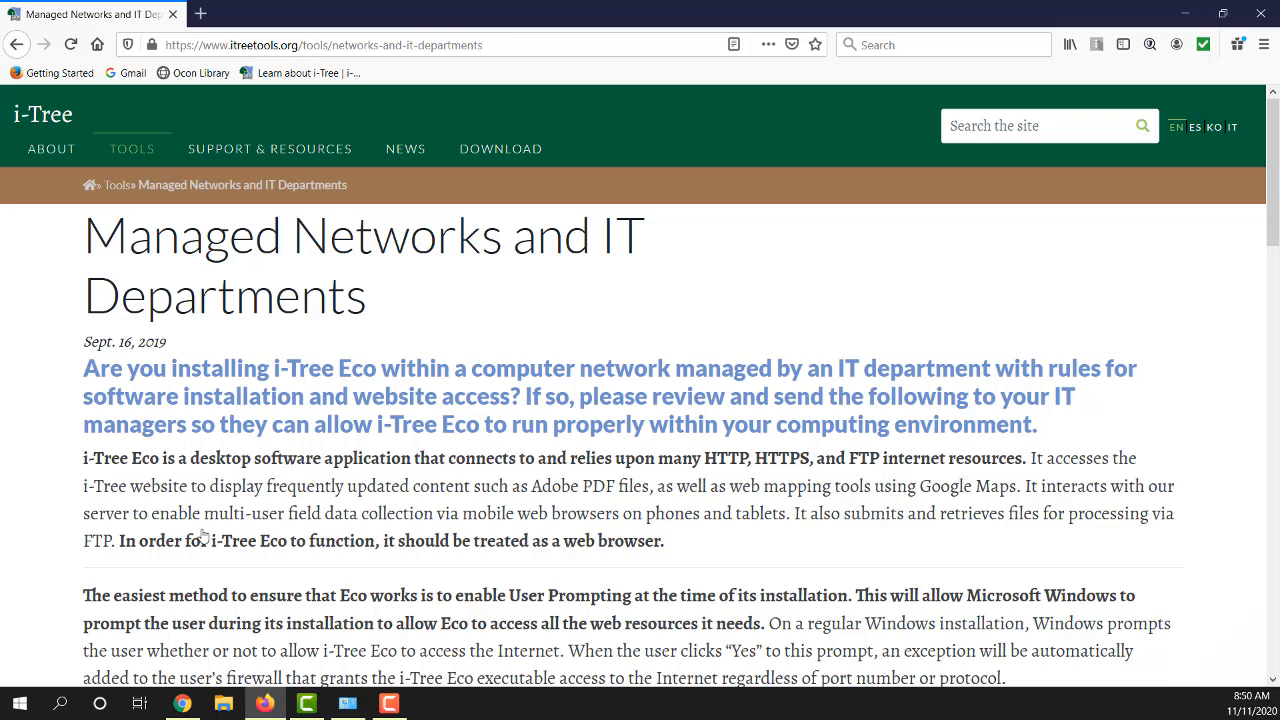
pyautogui.moveTo(321, 501)
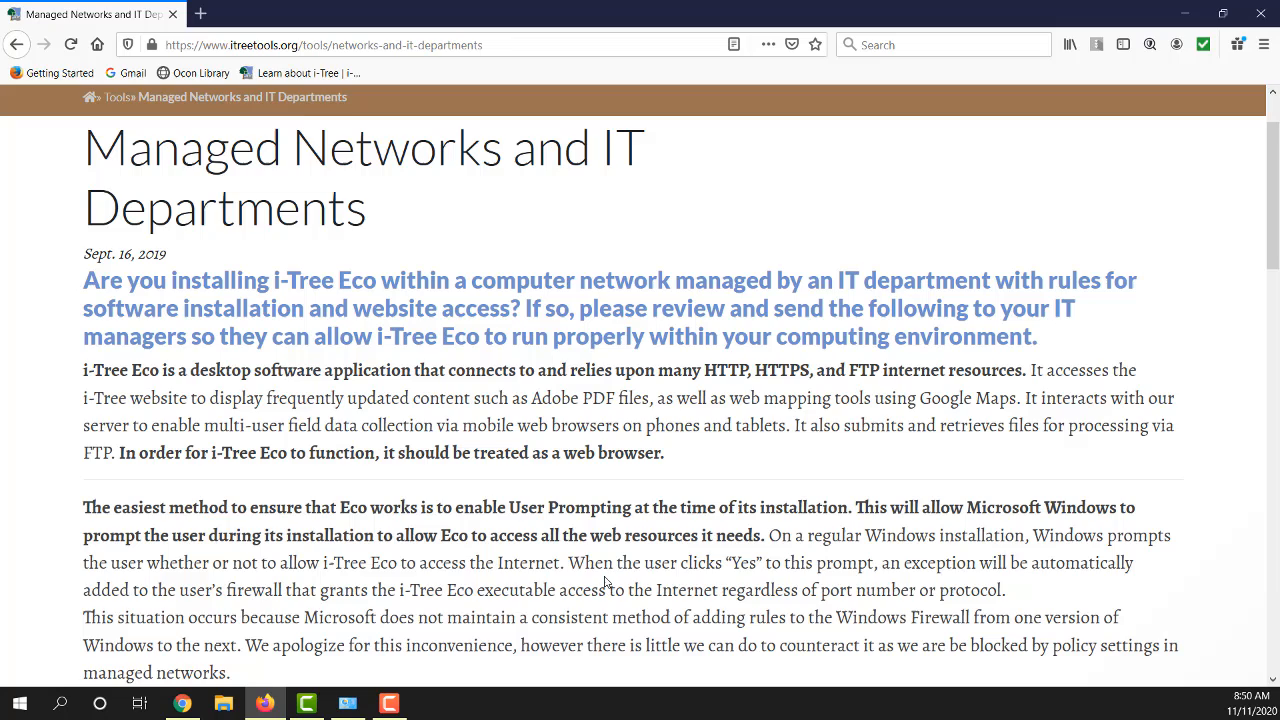
pyautogui.scroll(-3)
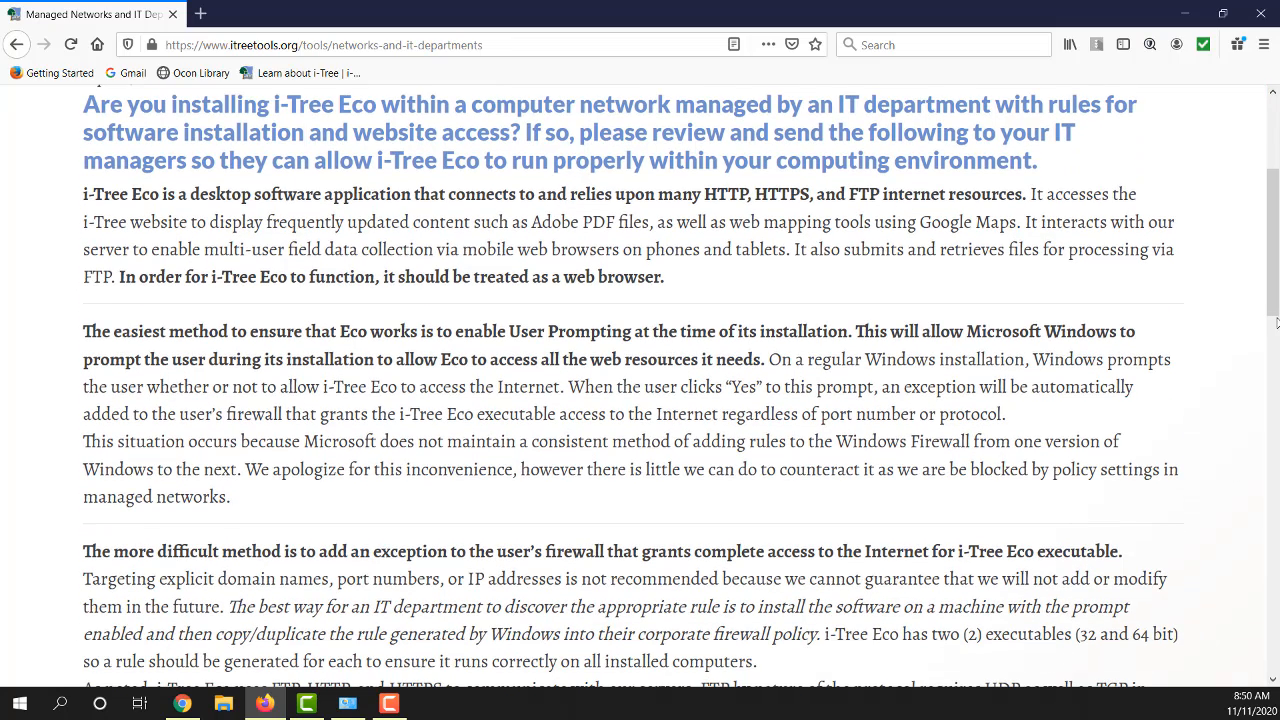
pyautogui.scroll(-3)
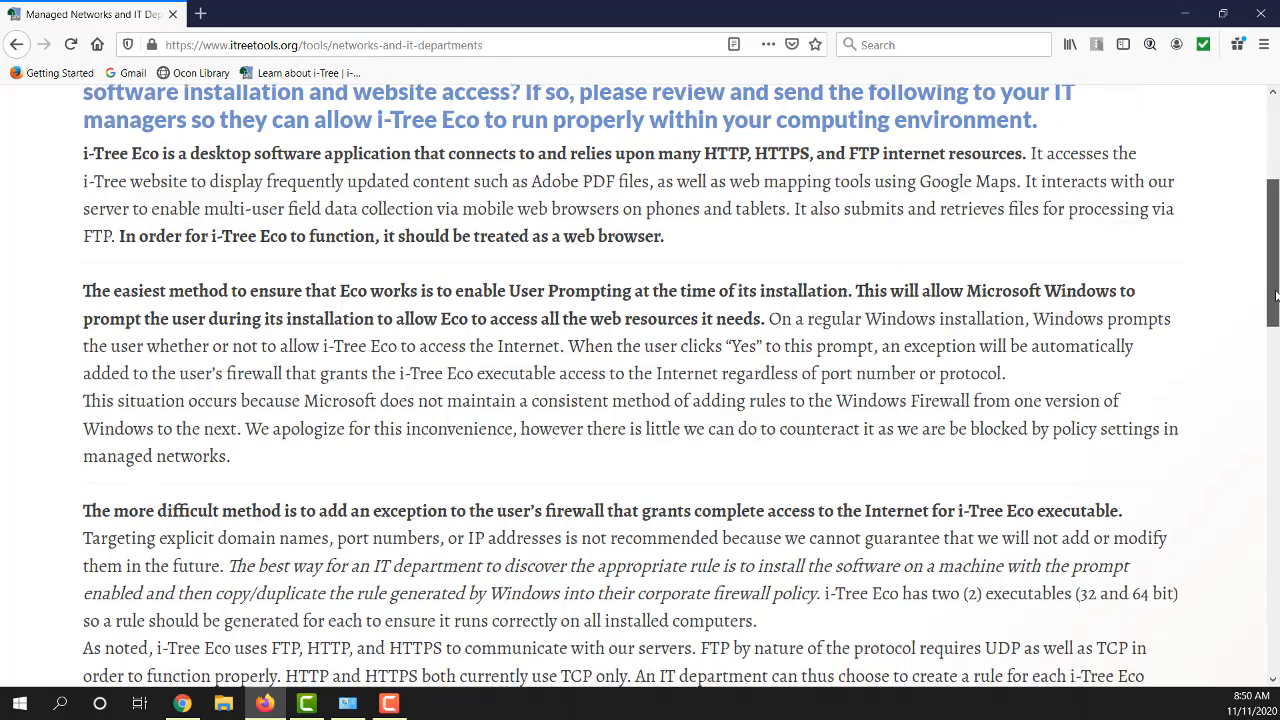
pyautogui.scroll(-3)
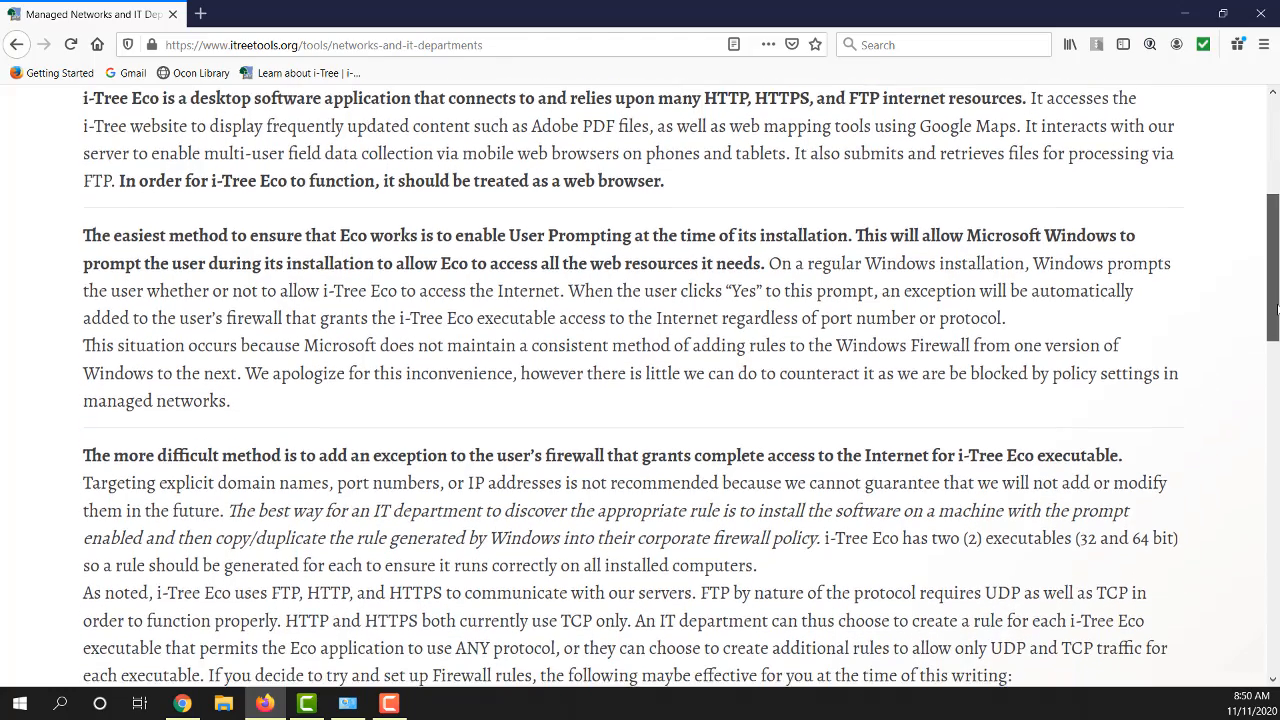
pyautogui.scroll(-3)
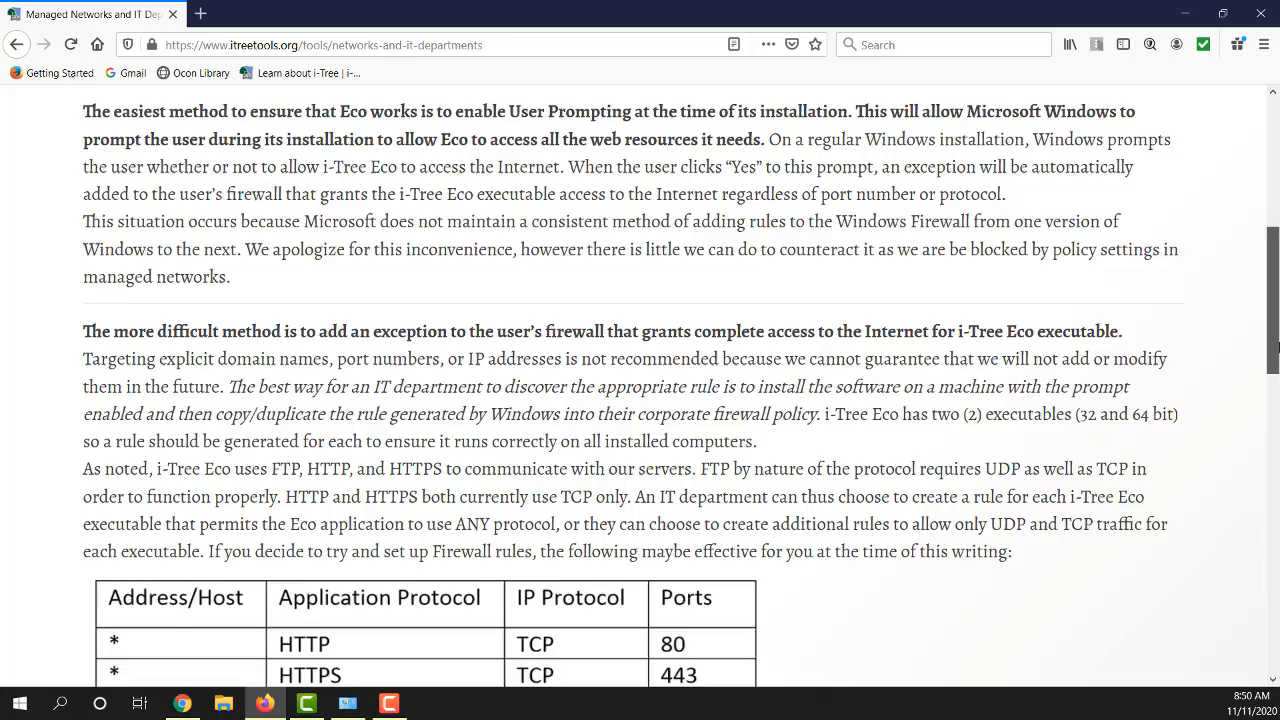
pyautogui.scroll(3)
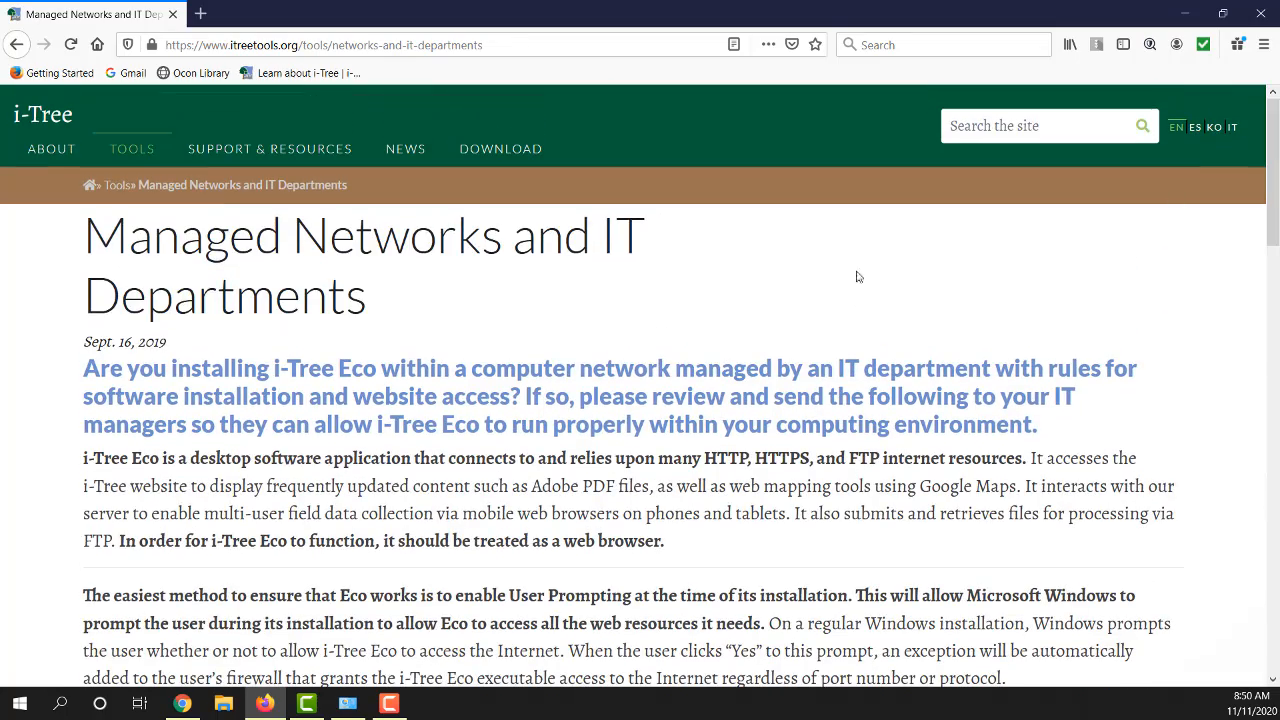
pyautogui.moveTo(117, 190)
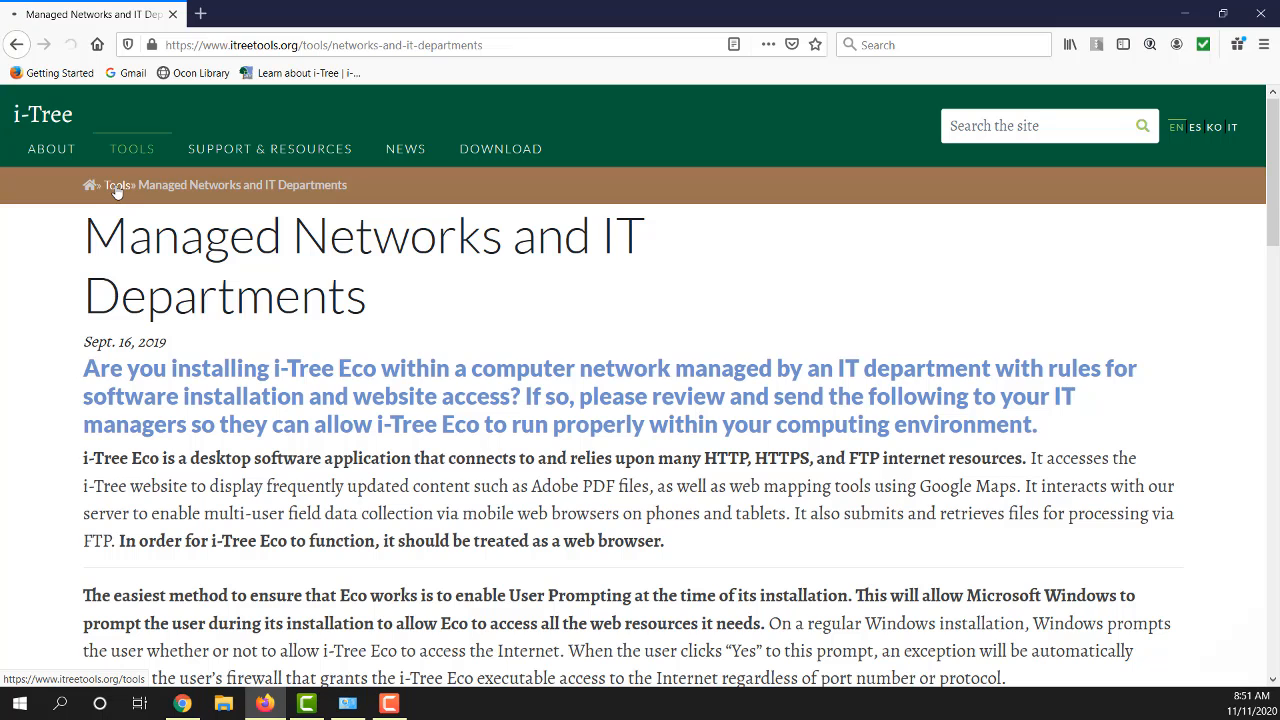
# Step: Return to Tools and open 'Current i-Tree Version and Change Log'
pyautogui.click(117, 185)
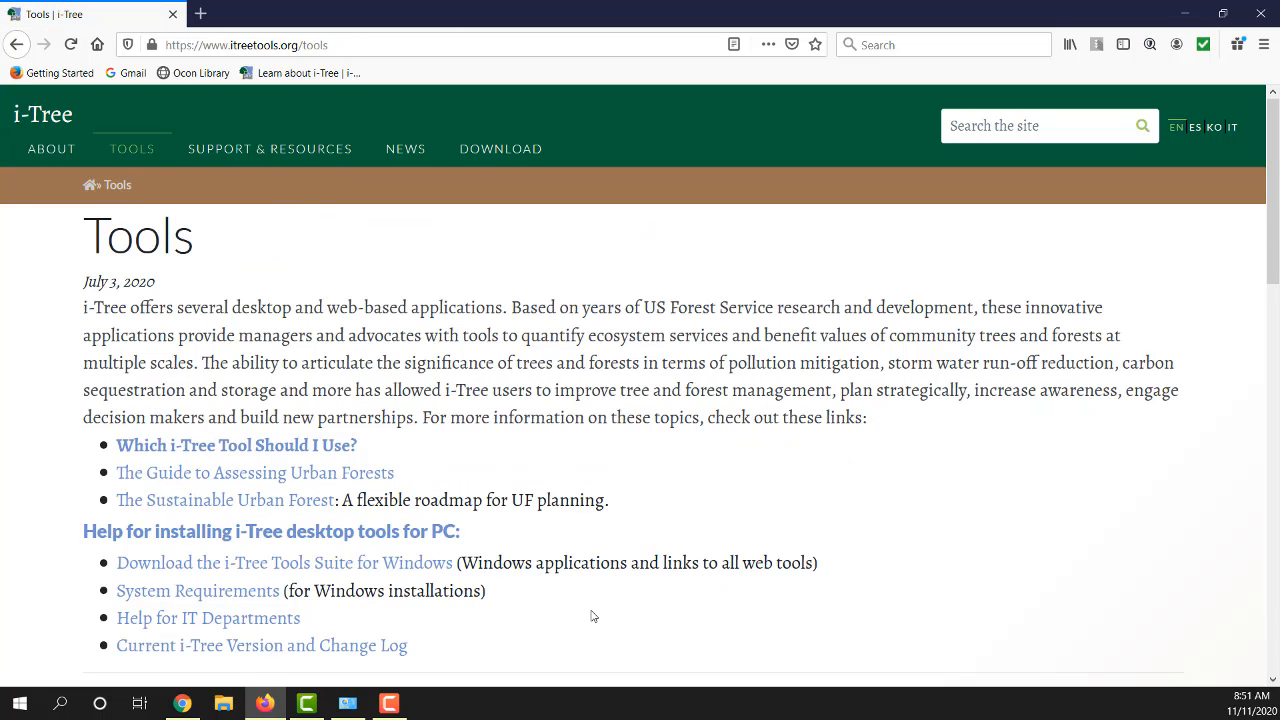
pyautogui.scroll(-3)
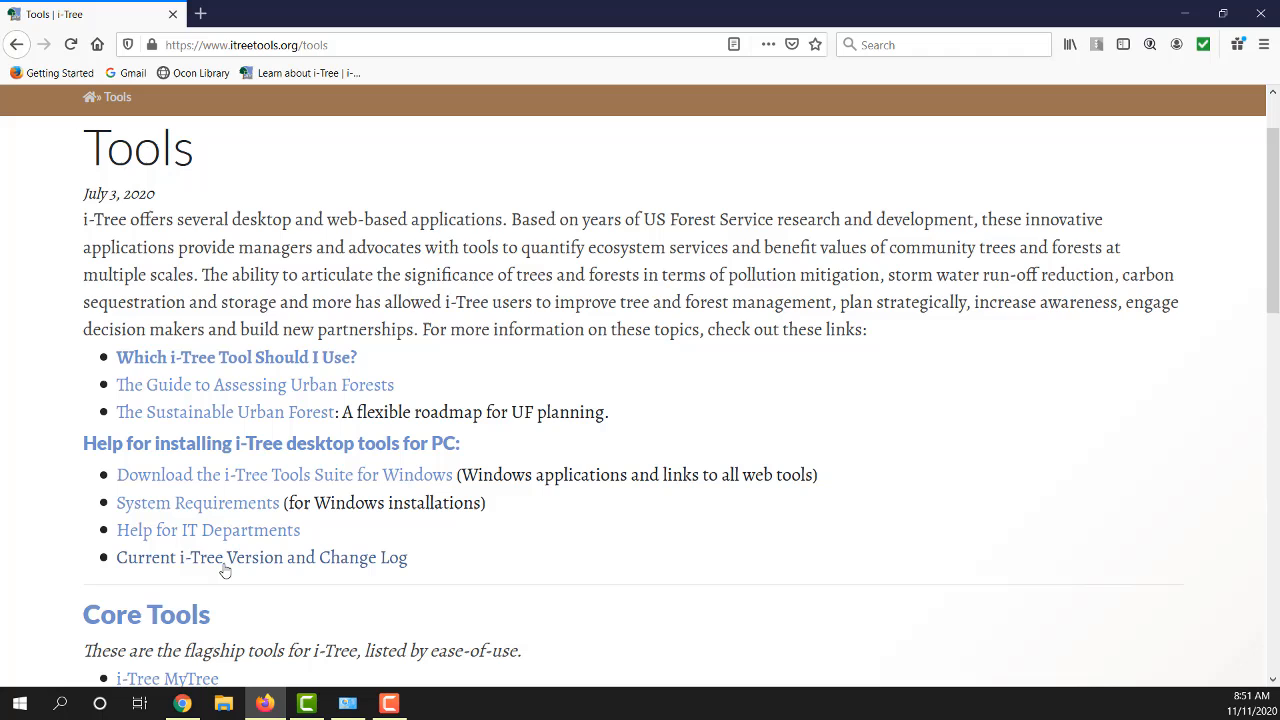
pyautogui.click(261, 557)
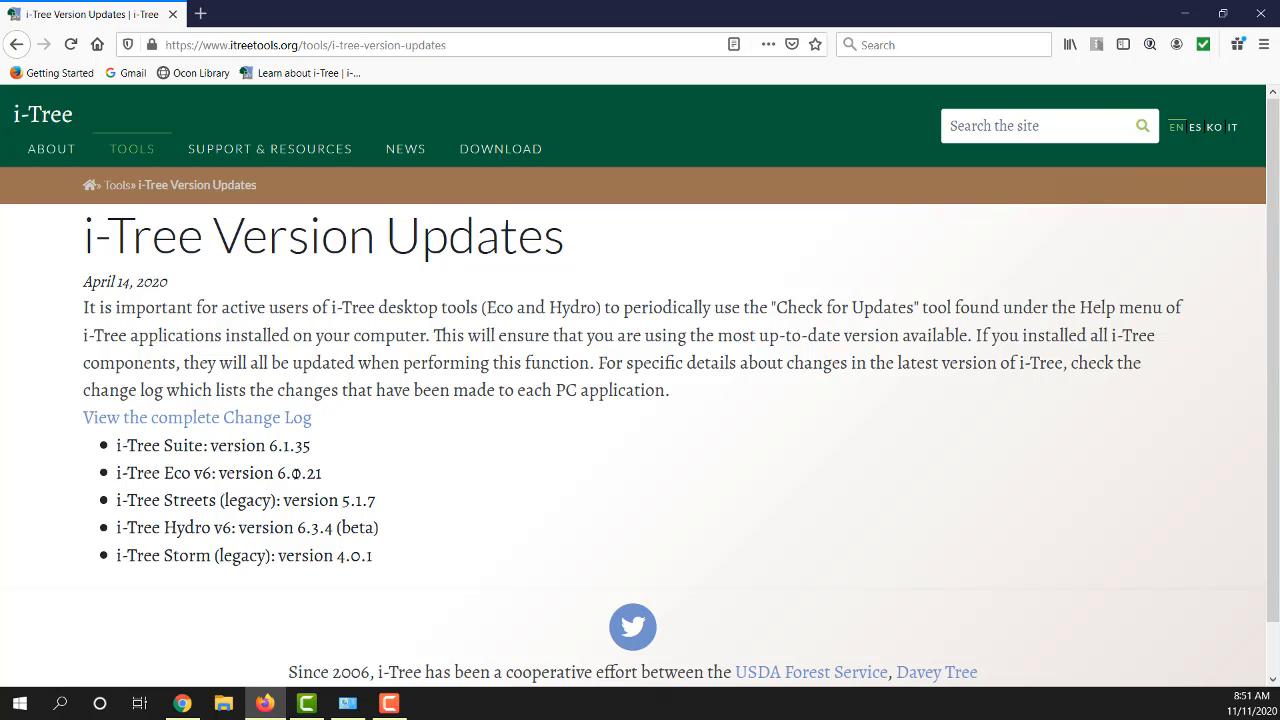
pyautogui.moveTo(340, 482)
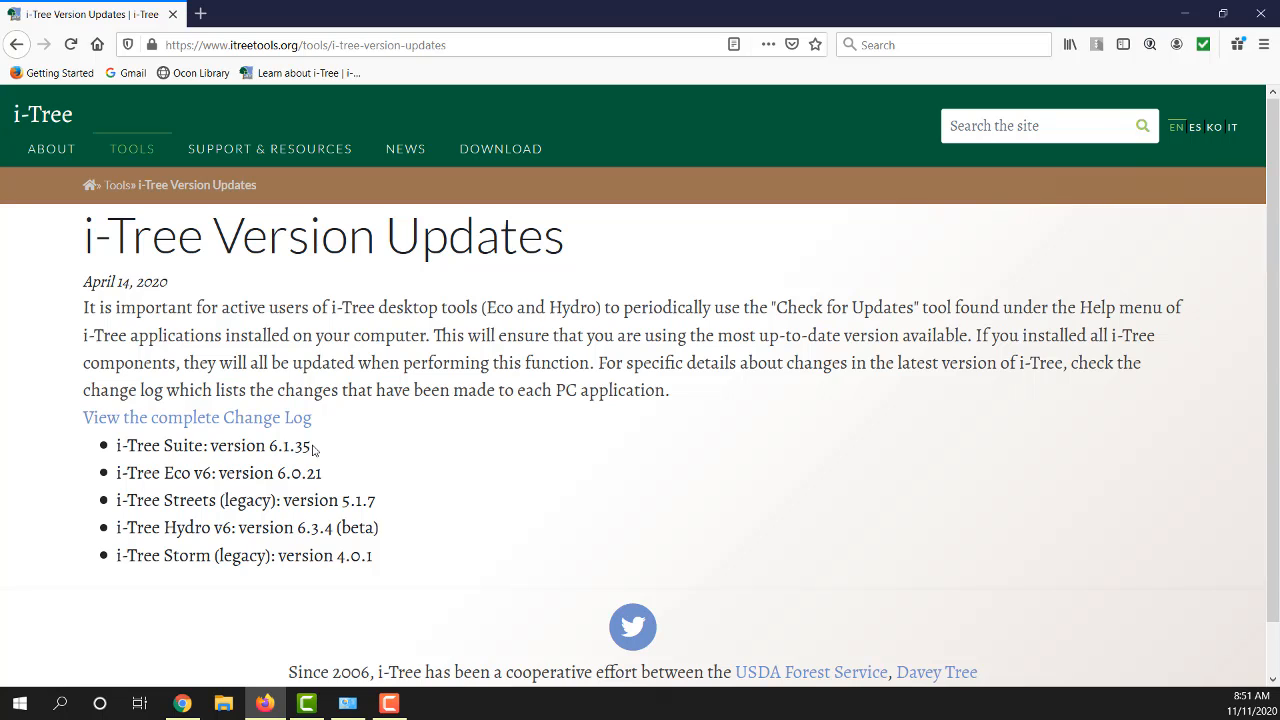
pyautogui.moveTo(247, 426)
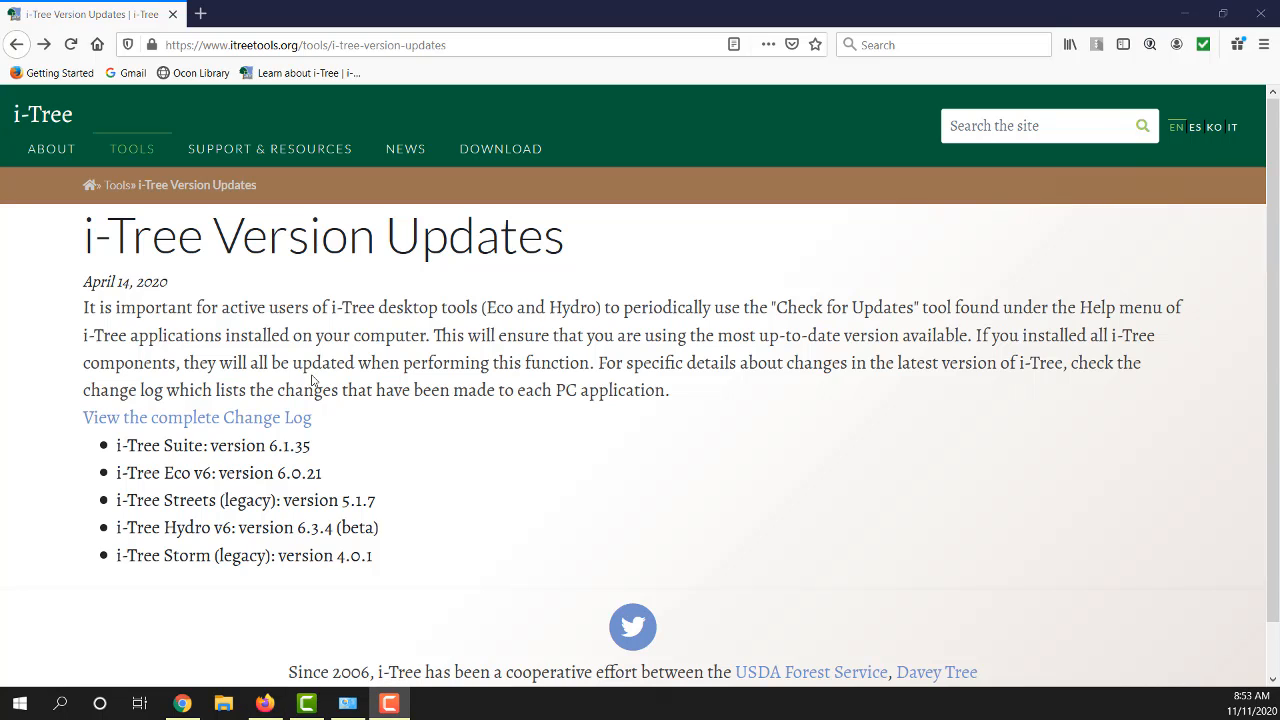
pyautogui.moveTo(500, 149)
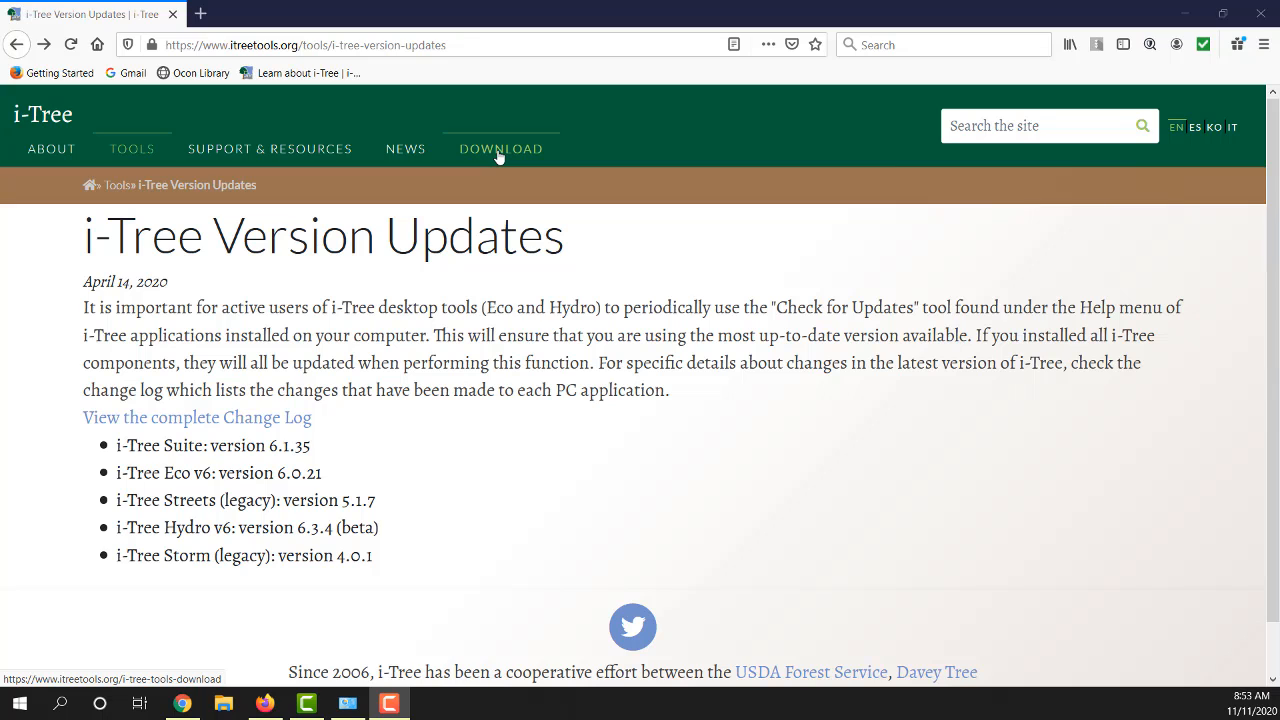
# Step: Request the iTree_2020_6.1.35.exe Windows installer from the Download page
pyautogui.click(500, 149)
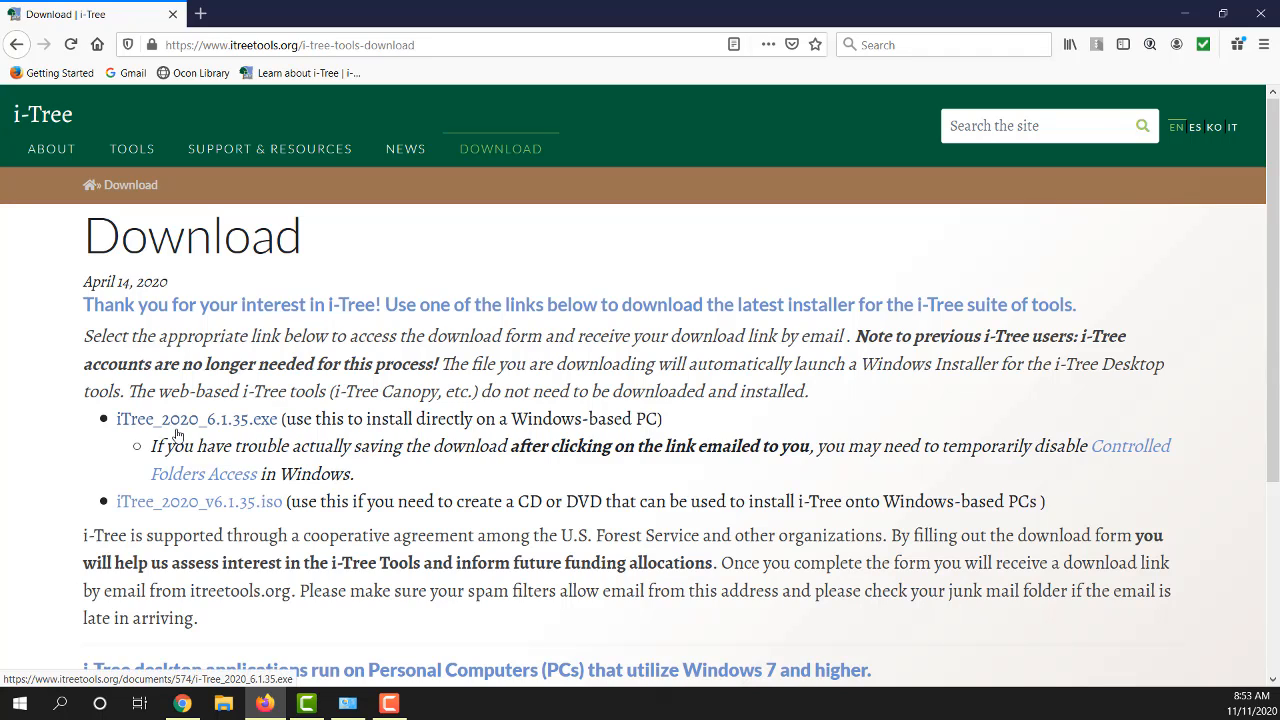
pyautogui.moveTo(167, 417)
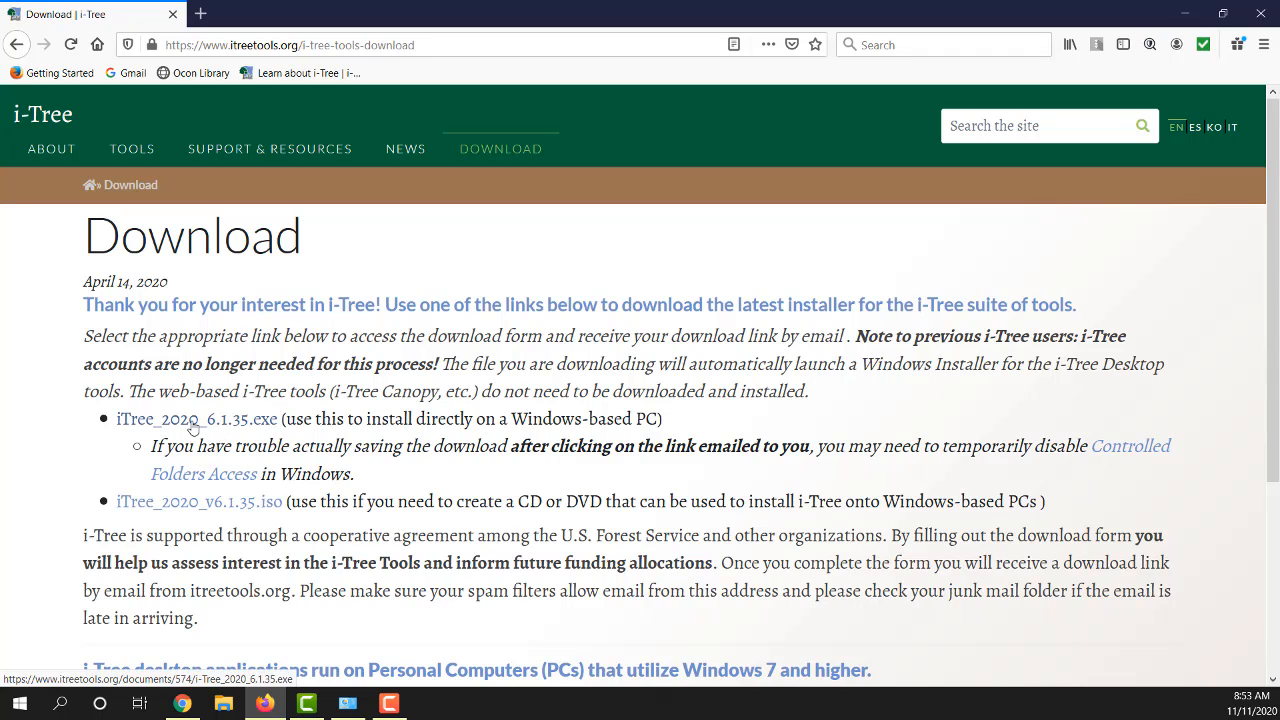
pyautogui.click(196, 419)
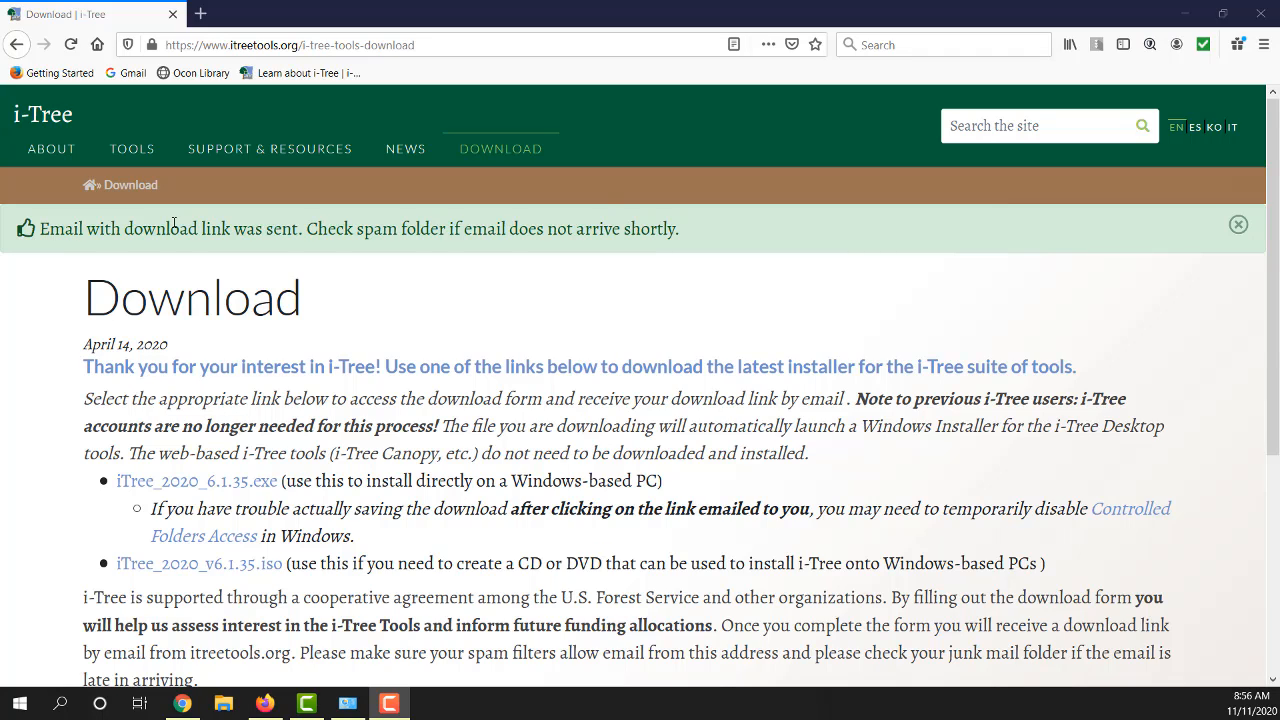
pyautogui.moveTo(241, 231)
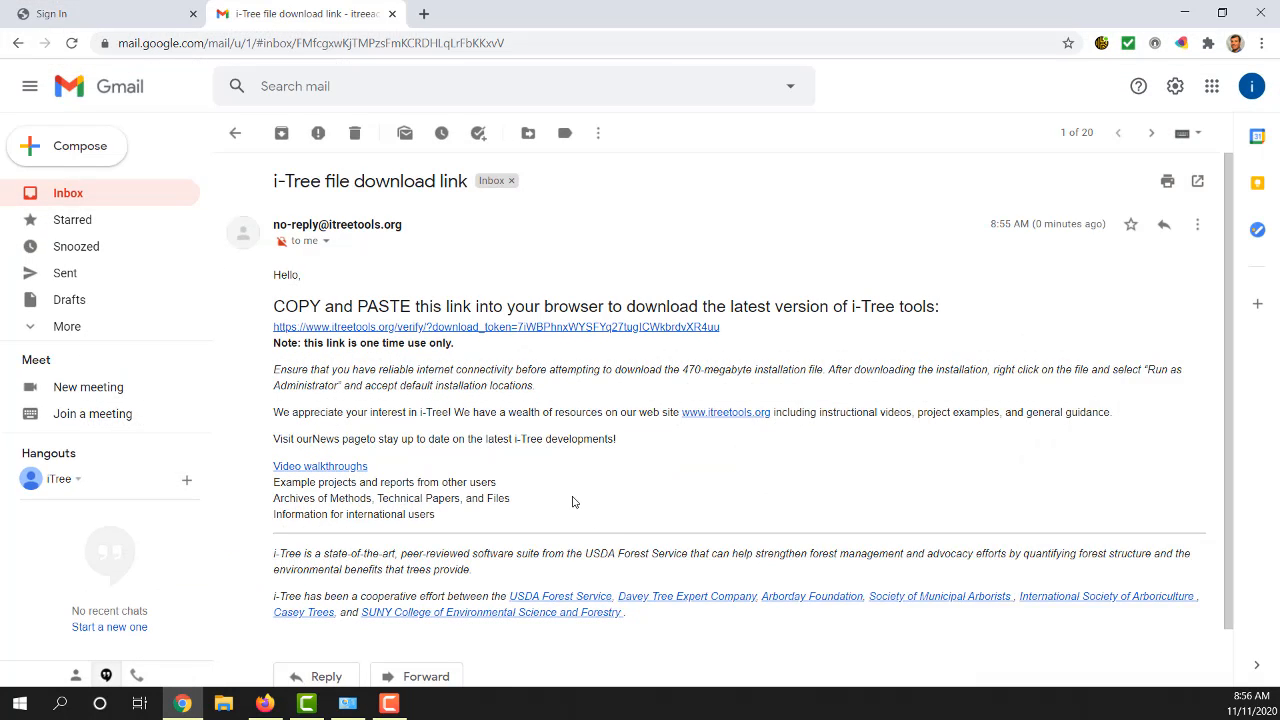
pyautogui.moveTo(275, 196)
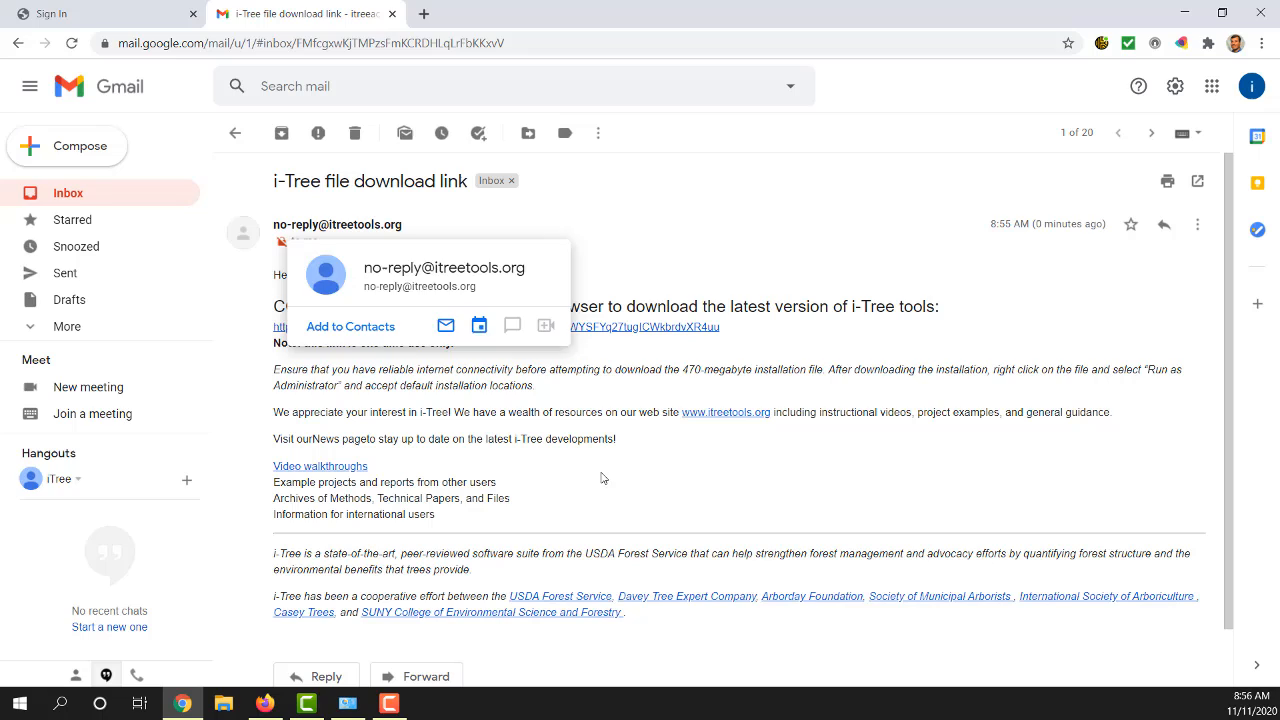
pyautogui.moveTo(467, 330)
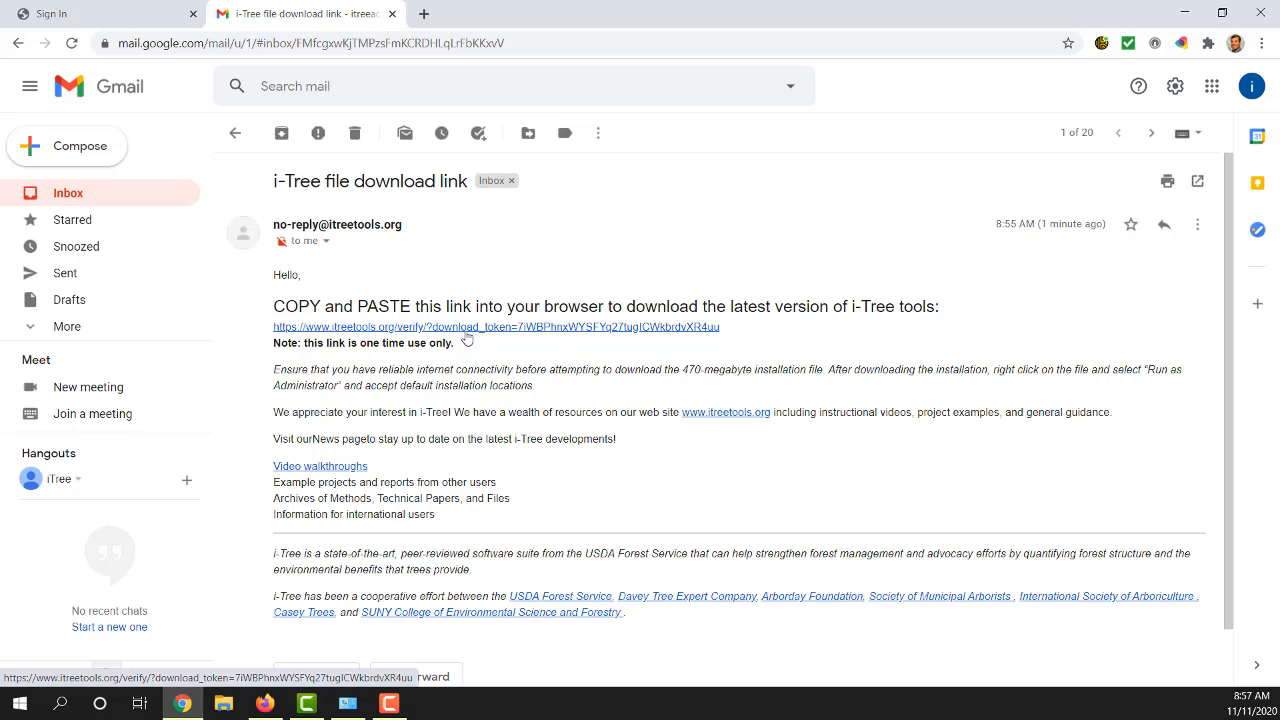
pyautogui.moveTo(471, 331)
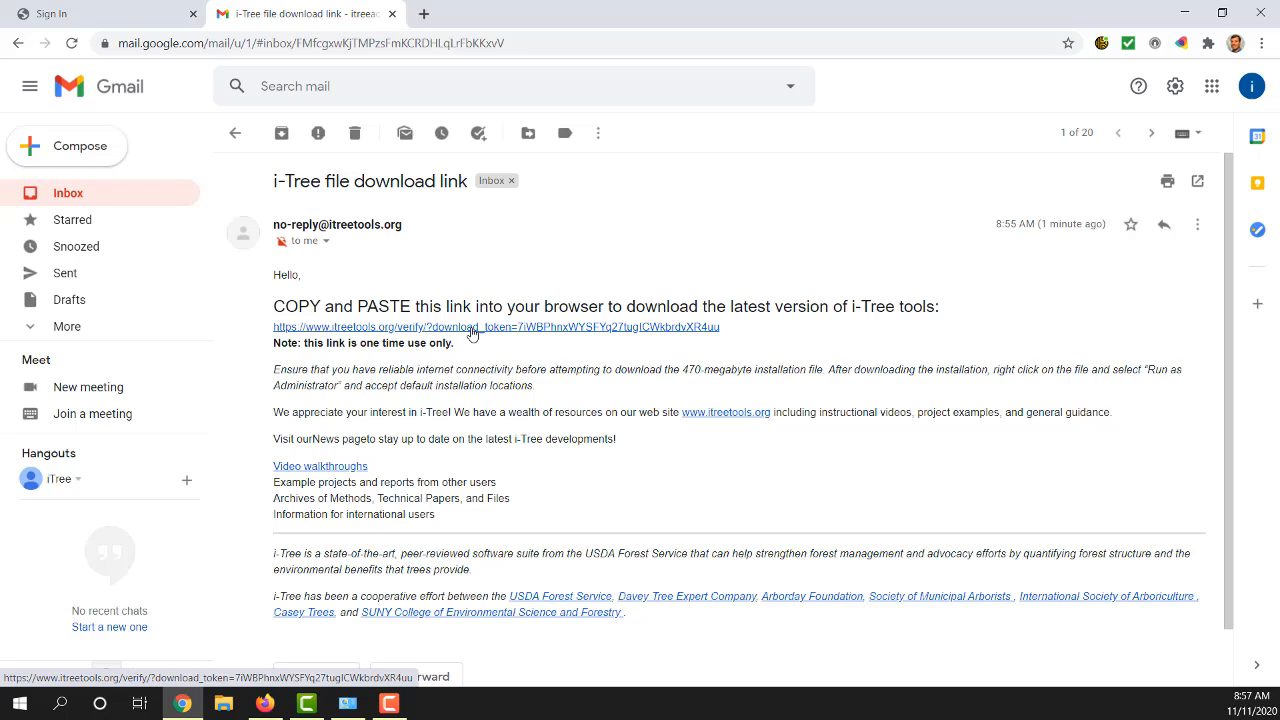
pyautogui.moveTo(738, 385)
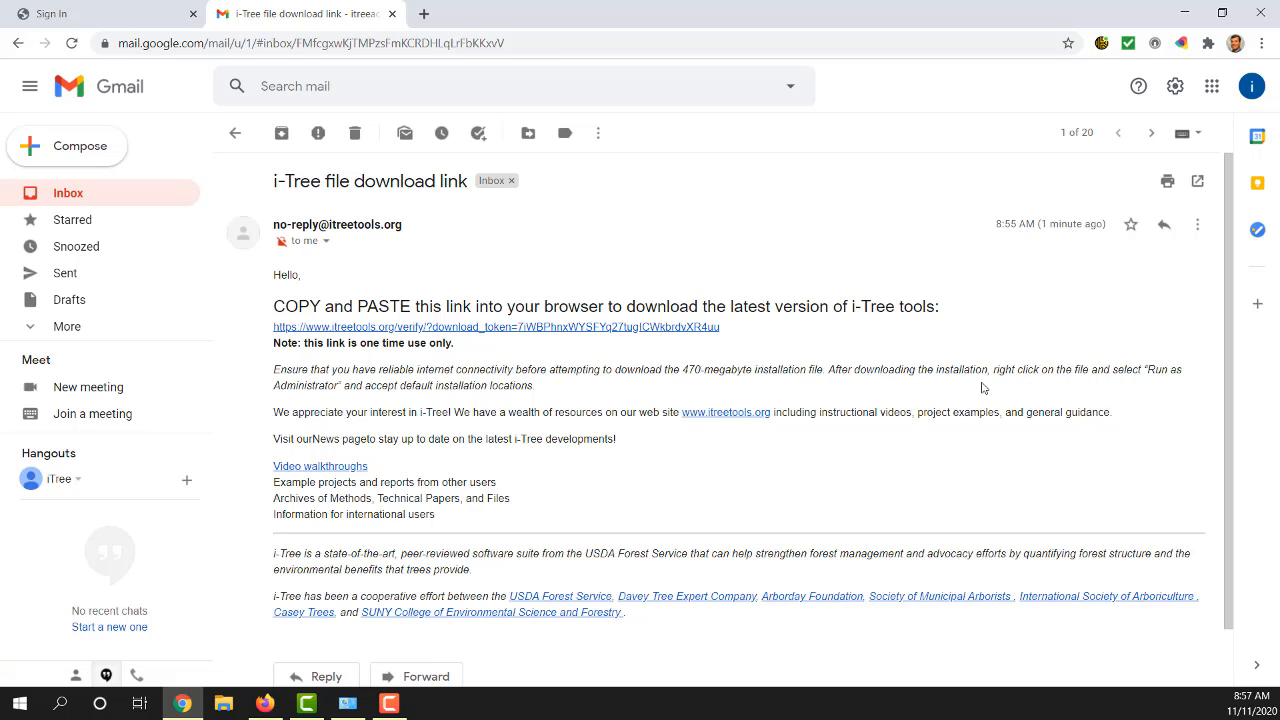
pyautogui.moveTo(1041, 387)
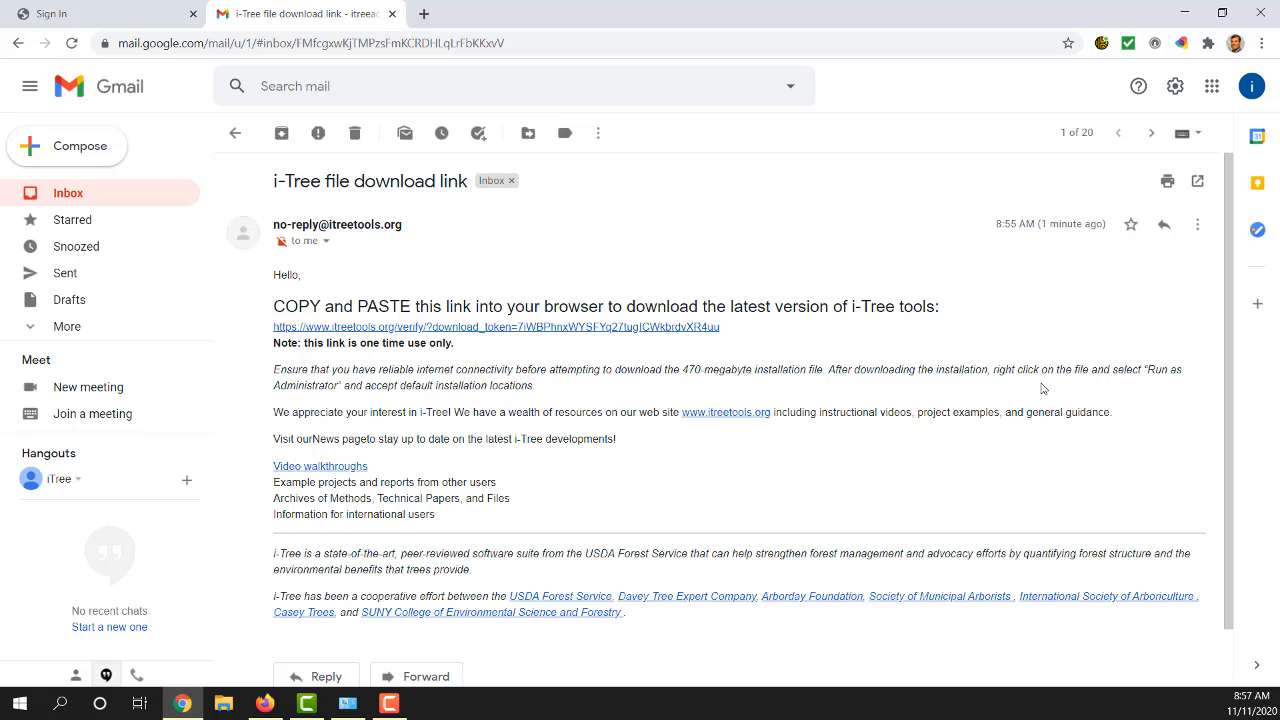
pyautogui.moveTo(340, 406)
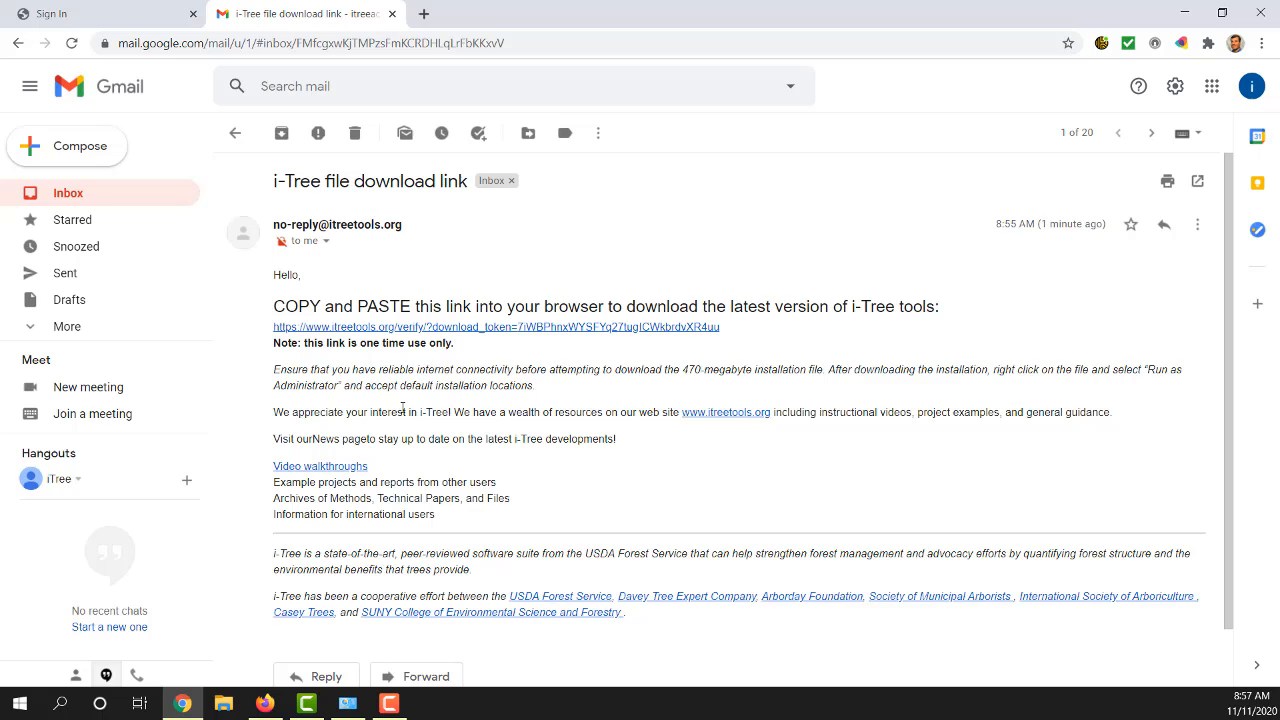
pyautogui.moveTo(481, 405)
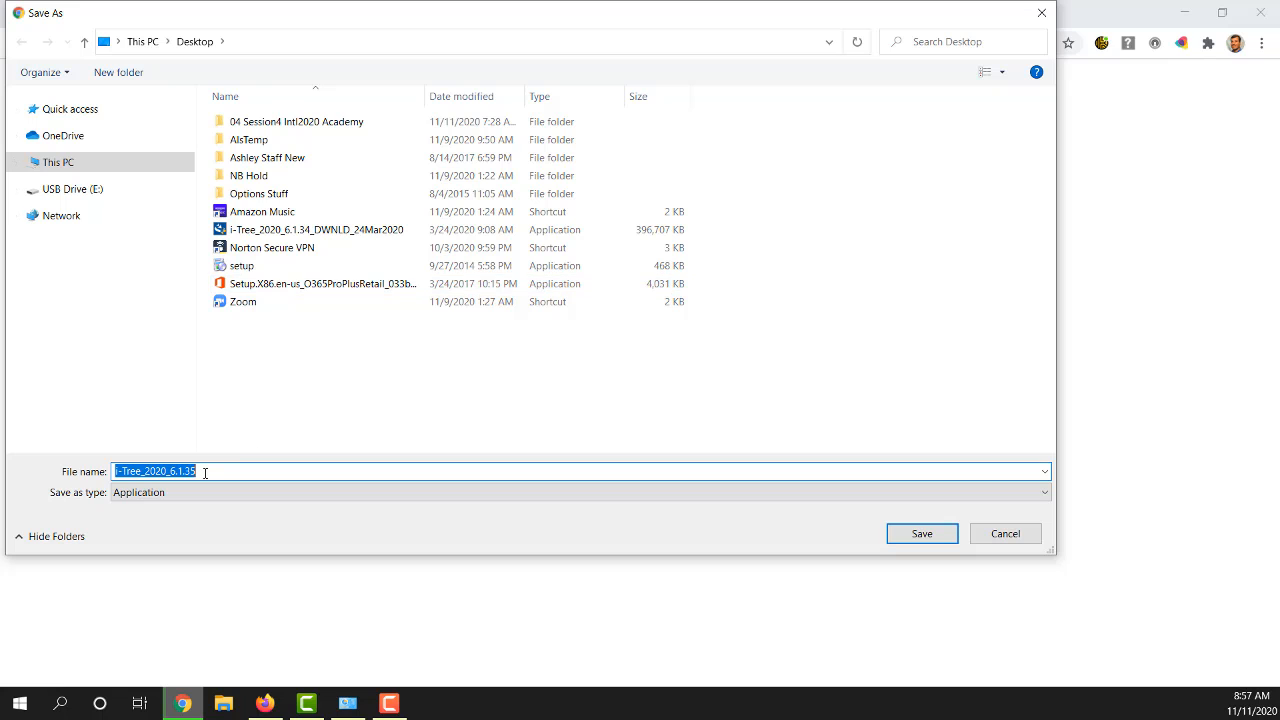
pyautogui.moveTo(607, 488)
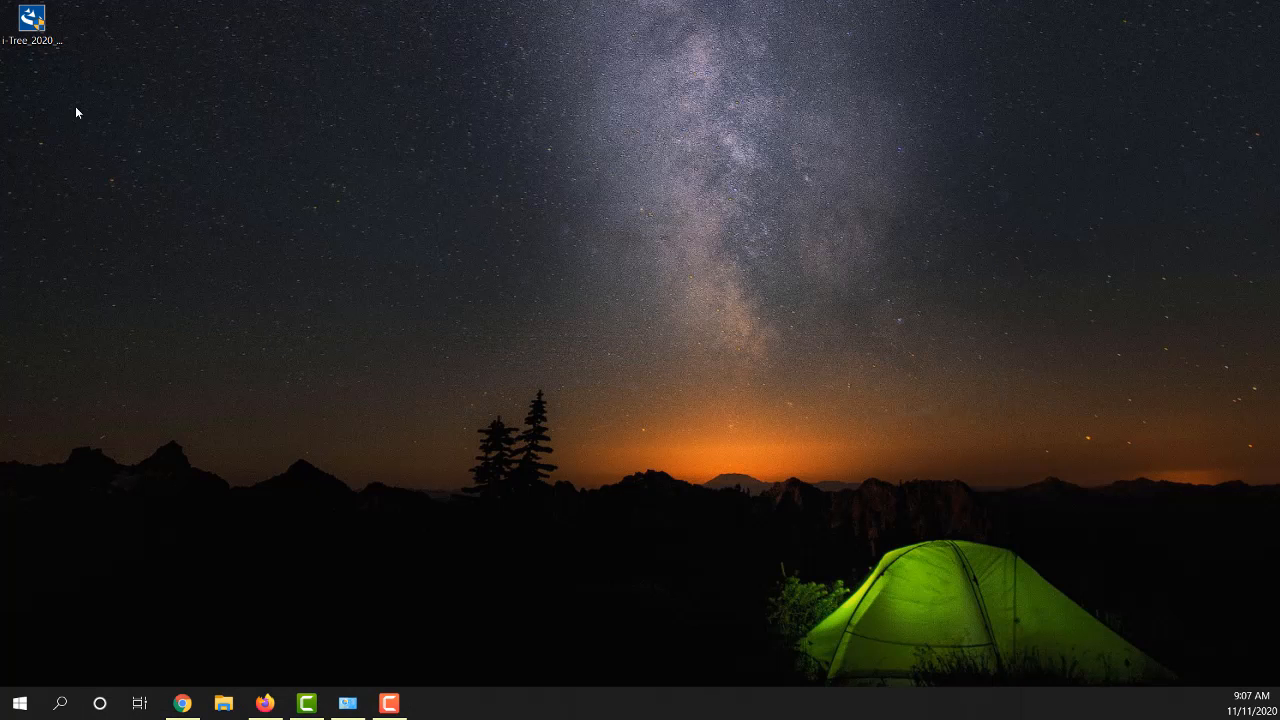
pyautogui.click(32, 25)
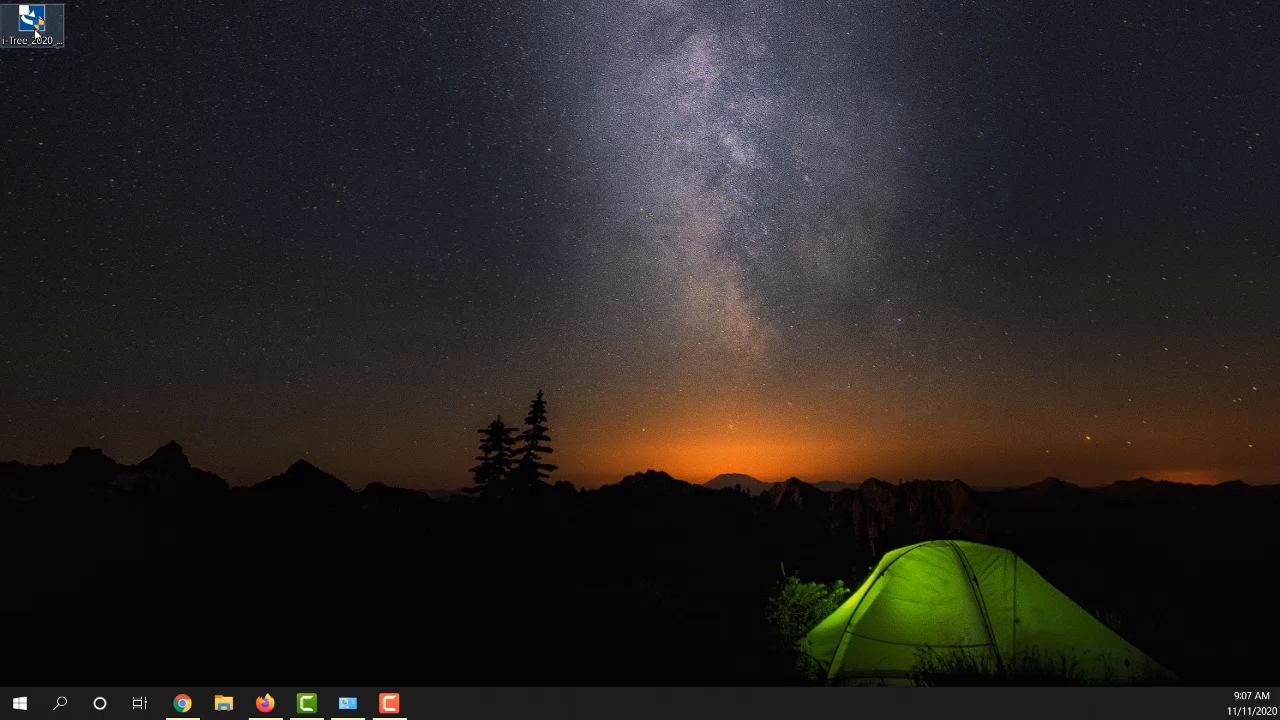
pyautogui.rightClick(33, 20)
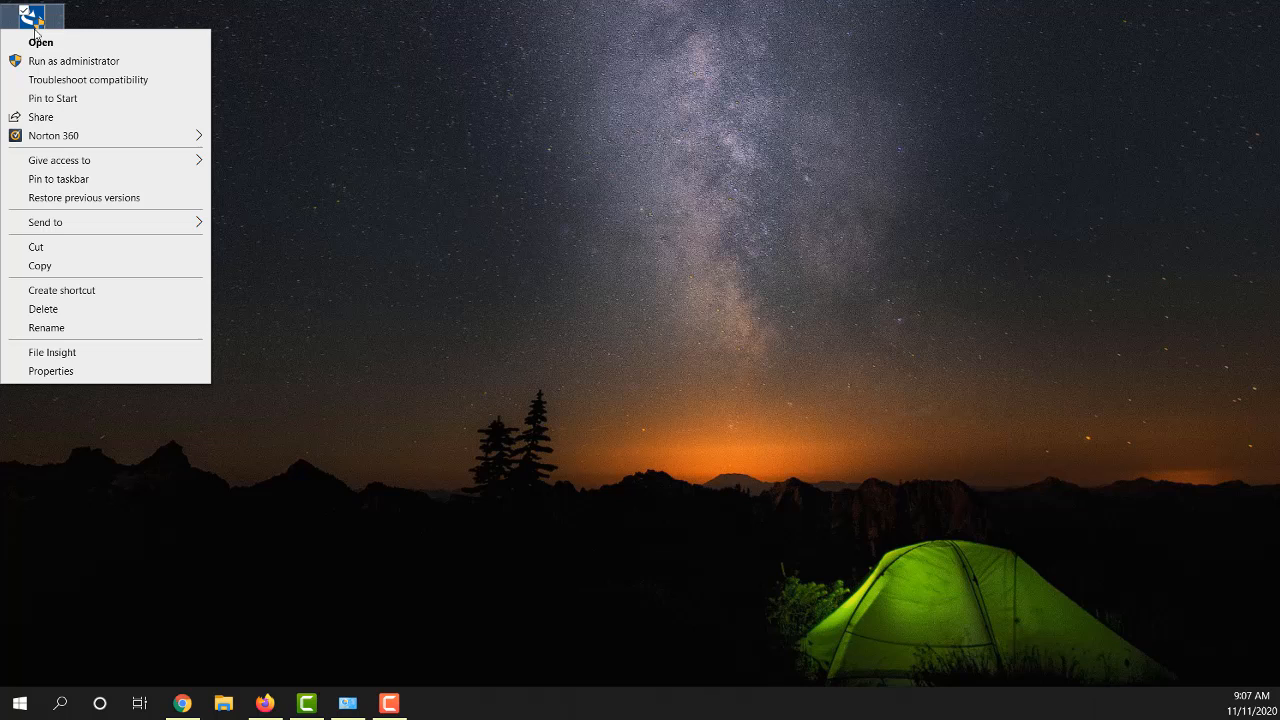
pyautogui.click(51, 371)
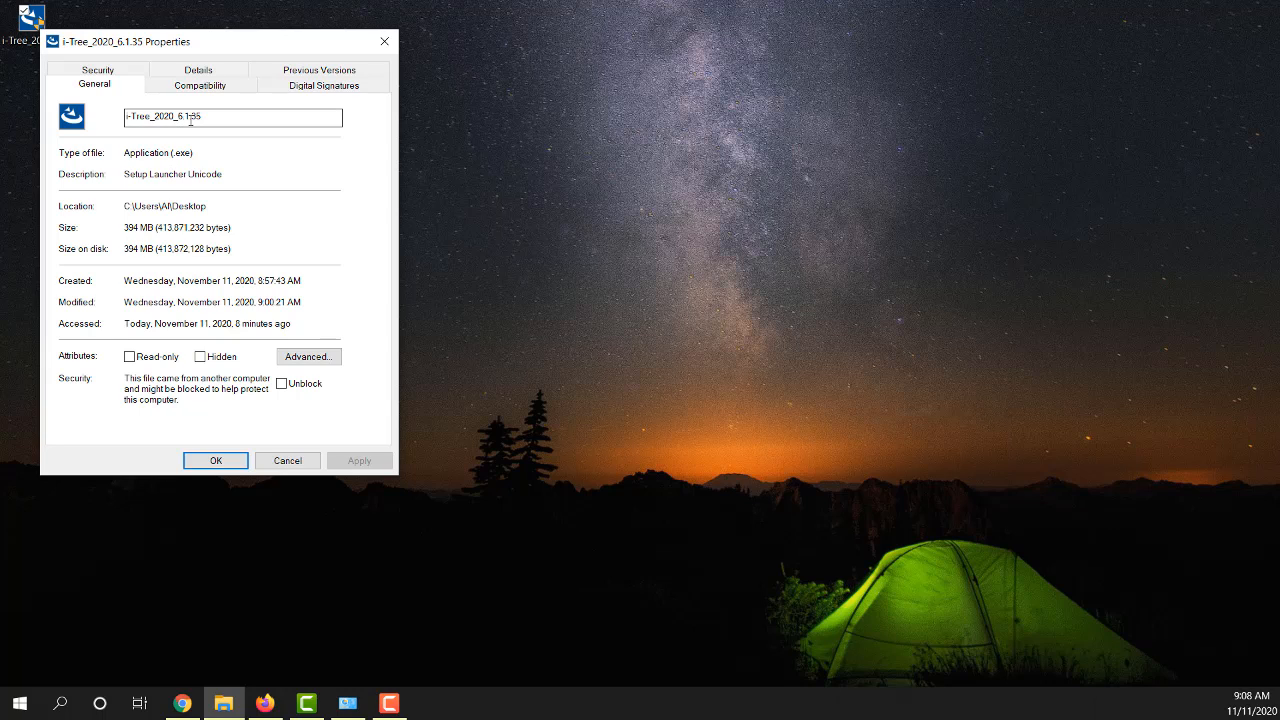
pyautogui.moveTo(322, 85)
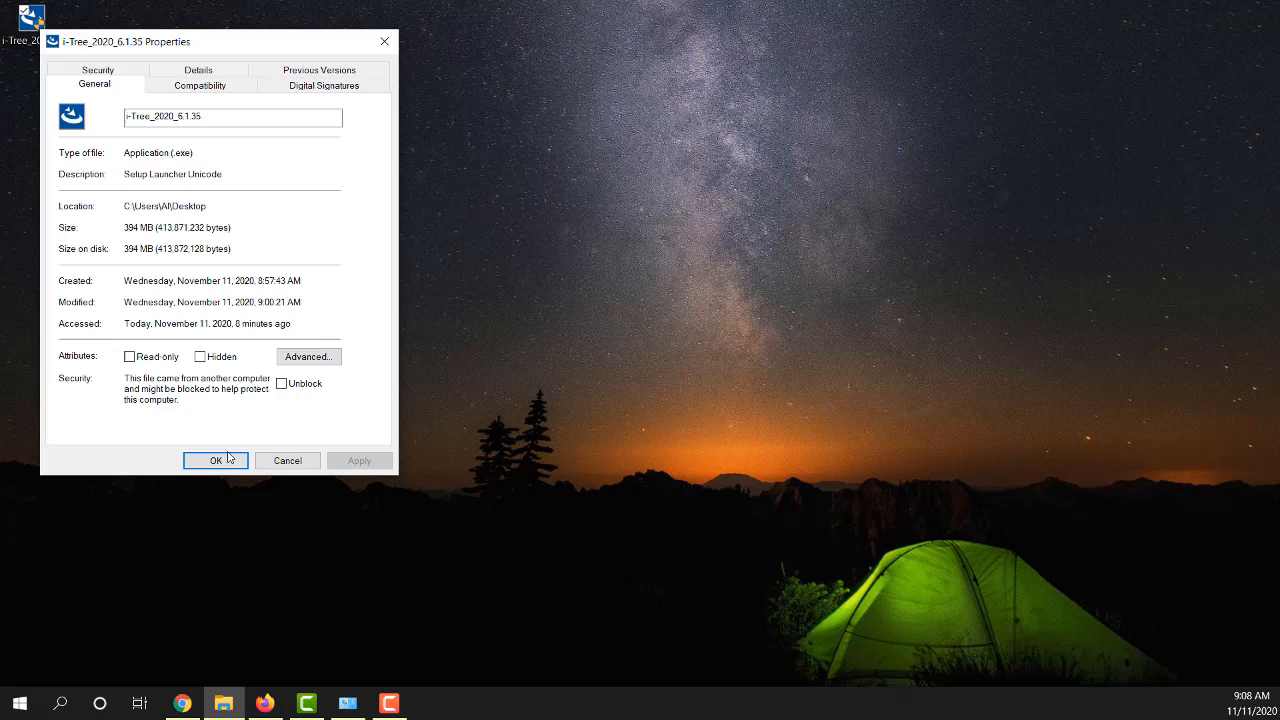
pyautogui.click(216, 460)
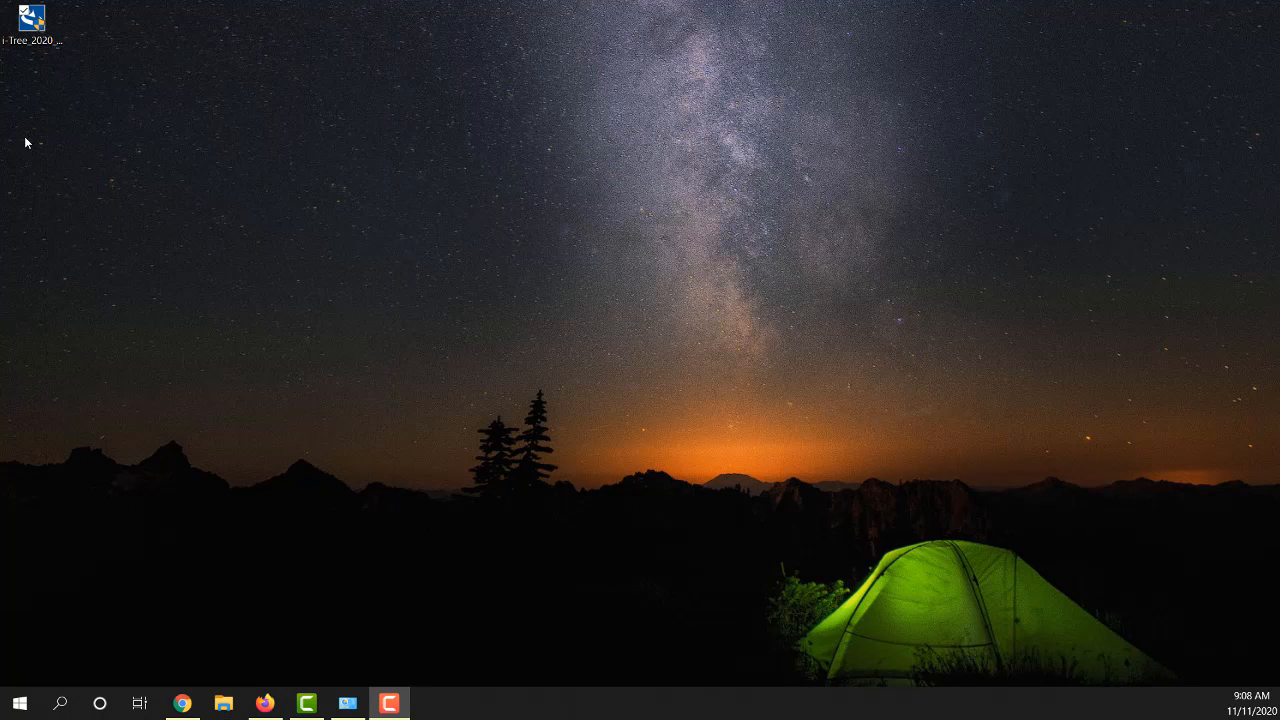
pyautogui.click(31, 20)
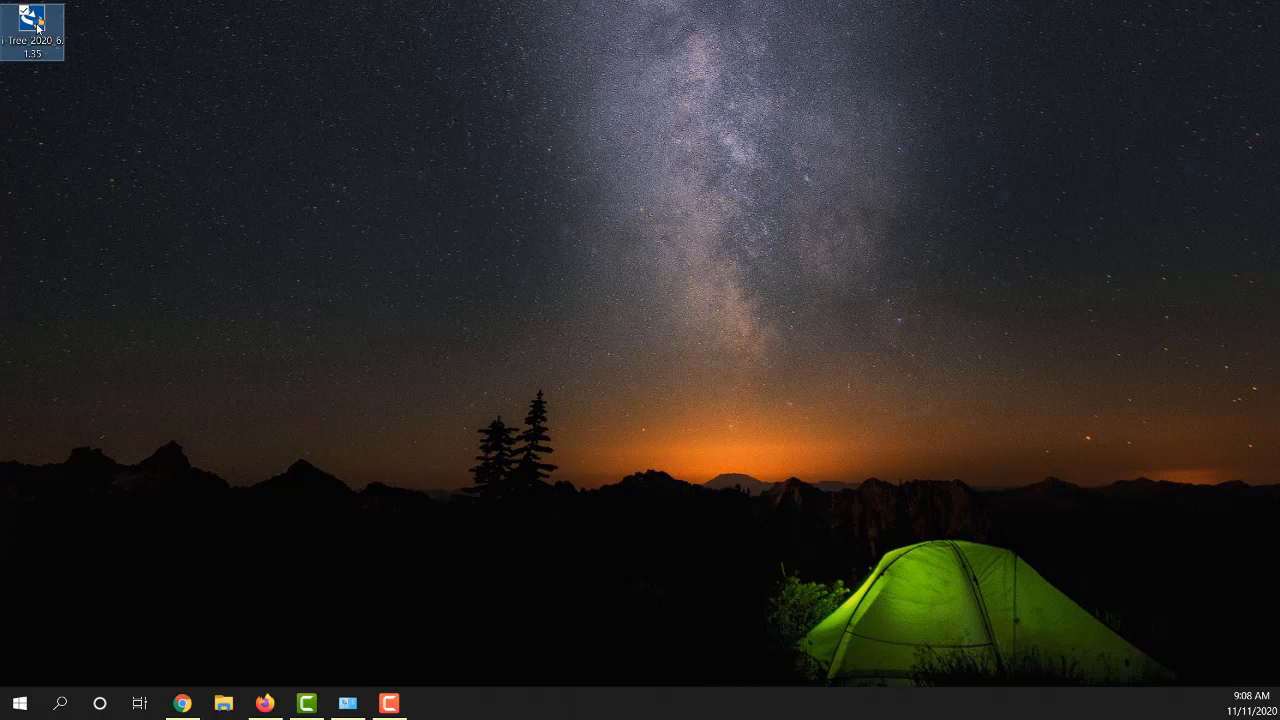
# Step: Run the i-Tree 2020 installer as administrator and bring up its wizard window
pyautogui.rightClick(30, 20)
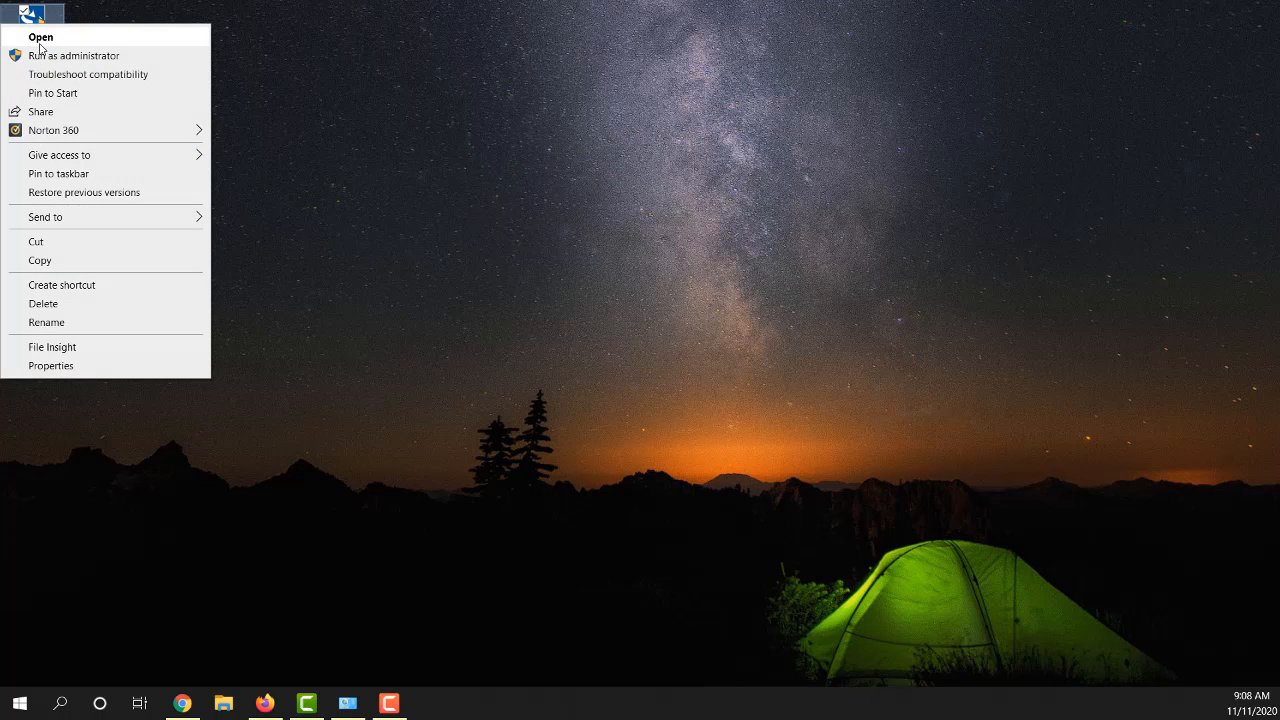
pyautogui.moveTo(74, 55)
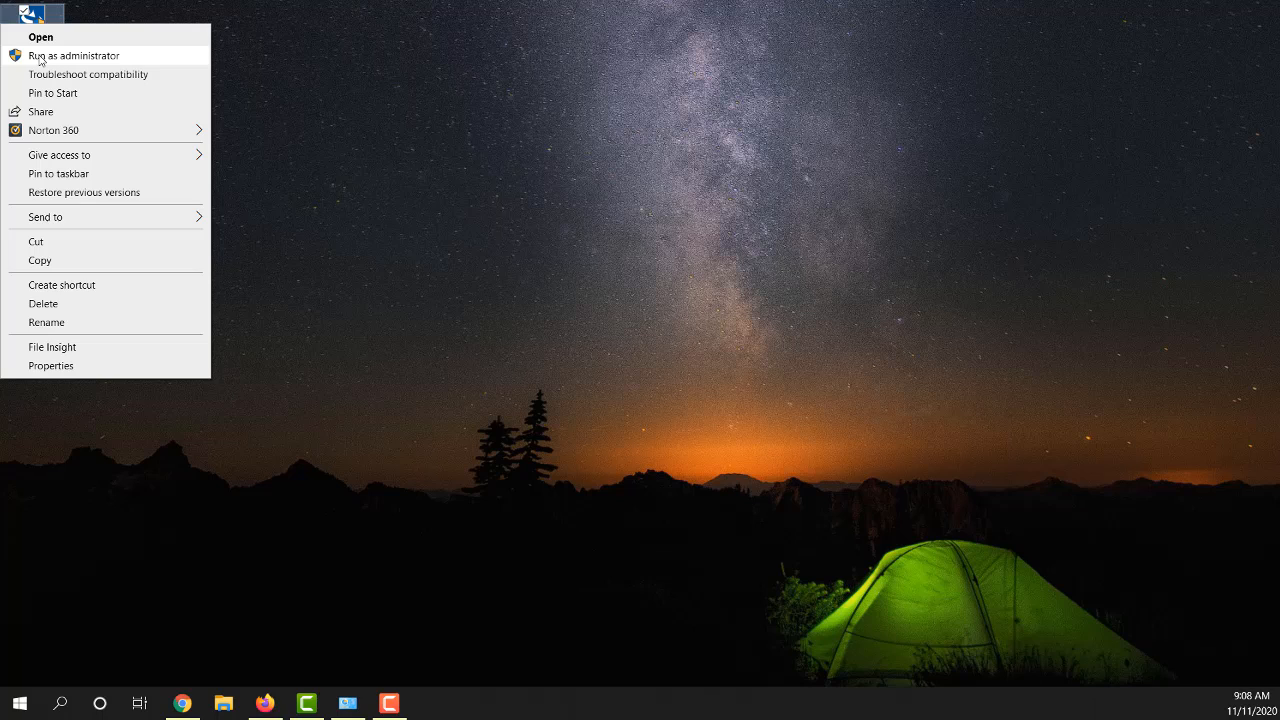
pyautogui.moveTo(72, 62)
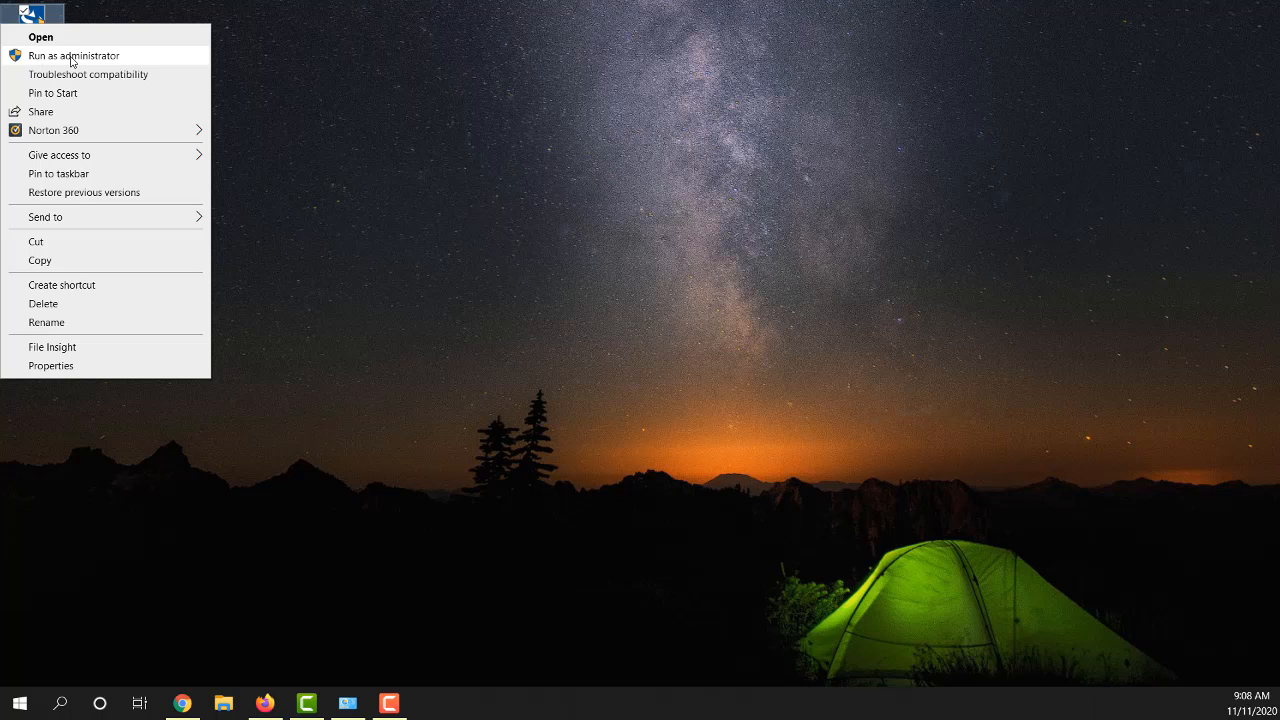
pyautogui.click(73, 55)
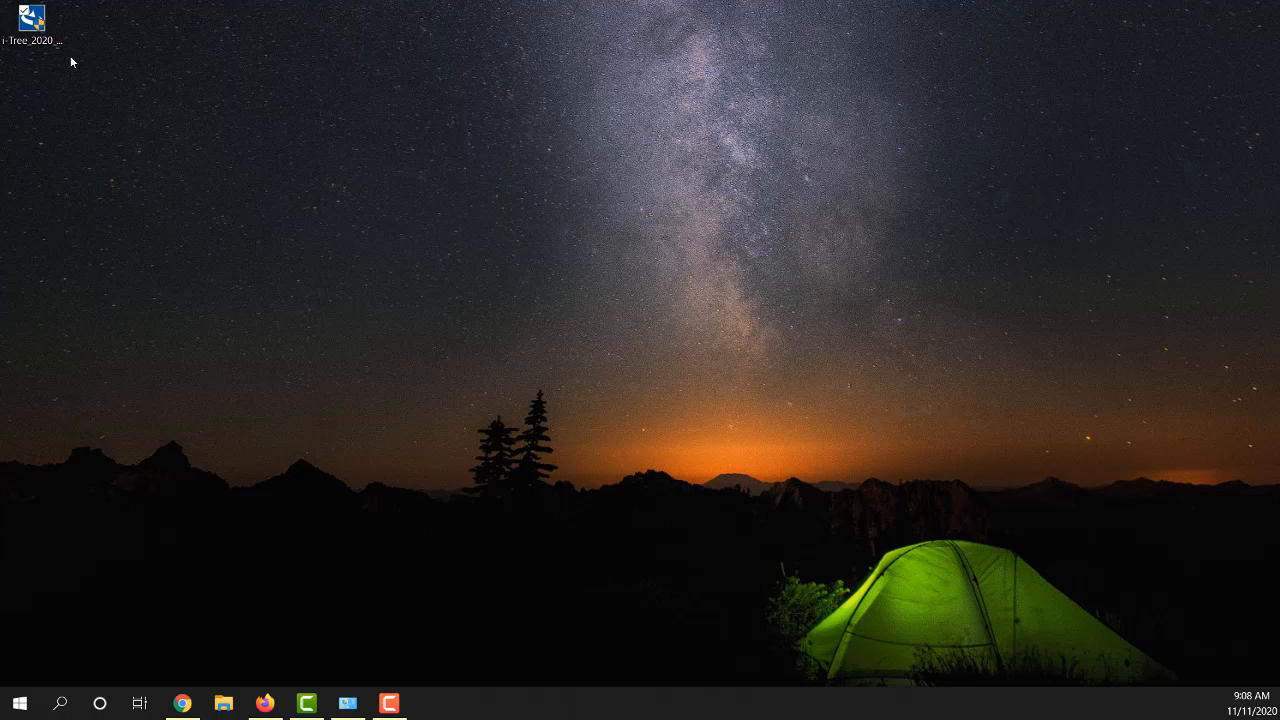
pyautogui.click(32, 22)
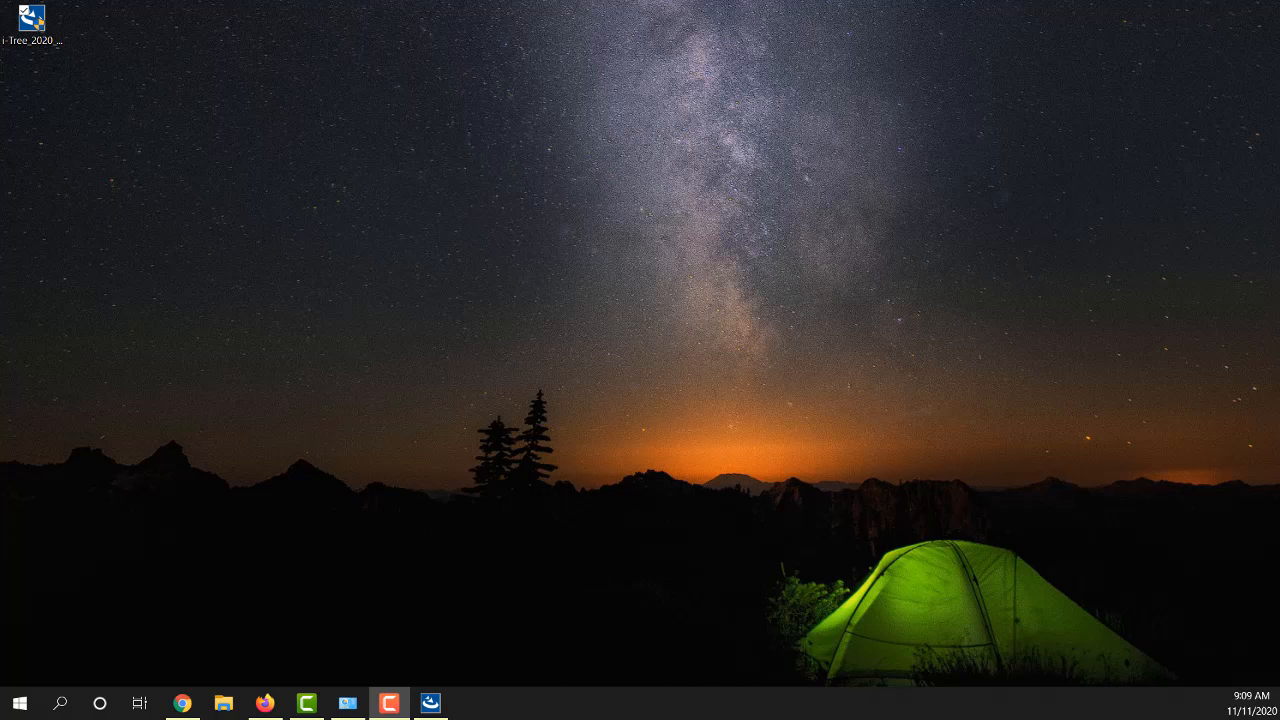
pyautogui.click(430, 703)
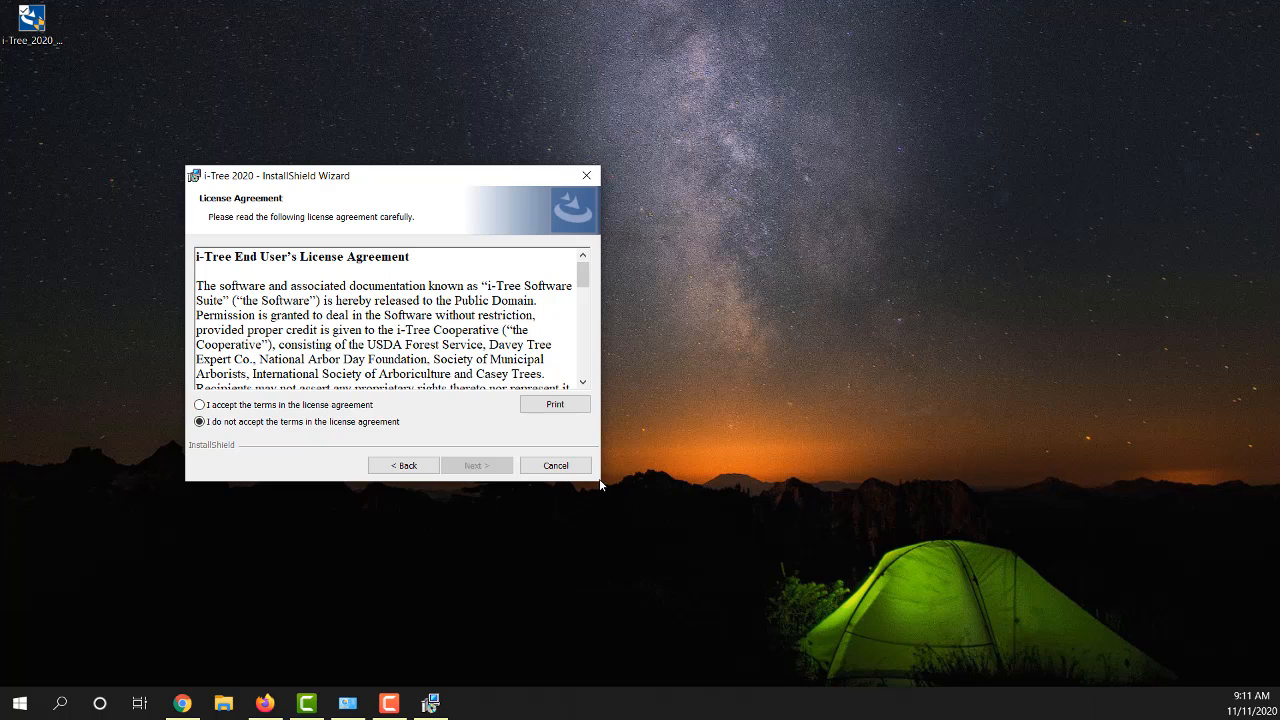
# Step: Accept the license, enter user name 'Z', and keep Complete setup
pyautogui.scroll(-3)
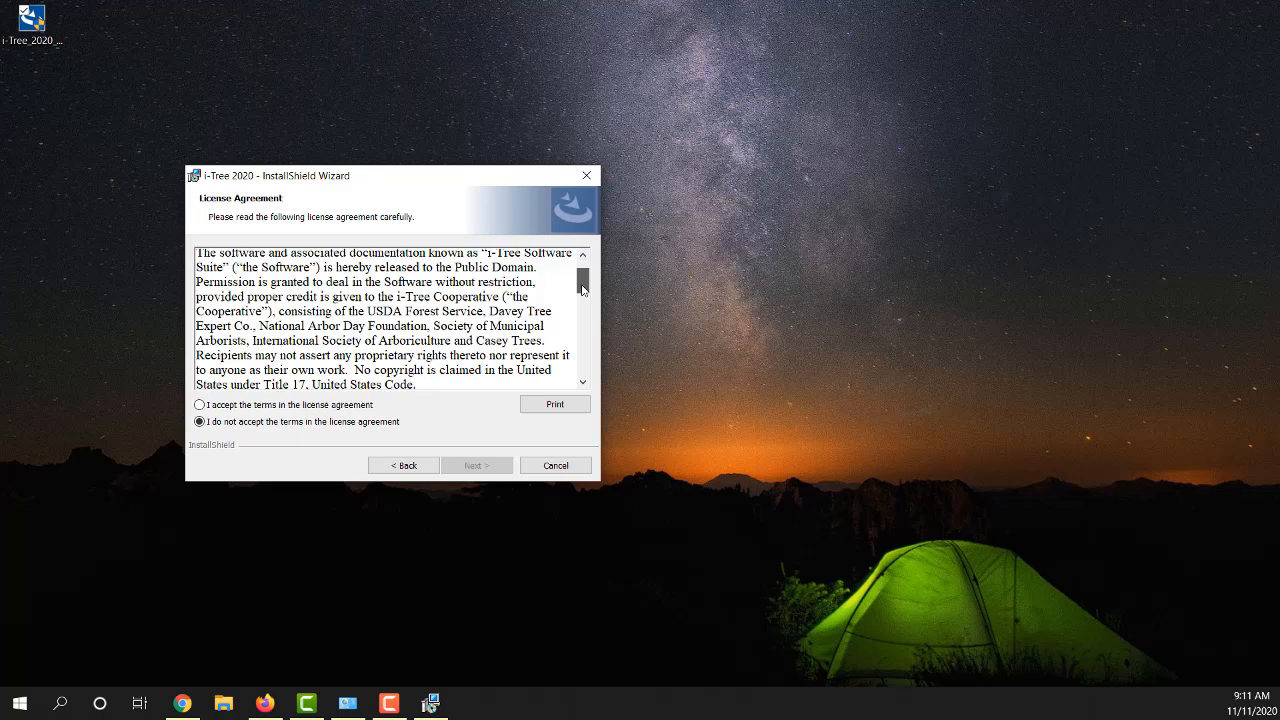
pyautogui.scroll(-3)
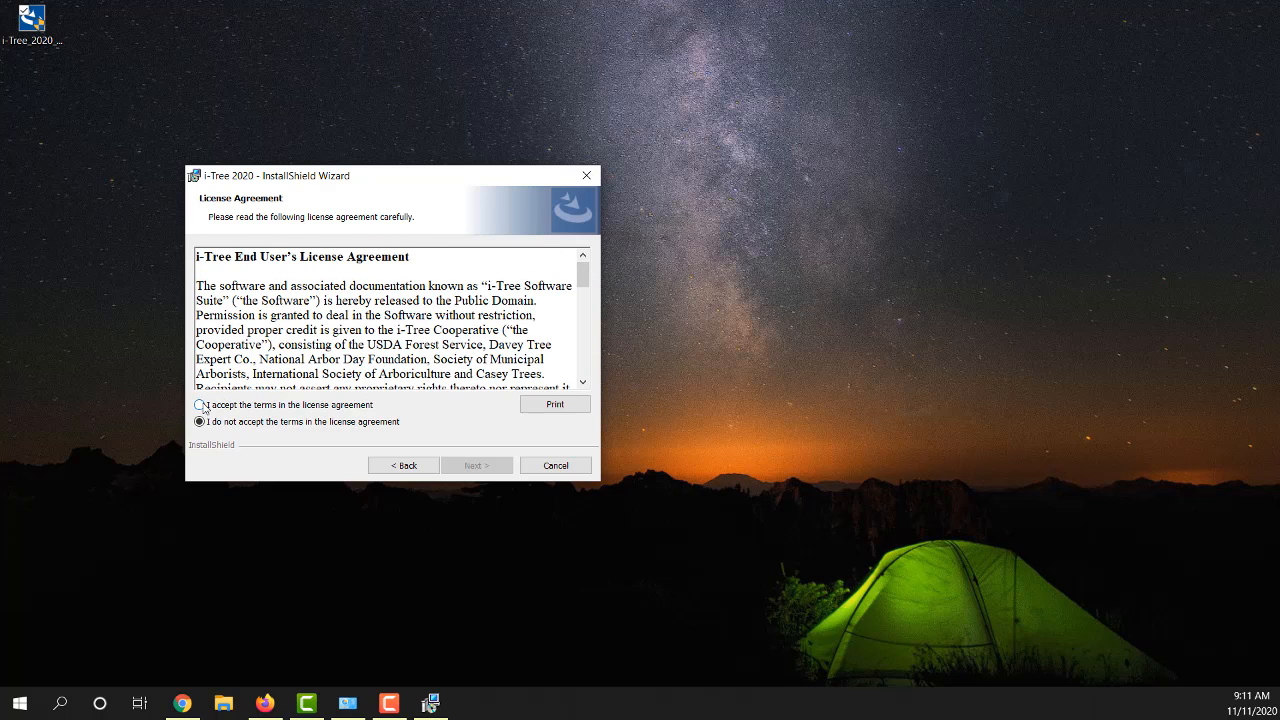
pyautogui.click(199, 405)
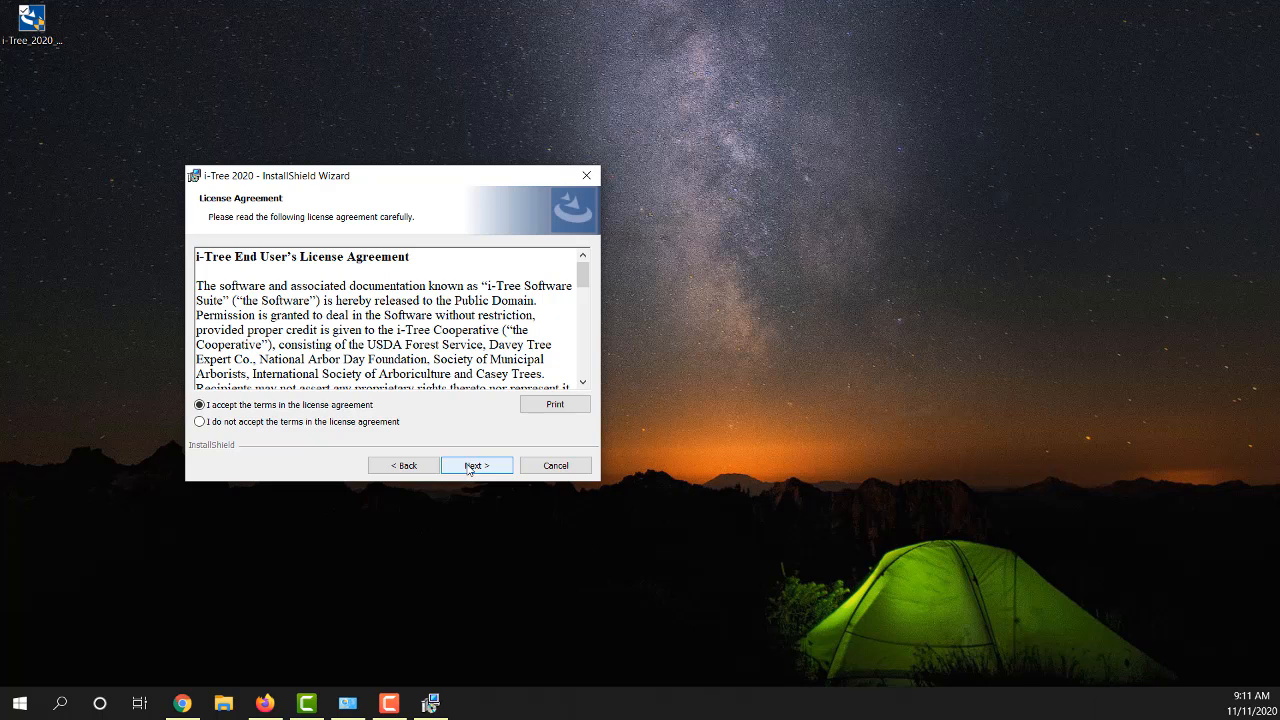
pyautogui.click(476, 465)
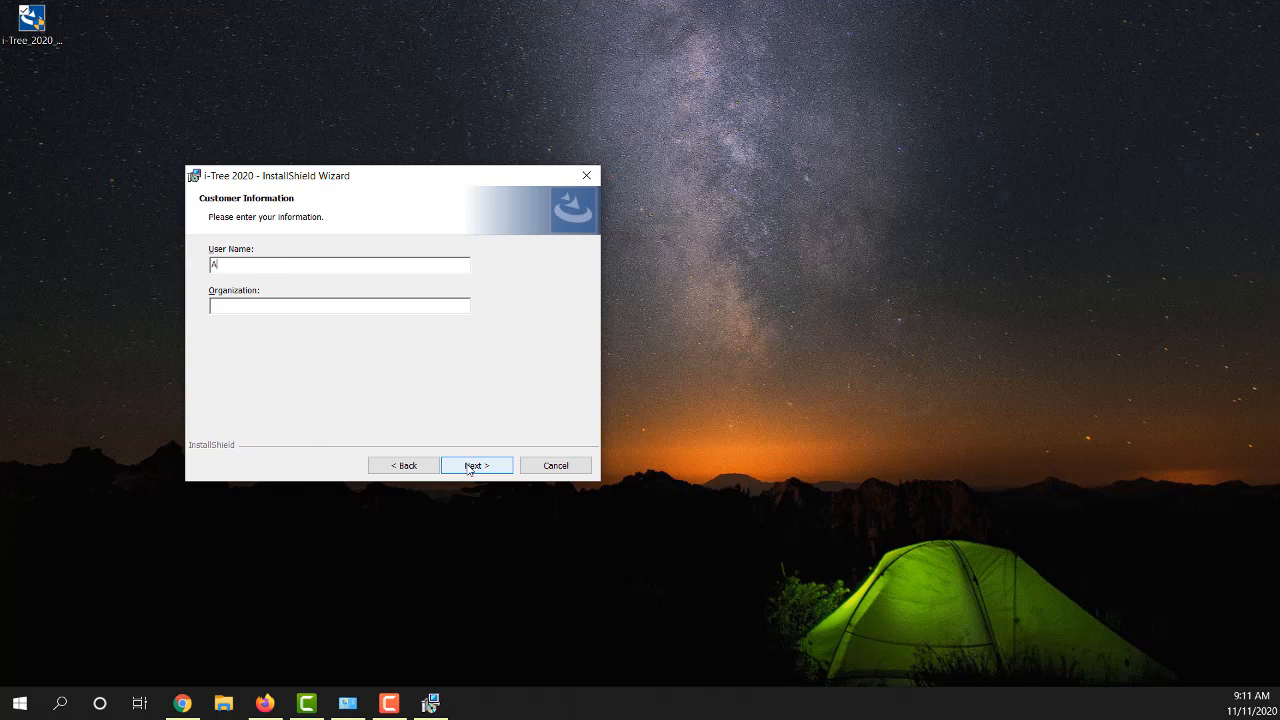
pyautogui.write('Z')
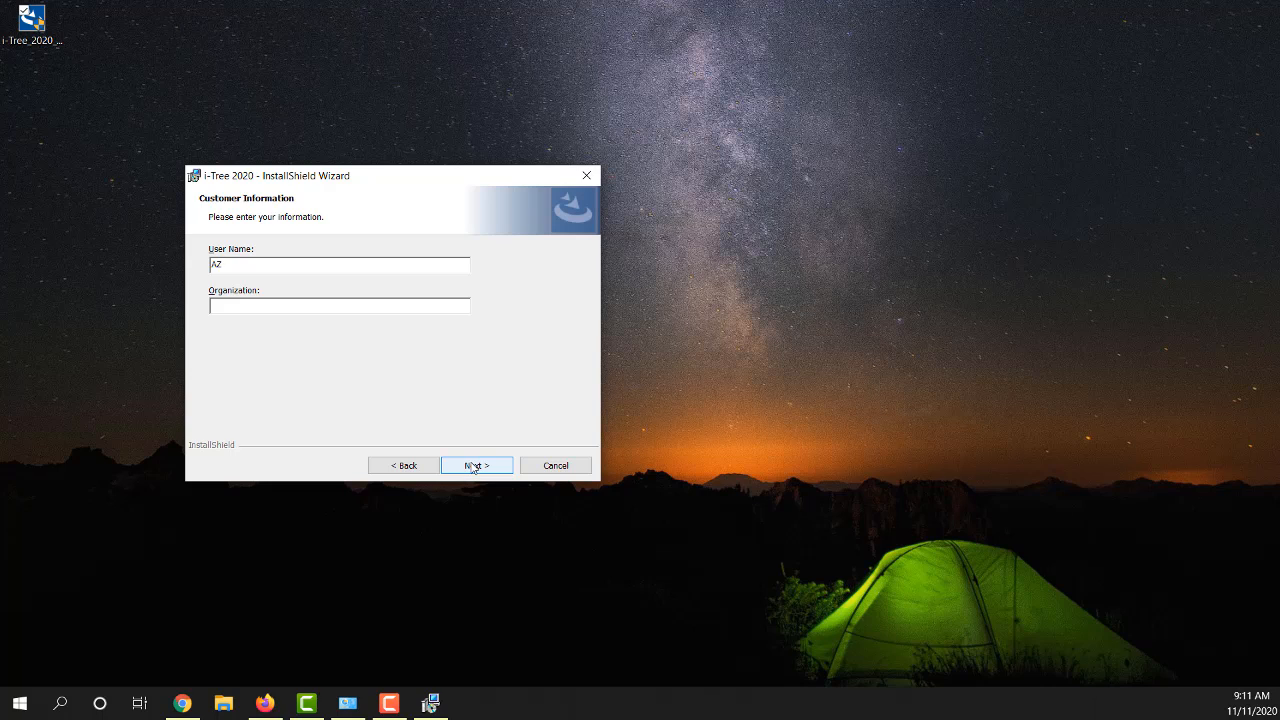
pyautogui.click(476, 465)
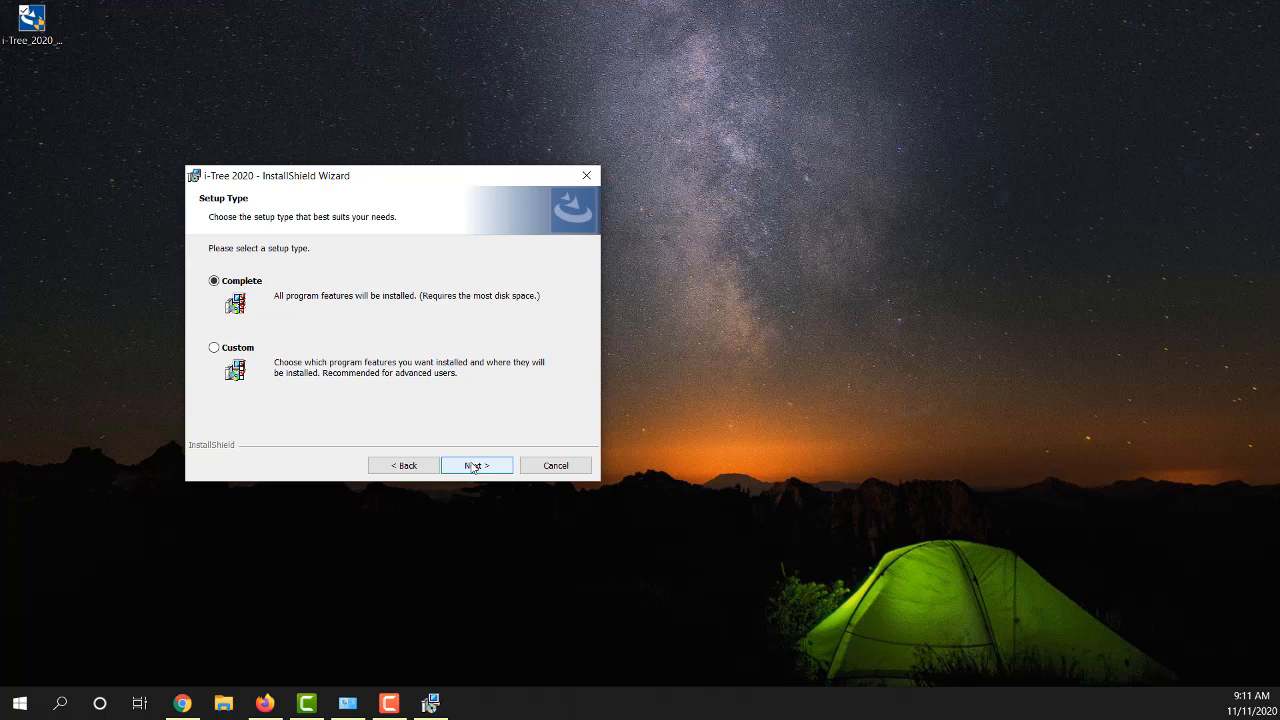
pyautogui.click(476, 465)
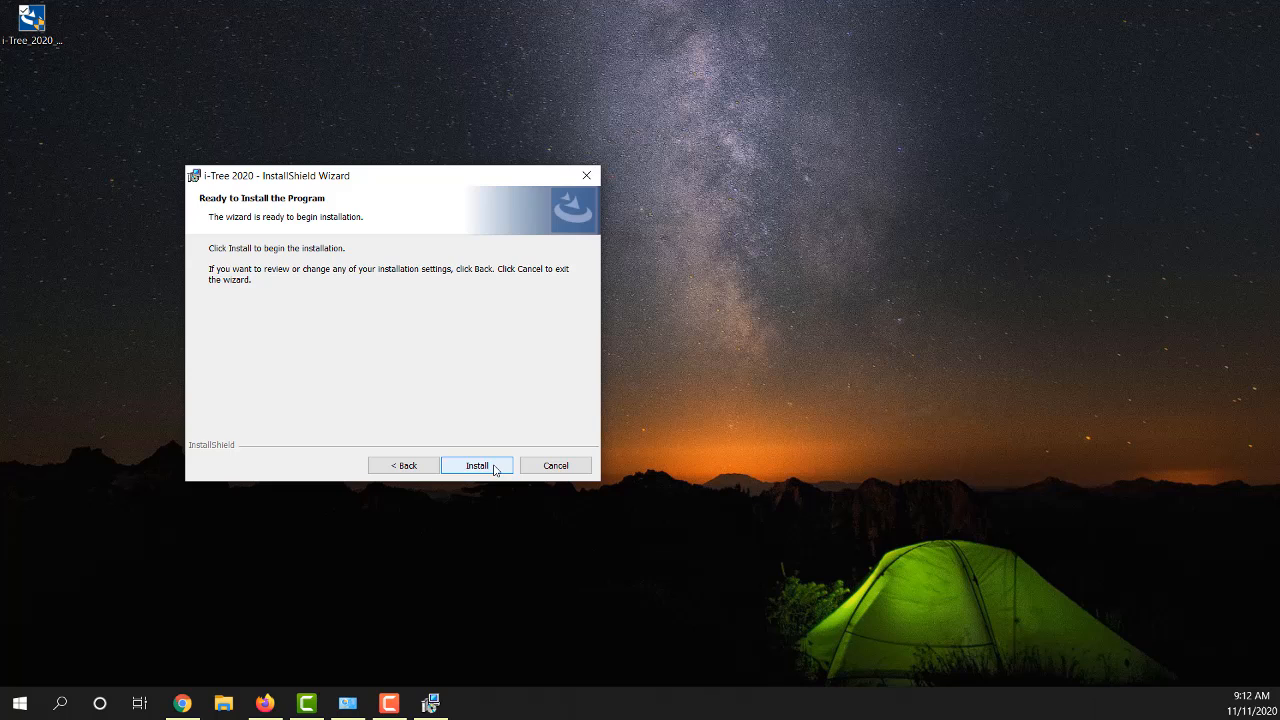
# Step: Start installing i-Tree 2020 and wait for the wizard's completion page
pyautogui.click(477, 465)
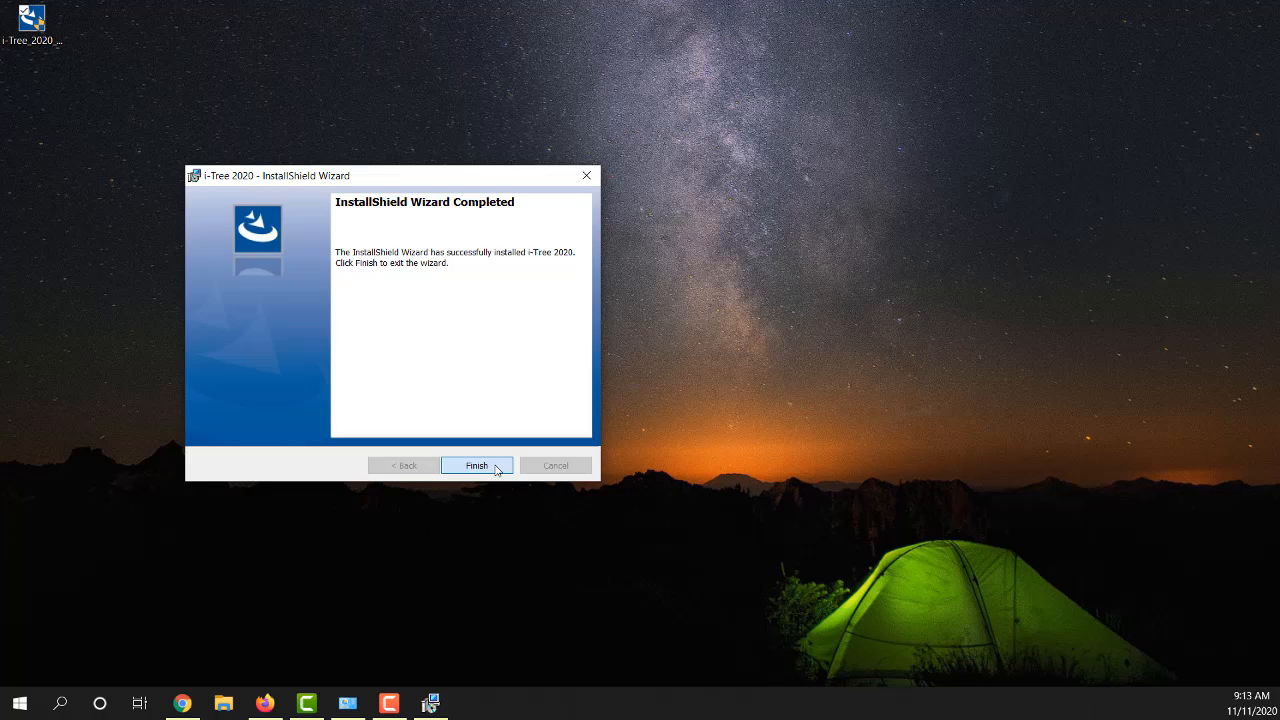
pyautogui.click(476, 465)
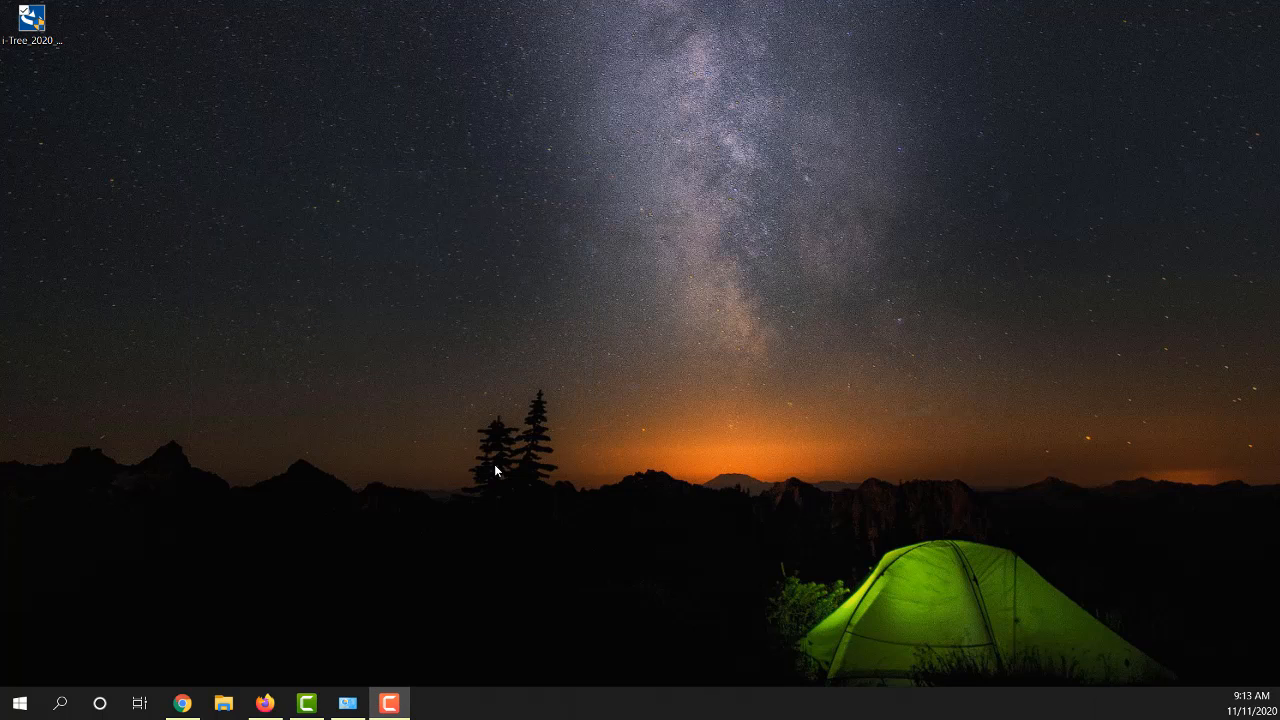
pyautogui.moveTo(245, 553)
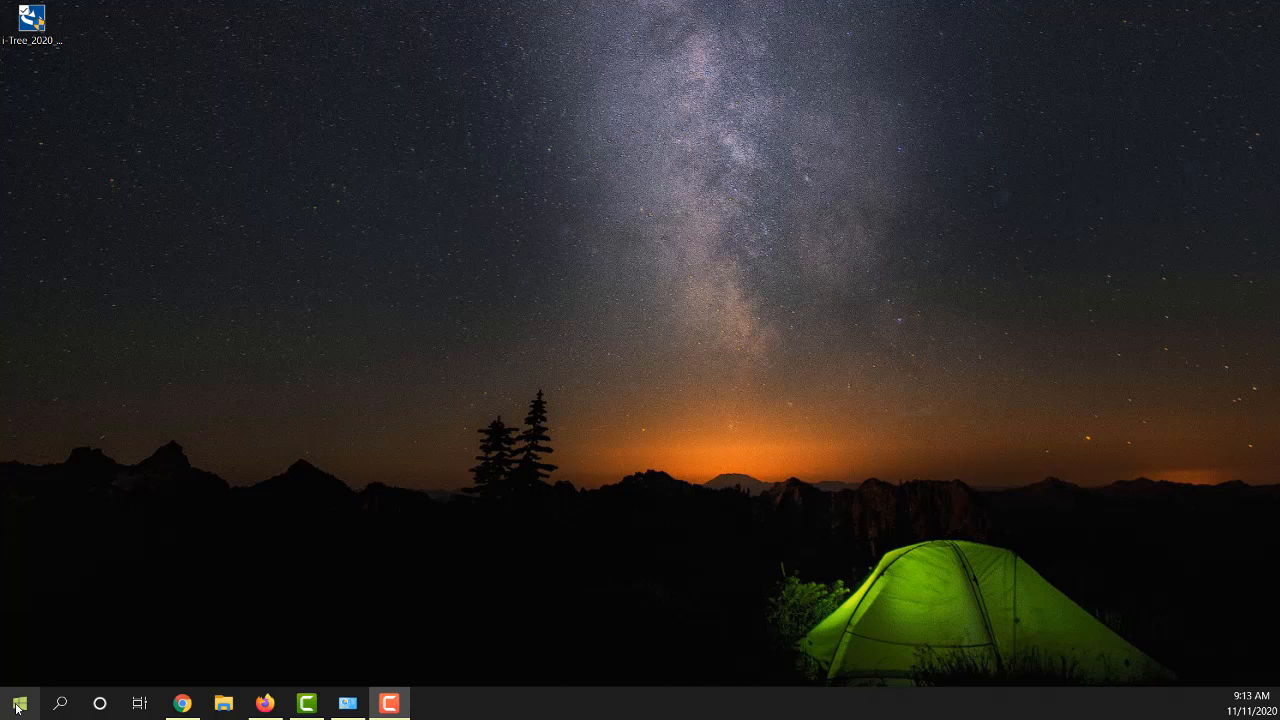
pyautogui.click(18, 703)
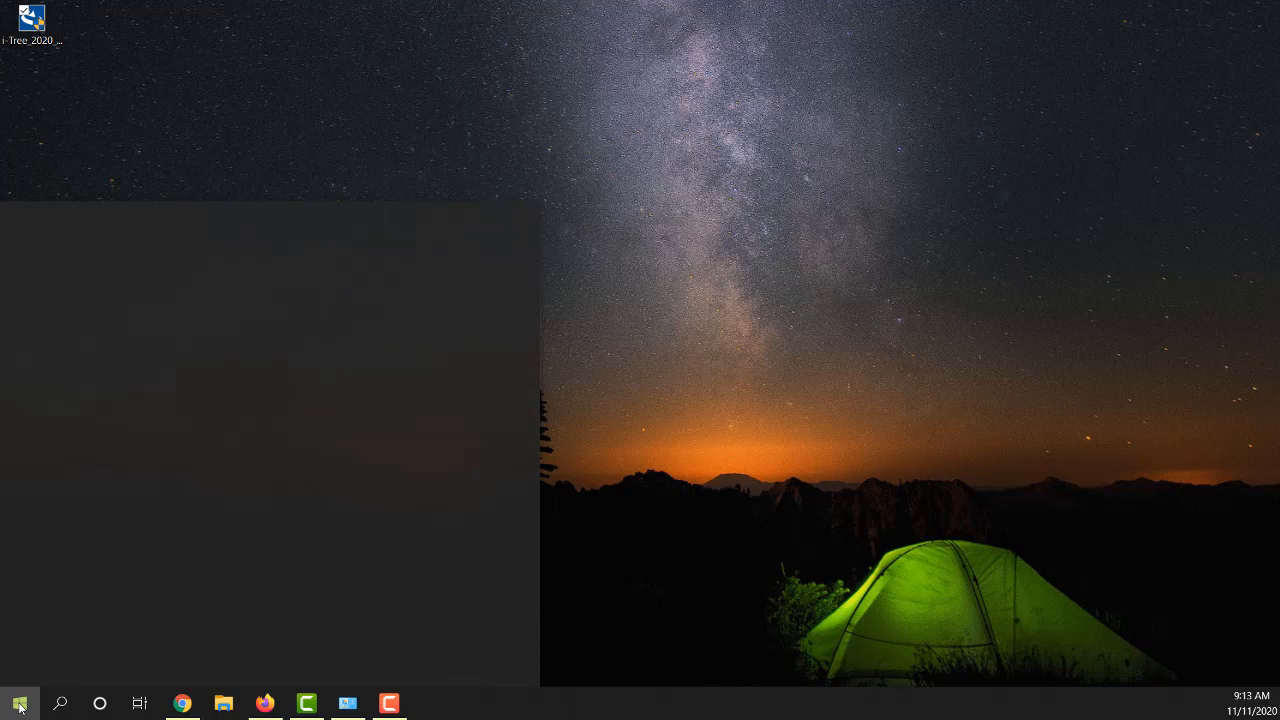
pyautogui.click(18, 703)
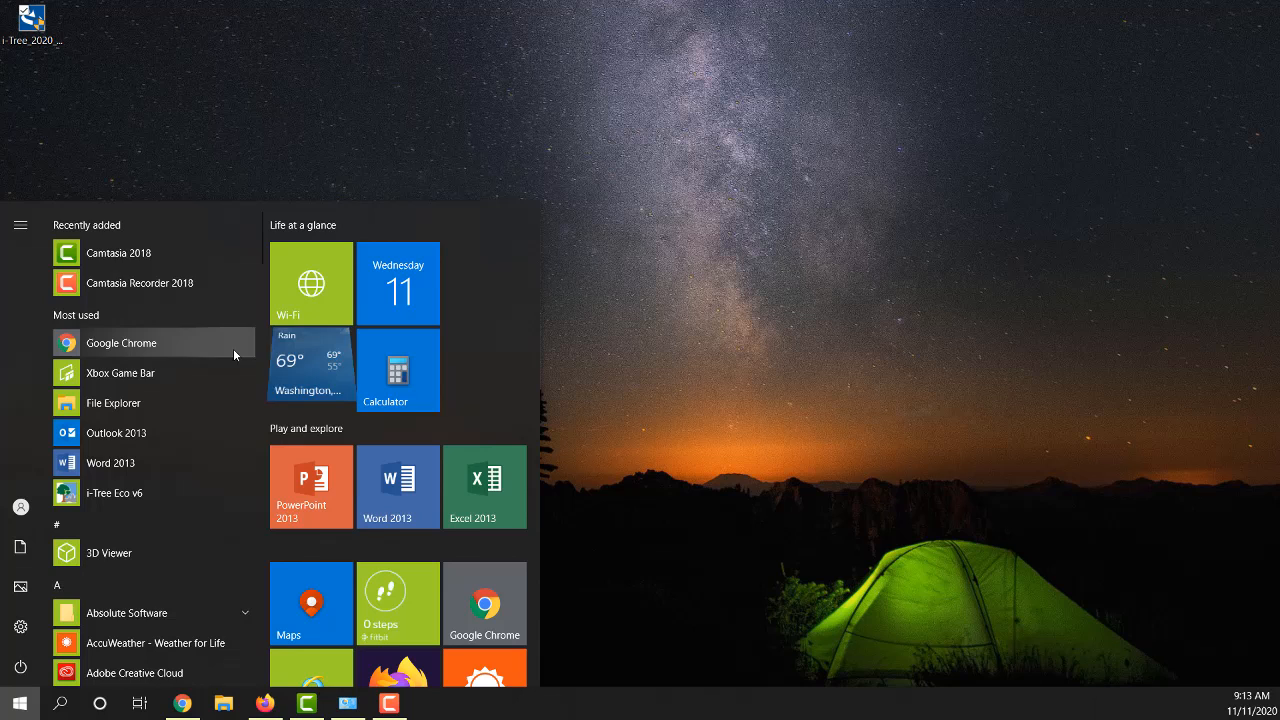
pyautogui.scroll(-3)
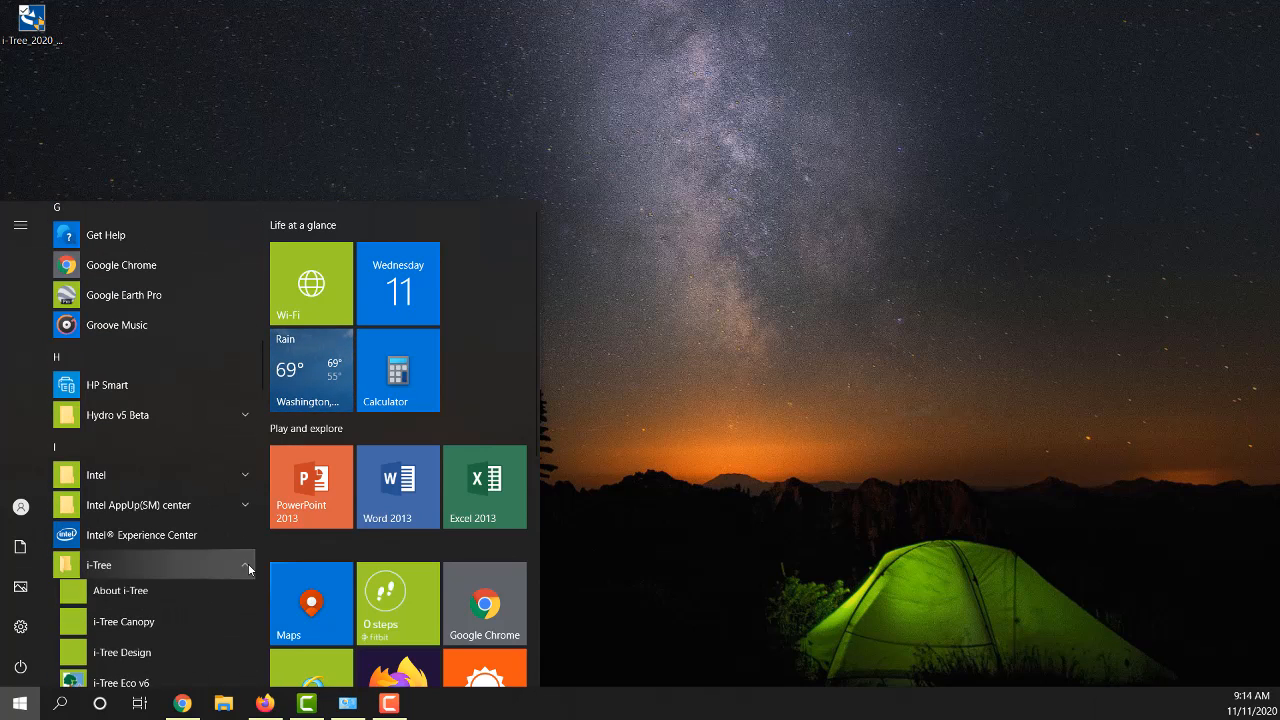
pyautogui.click(250, 569)
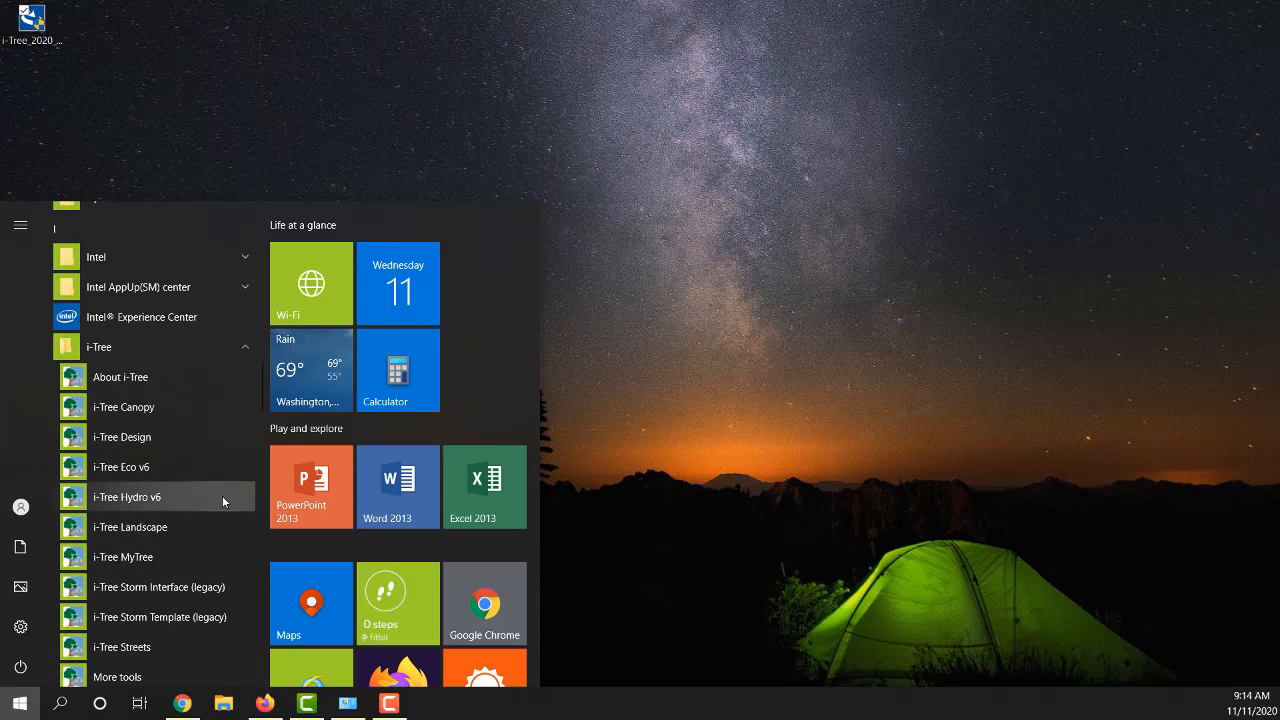
pyautogui.moveTo(200, 407)
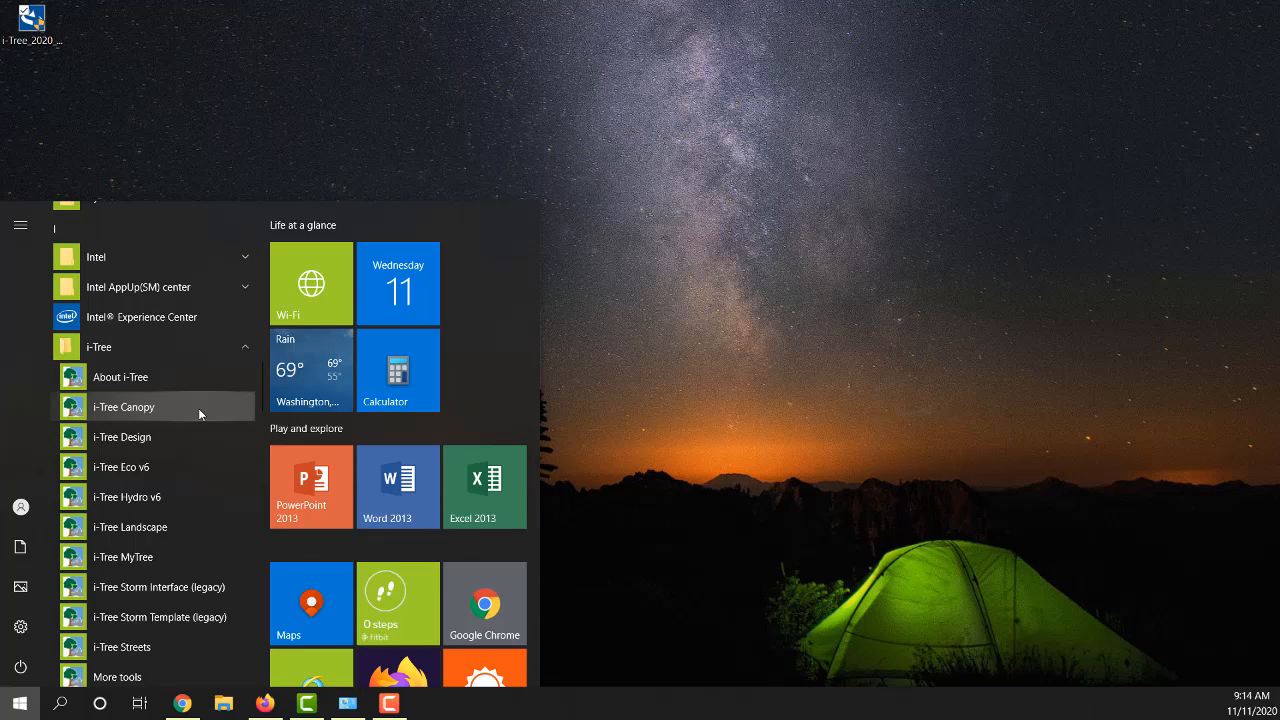
pyautogui.moveTo(166, 414)
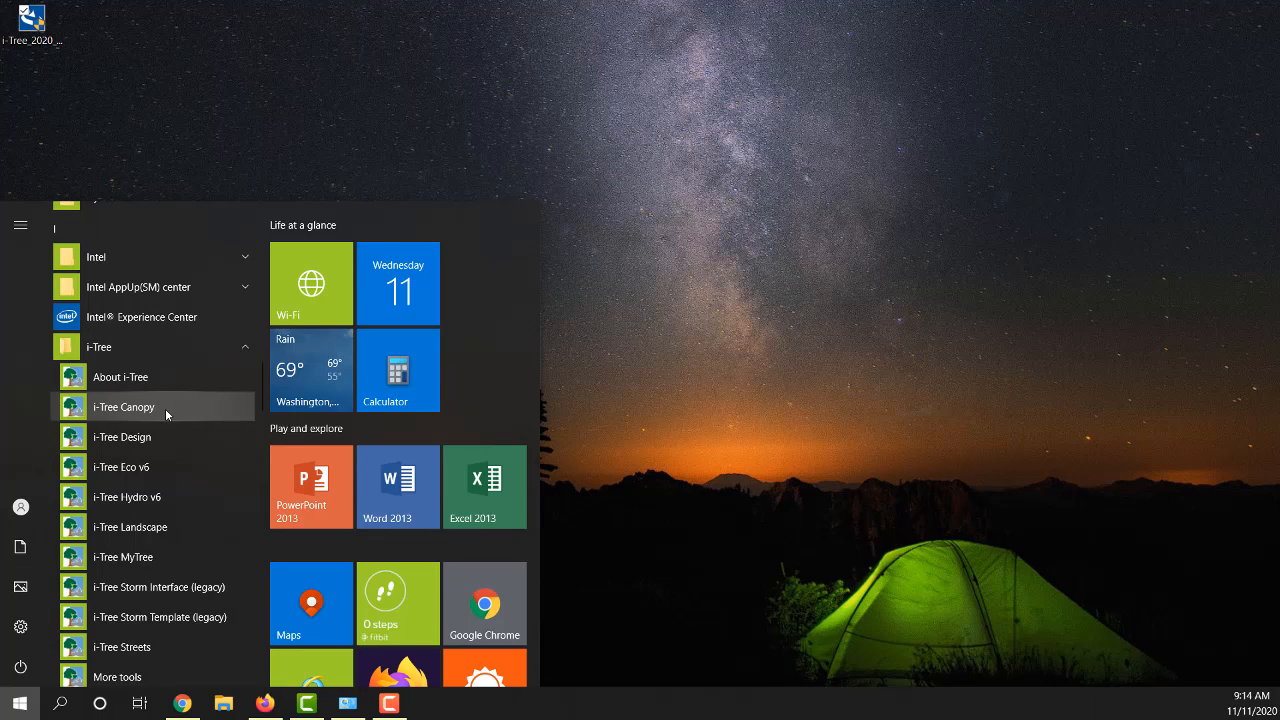
pyautogui.moveTo(147, 418)
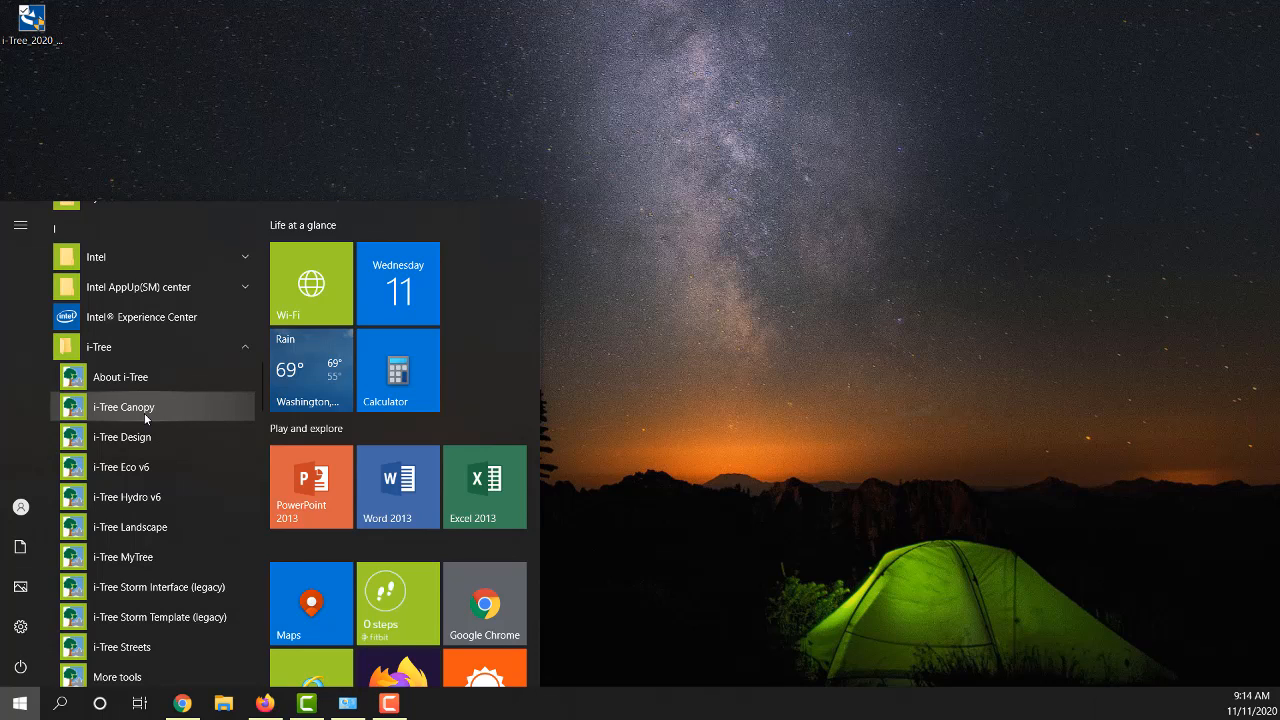
pyautogui.moveTo(168, 458)
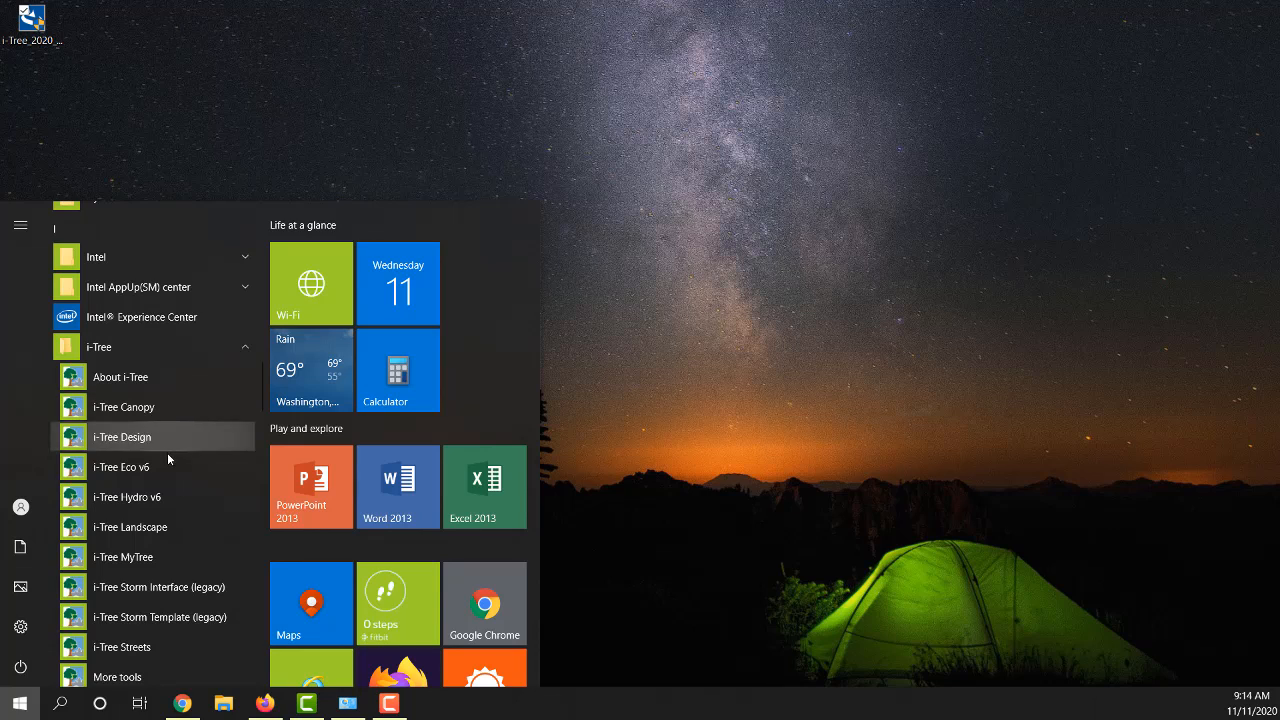
pyautogui.moveTo(135, 467)
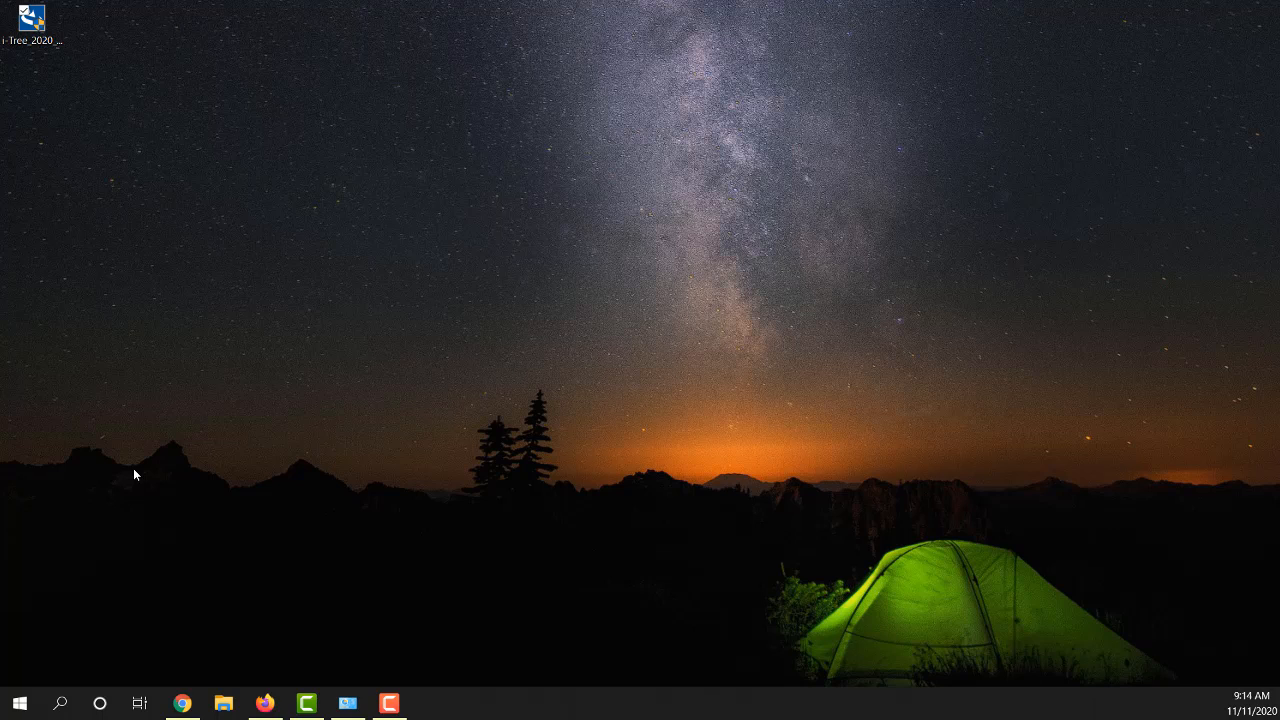
# Step: Launch i-Tree Eco and dismiss the 'What's new in i-Tree Eco v6.0.21' notice
pyautogui.doubleClick(33, 20)
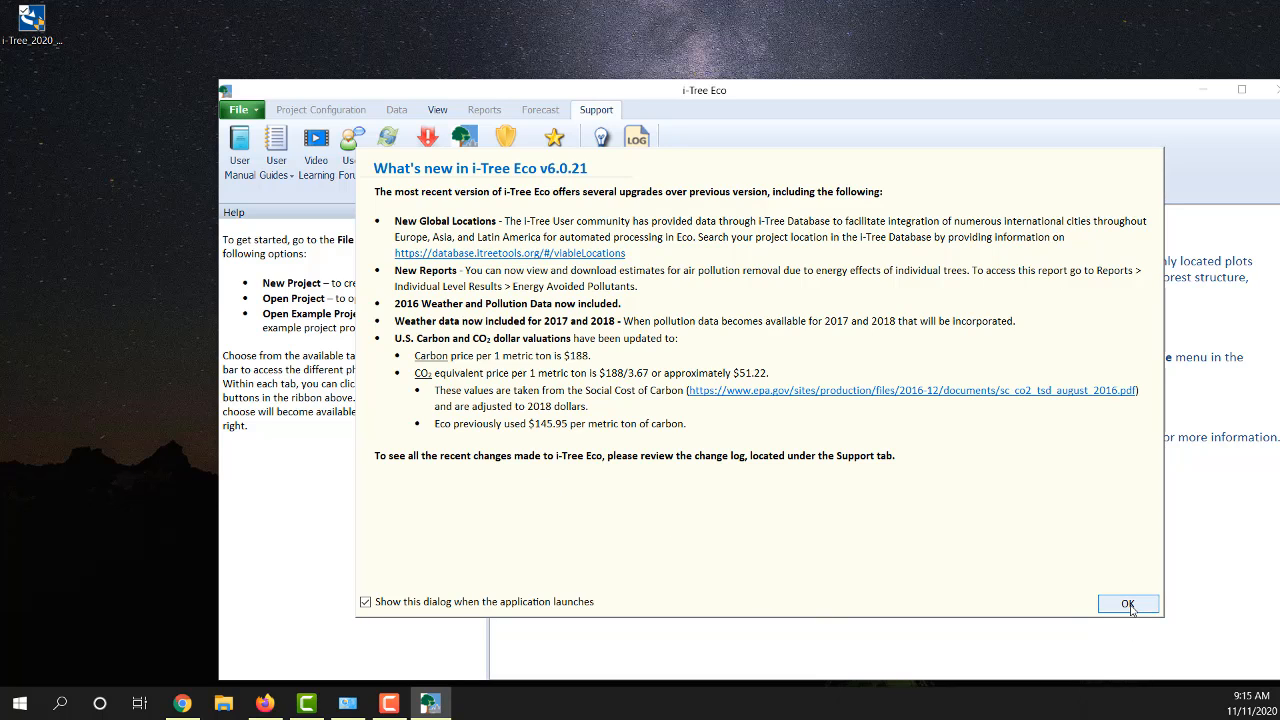
pyautogui.click(1128, 603)
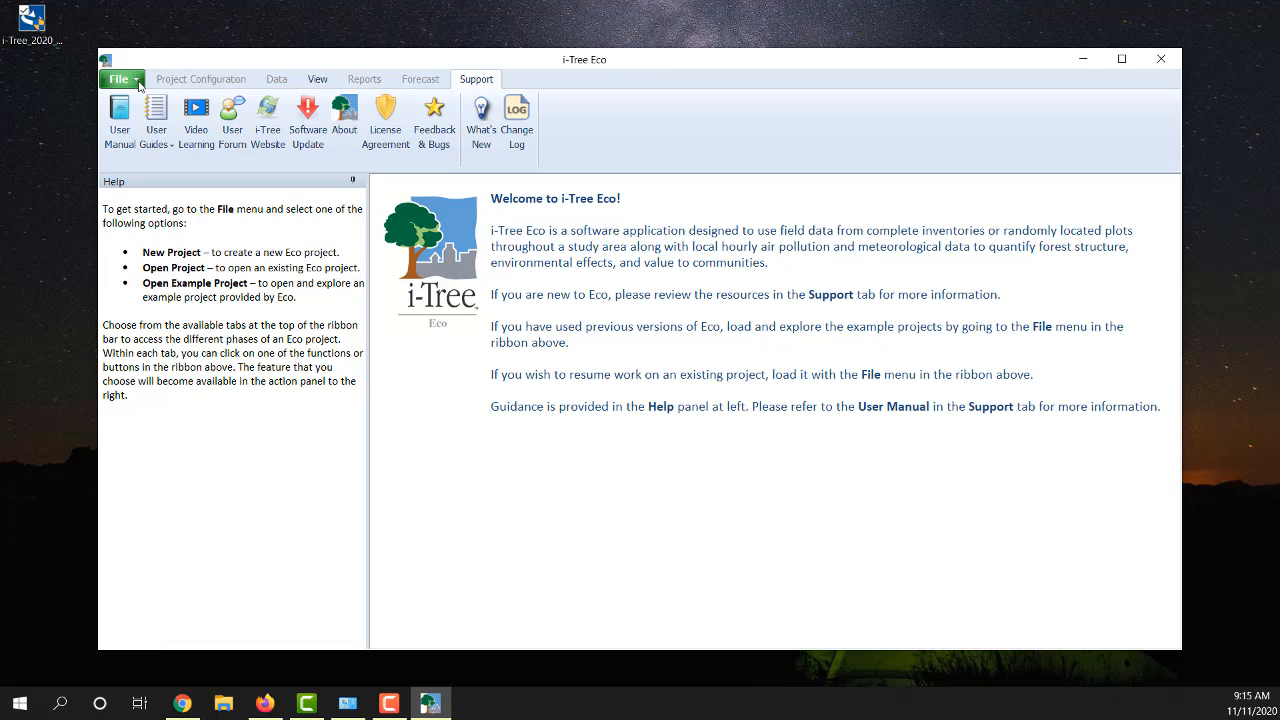
# Step: Open the 'Torbay, United Kingdom (unstratified plot inventory)' example project from File
pyautogui.click(118, 79)
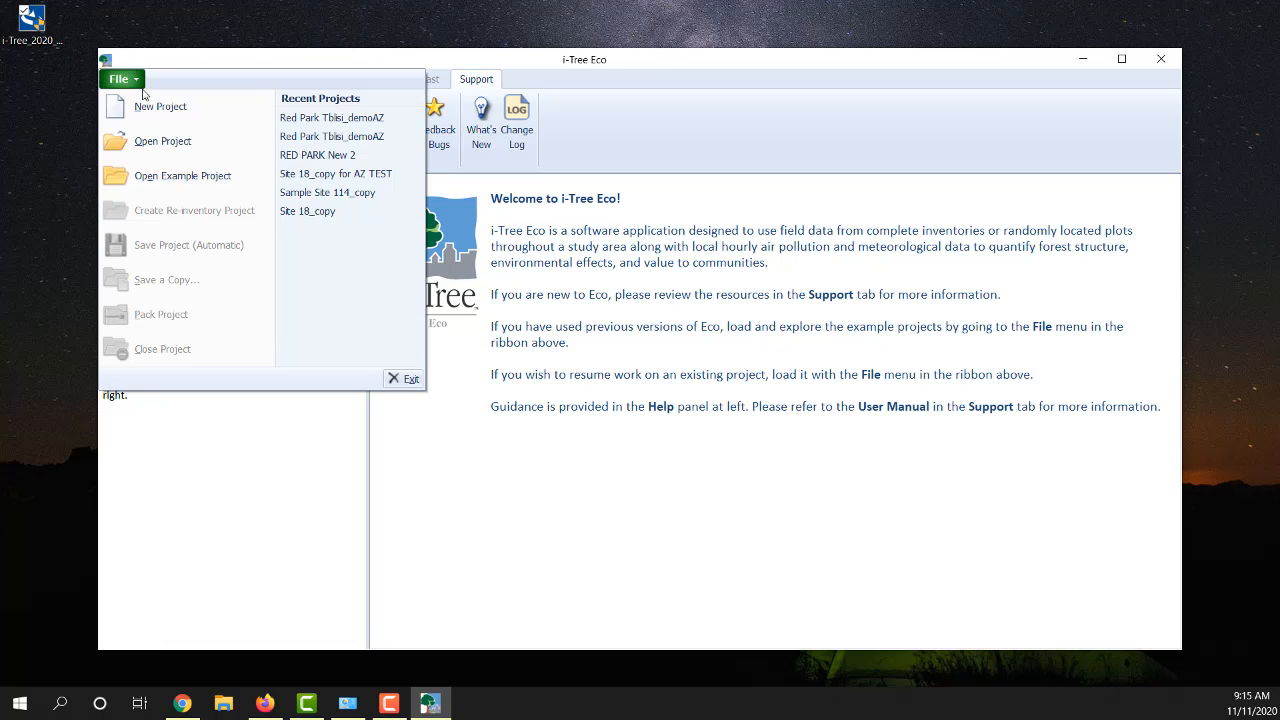
pyautogui.click(182, 175)
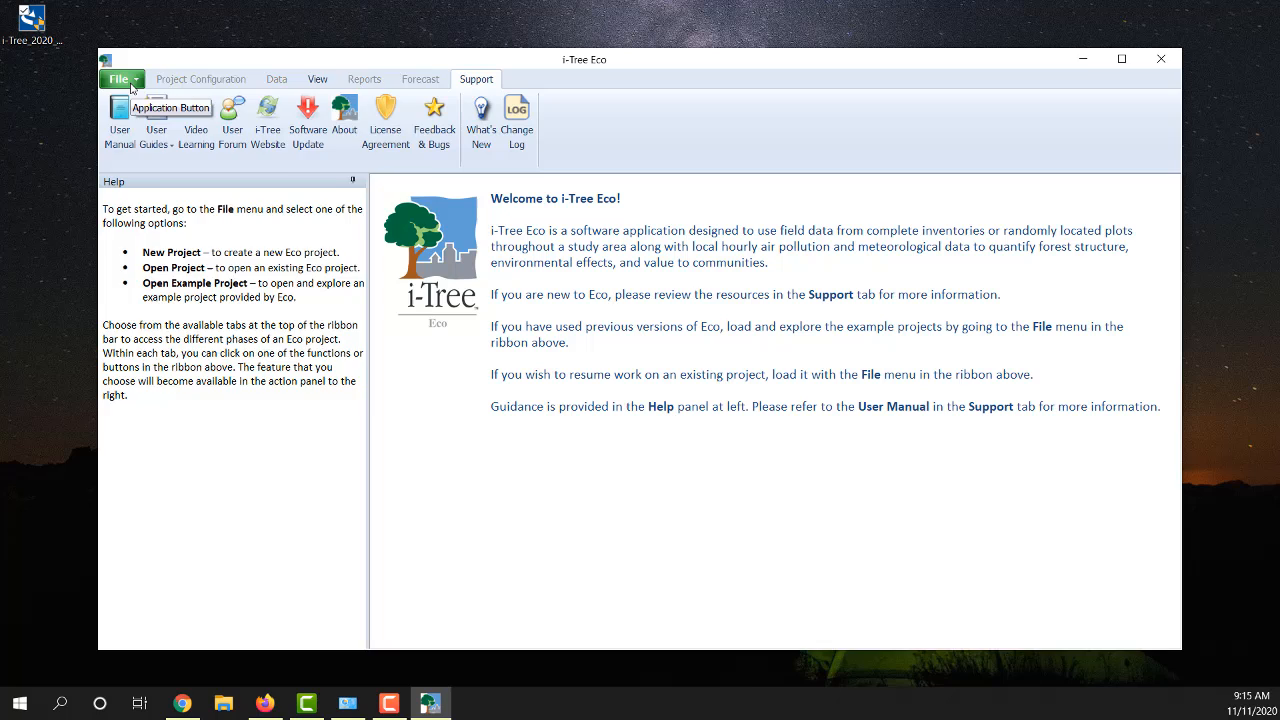
pyautogui.click(118, 79)
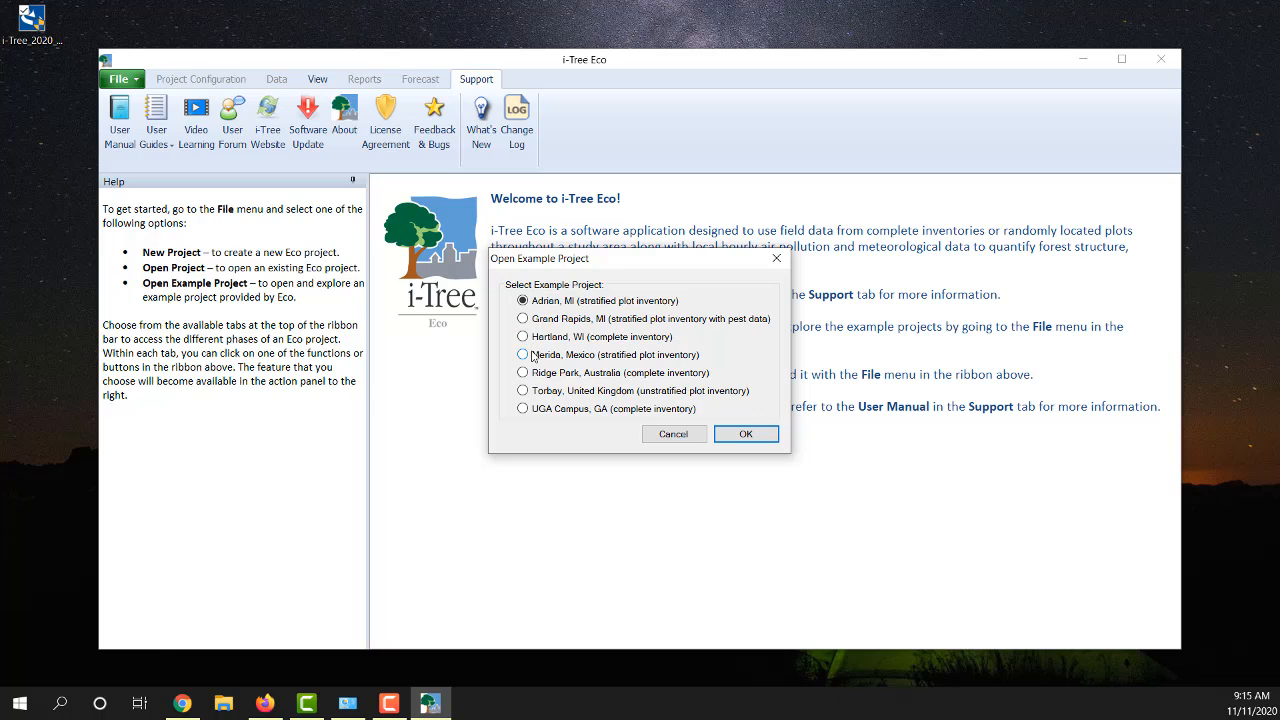
pyautogui.moveTo(527, 393)
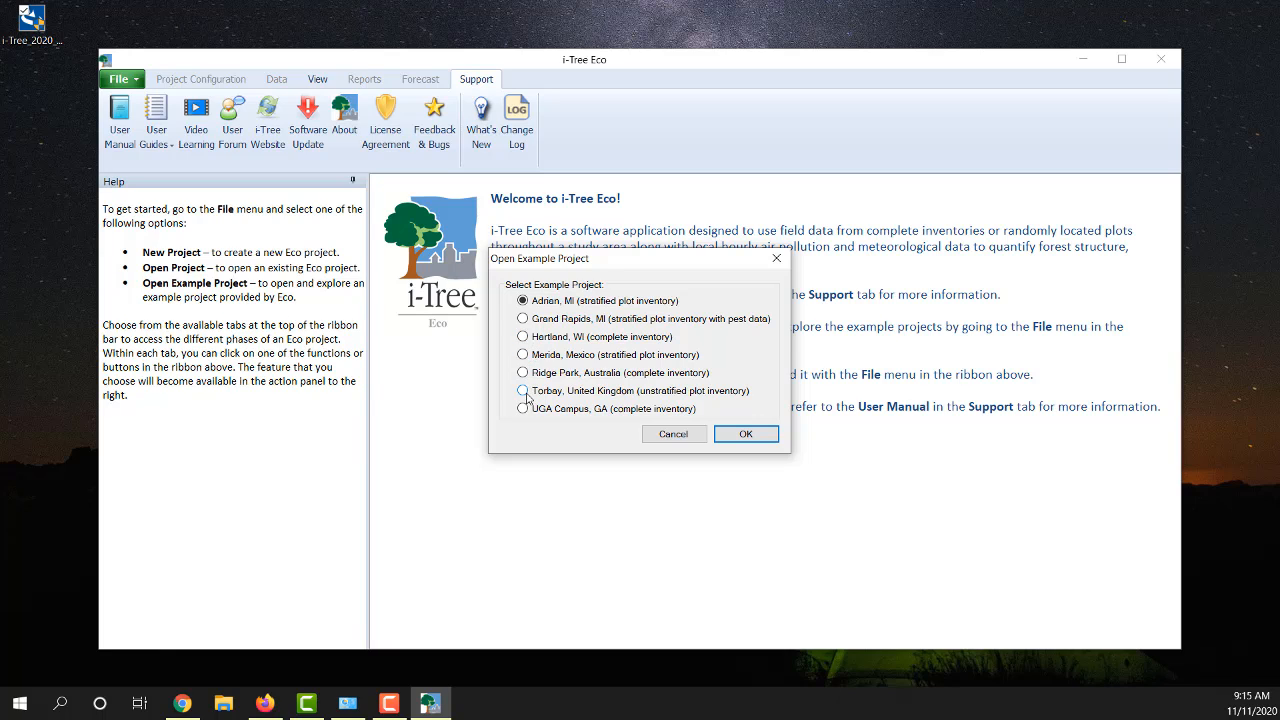
pyautogui.click(522, 390)
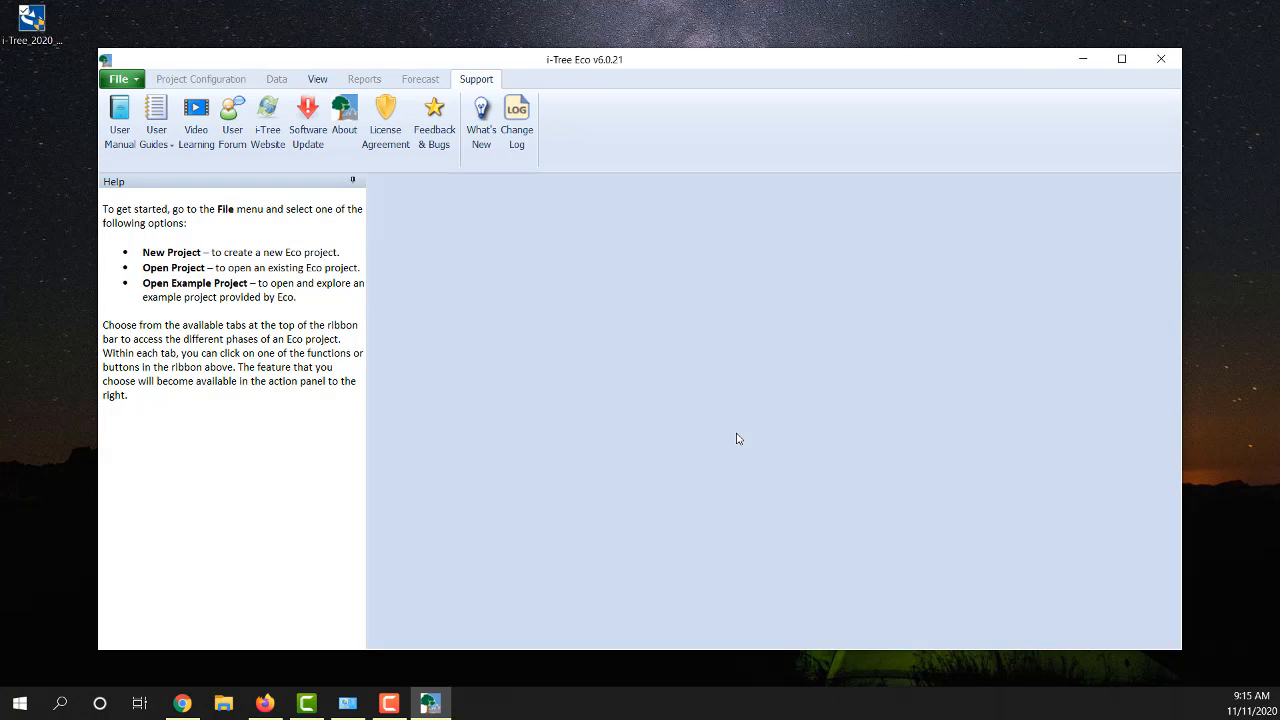
# Step: Open the Torbay example project and display the Benefits Summary of Trees by Species report
pyautogui.click(364, 79)
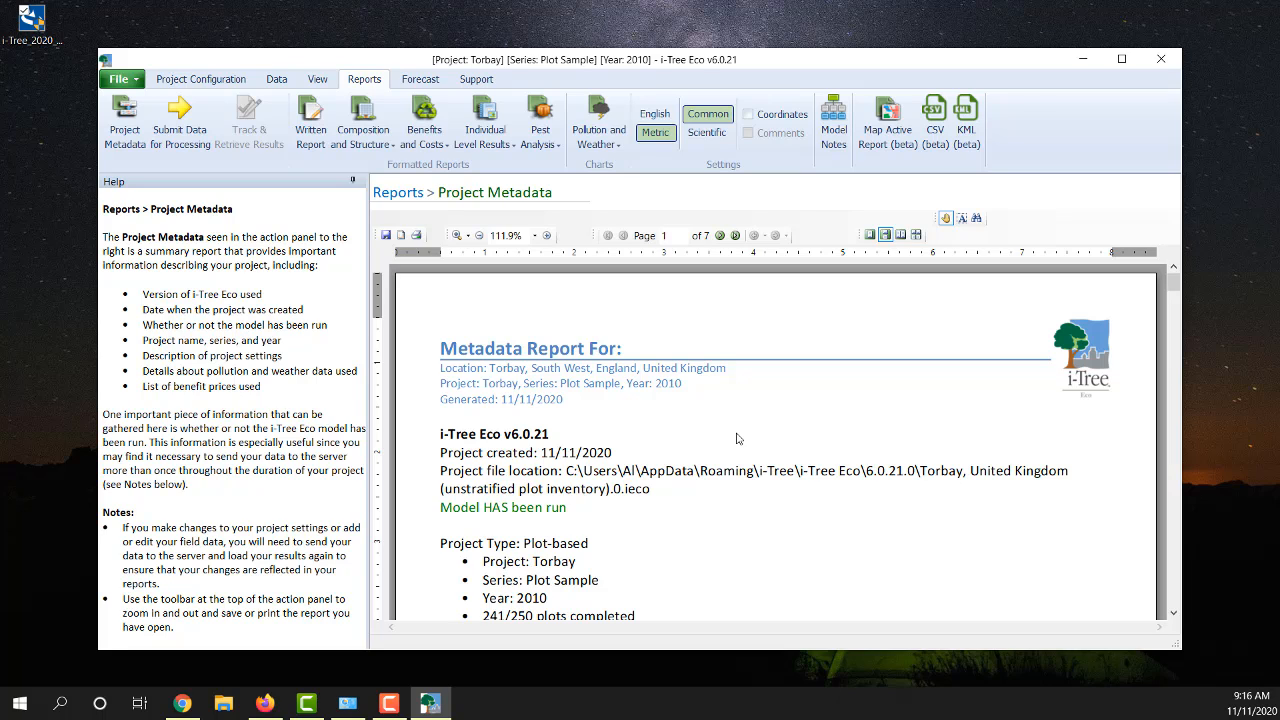
pyautogui.moveTo(737, 434)
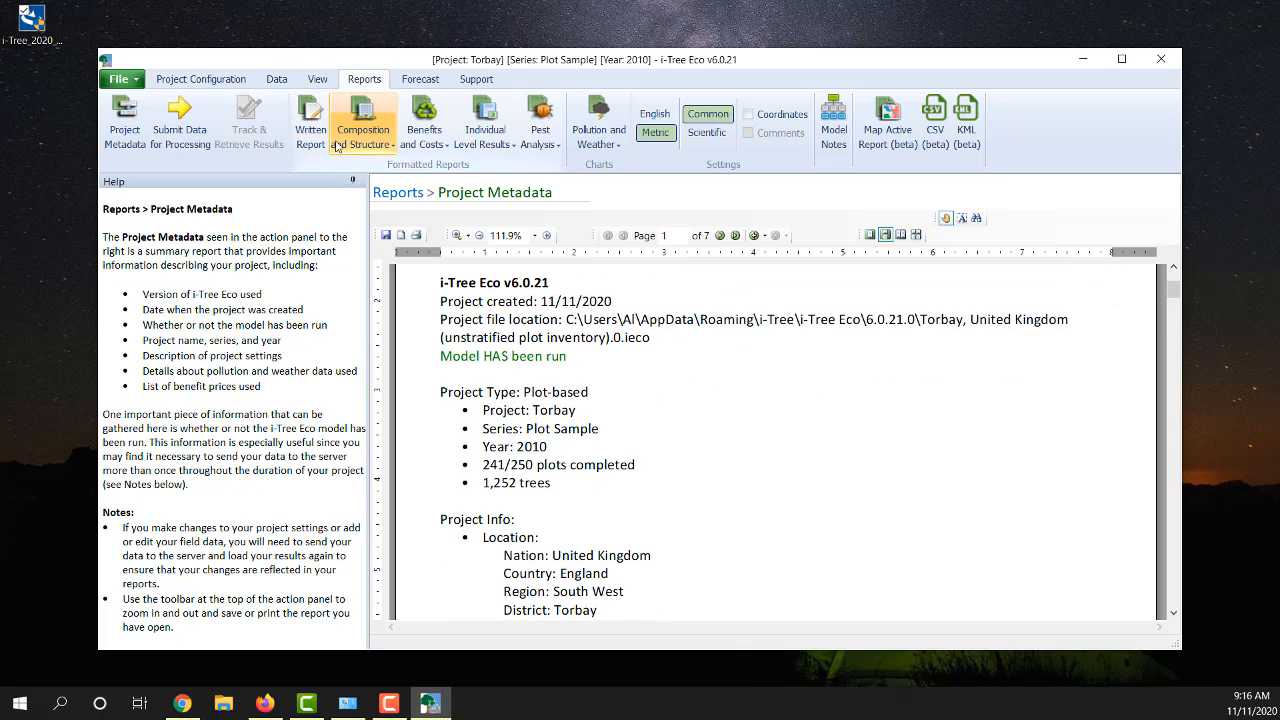
pyautogui.moveTo(424, 120)
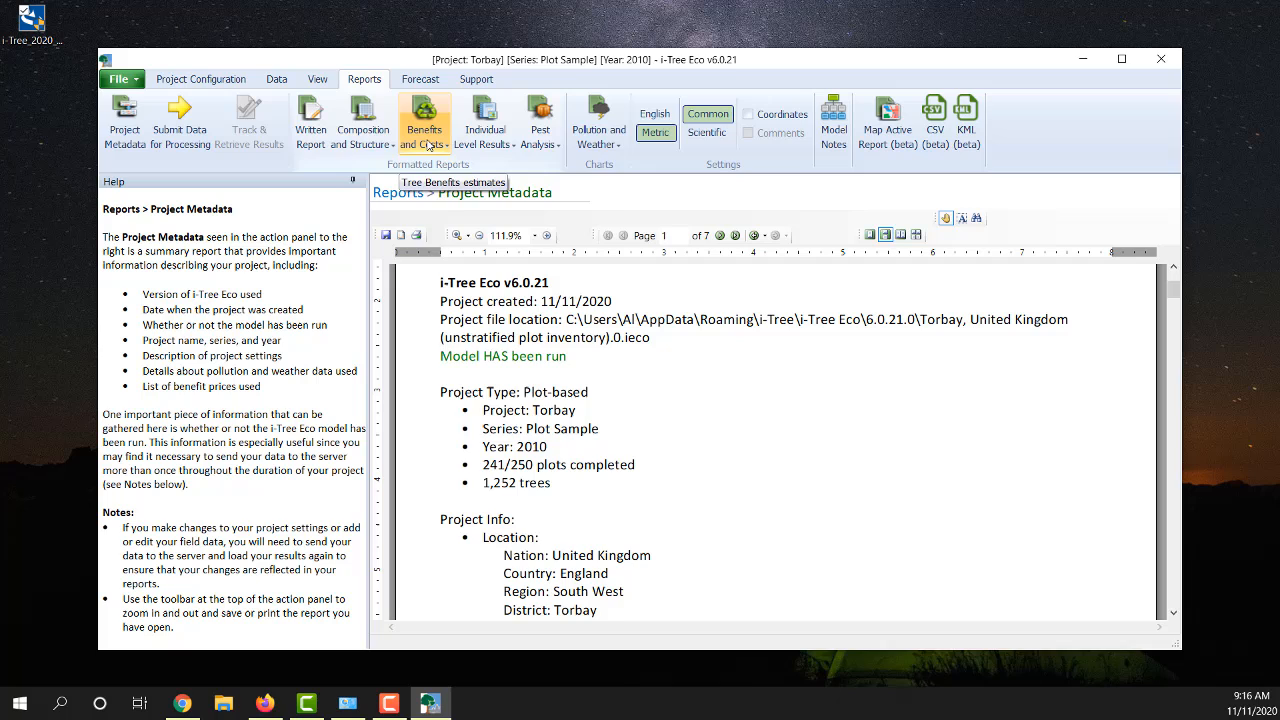
pyautogui.click(424, 120)
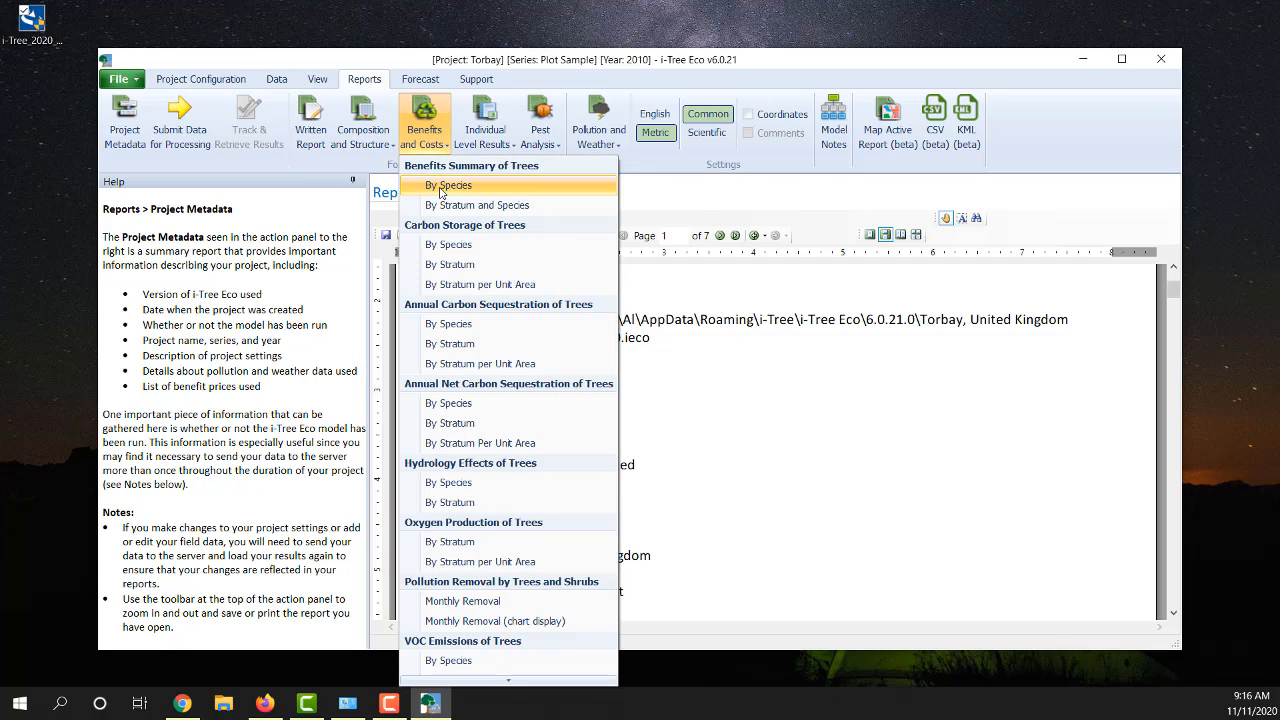
pyautogui.click(448, 185)
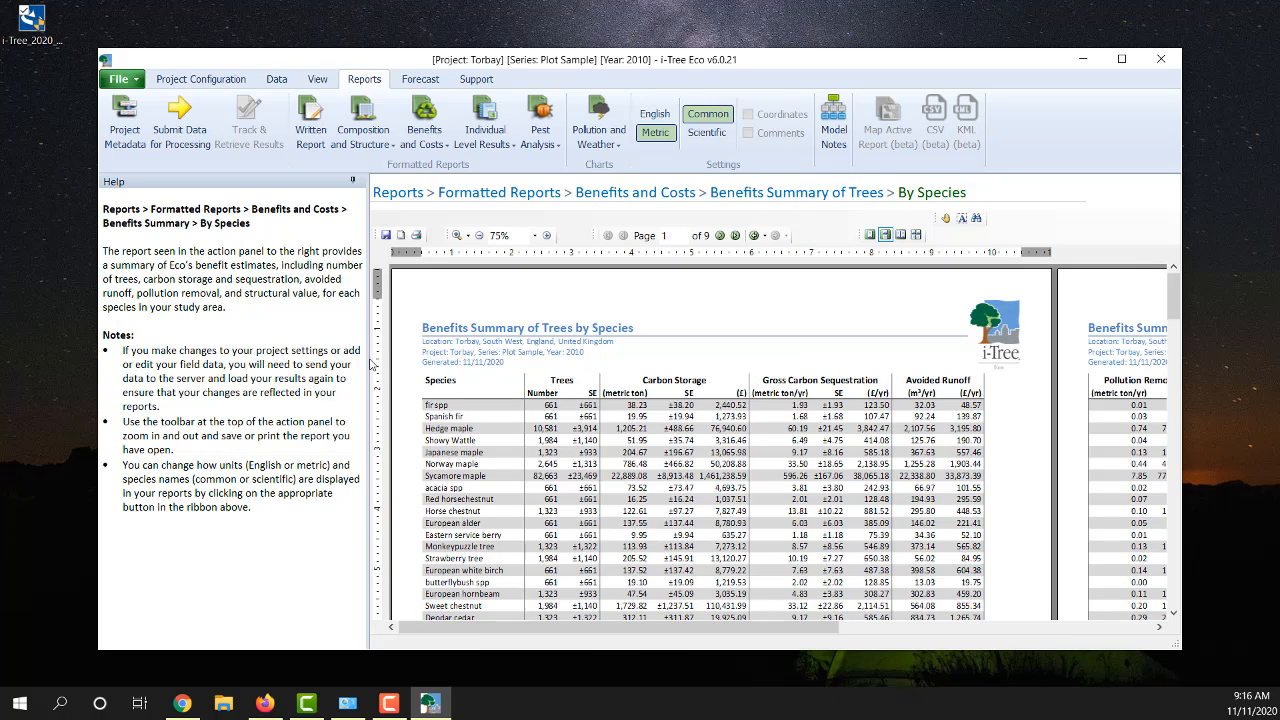
# Step: Display the Torbay Trees inventory table with plot, survey date, species, land use and diameter
pyautogui.click(277, 79)
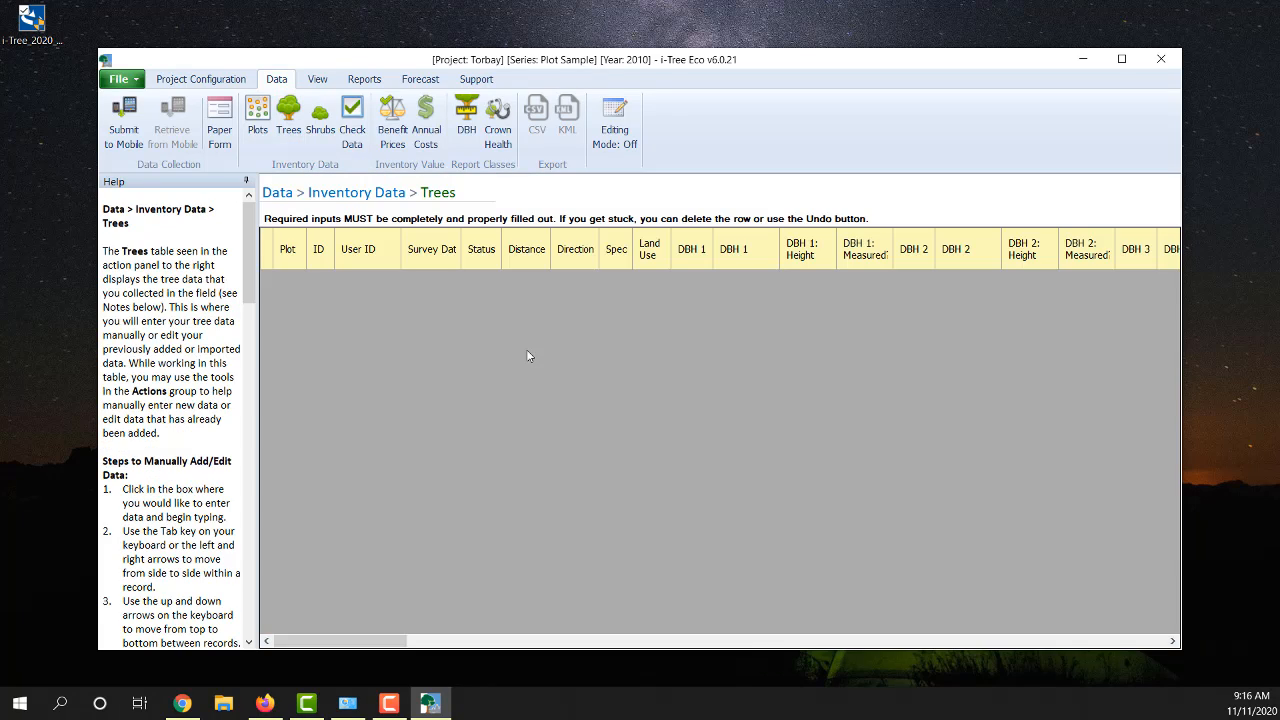
pyautogui.moveTo(257, 448)
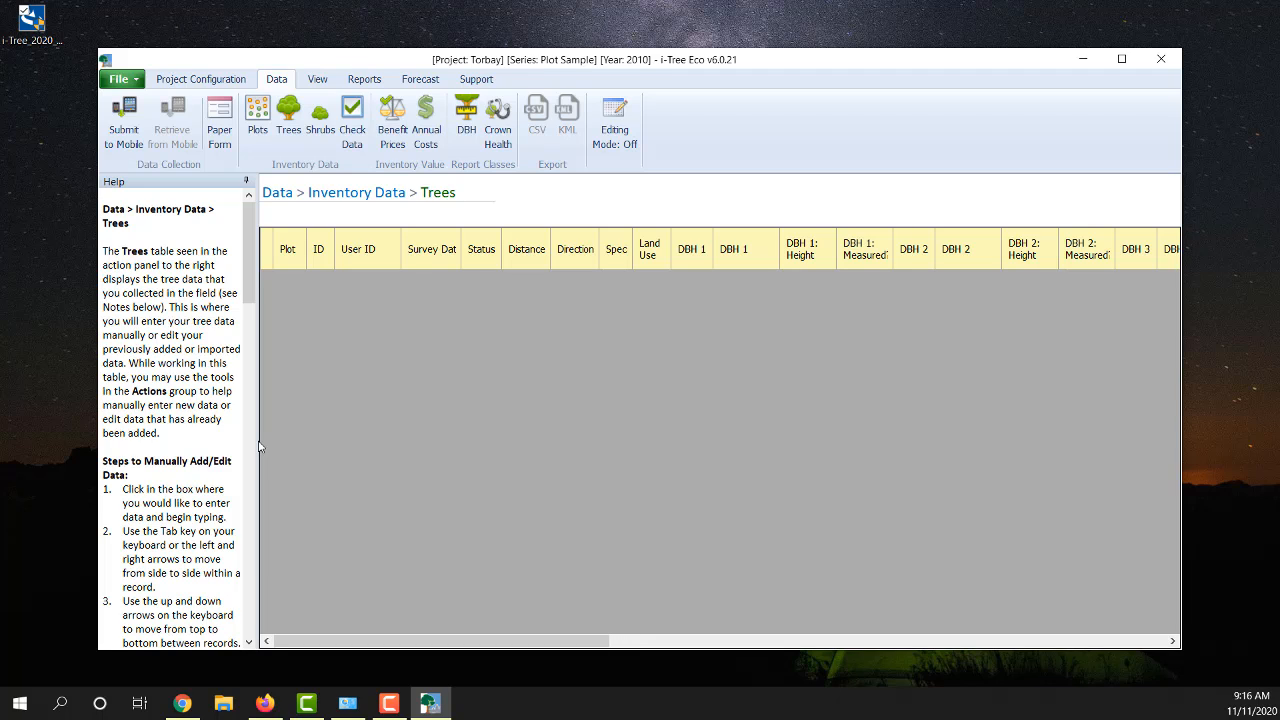
pyautogui.moveTo(705, 498)
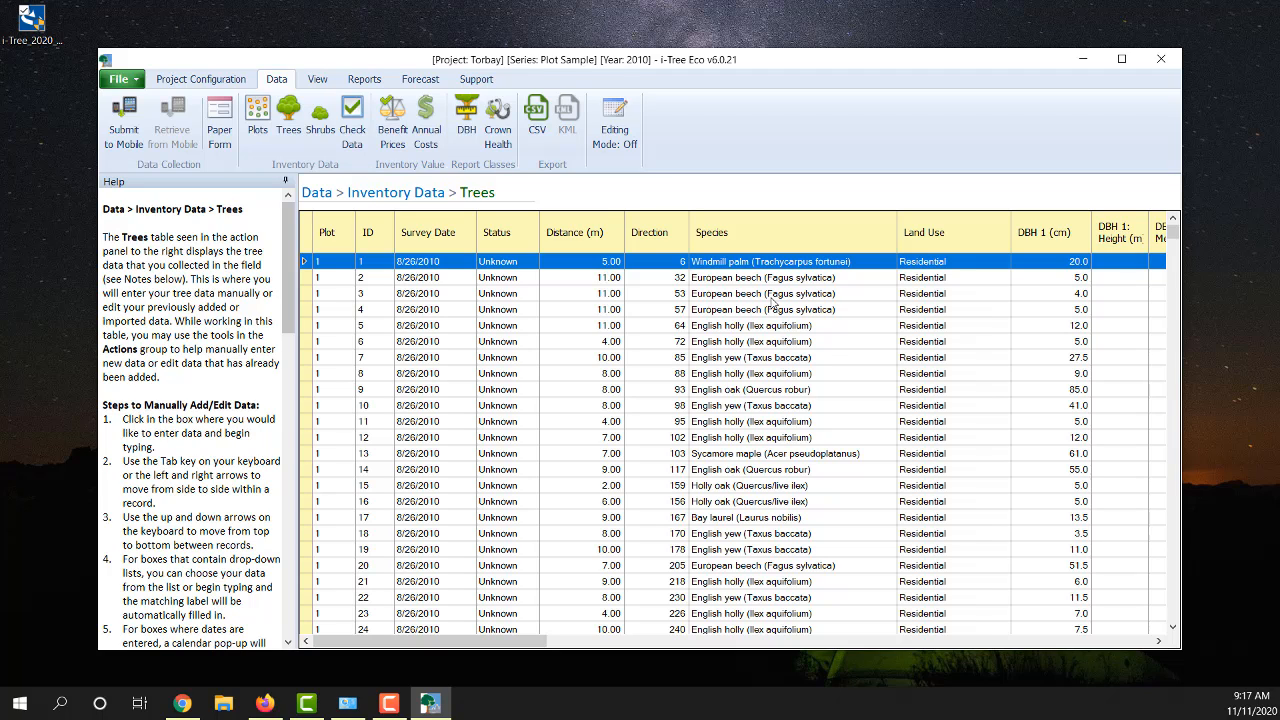
pyautogui.moveTo(785, 307)
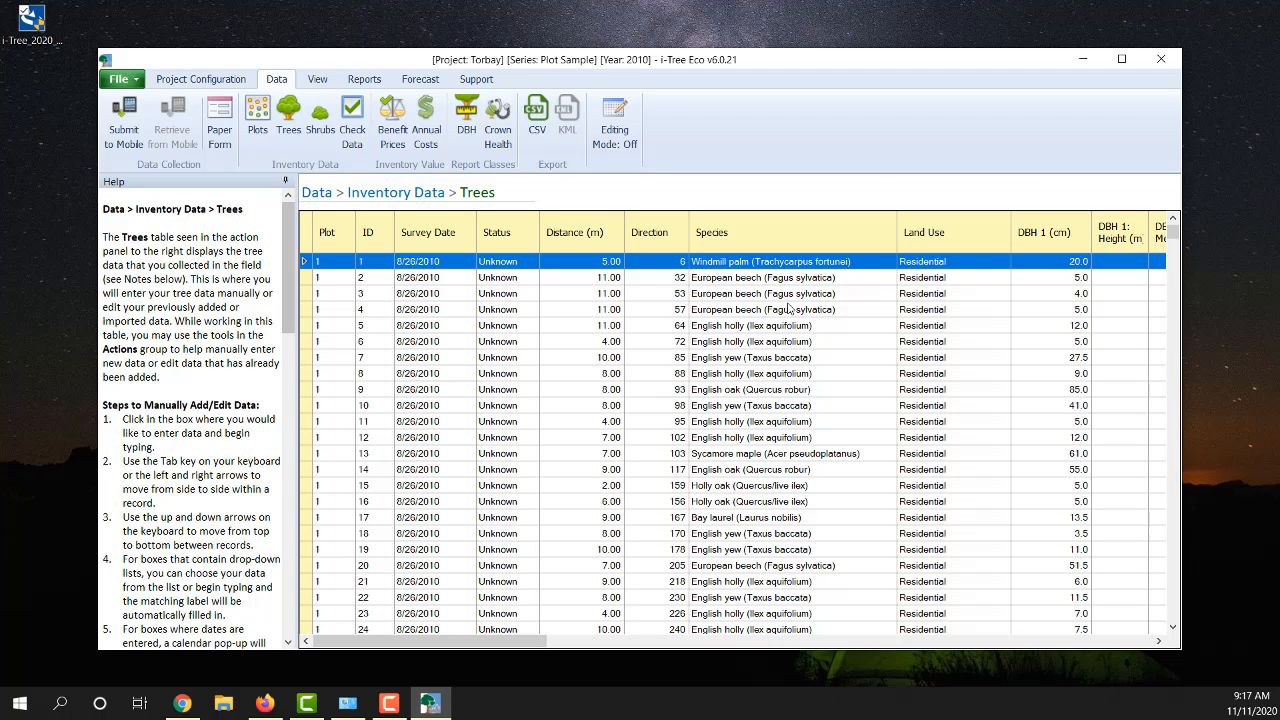
pyautogui.moveTo(572, 293)
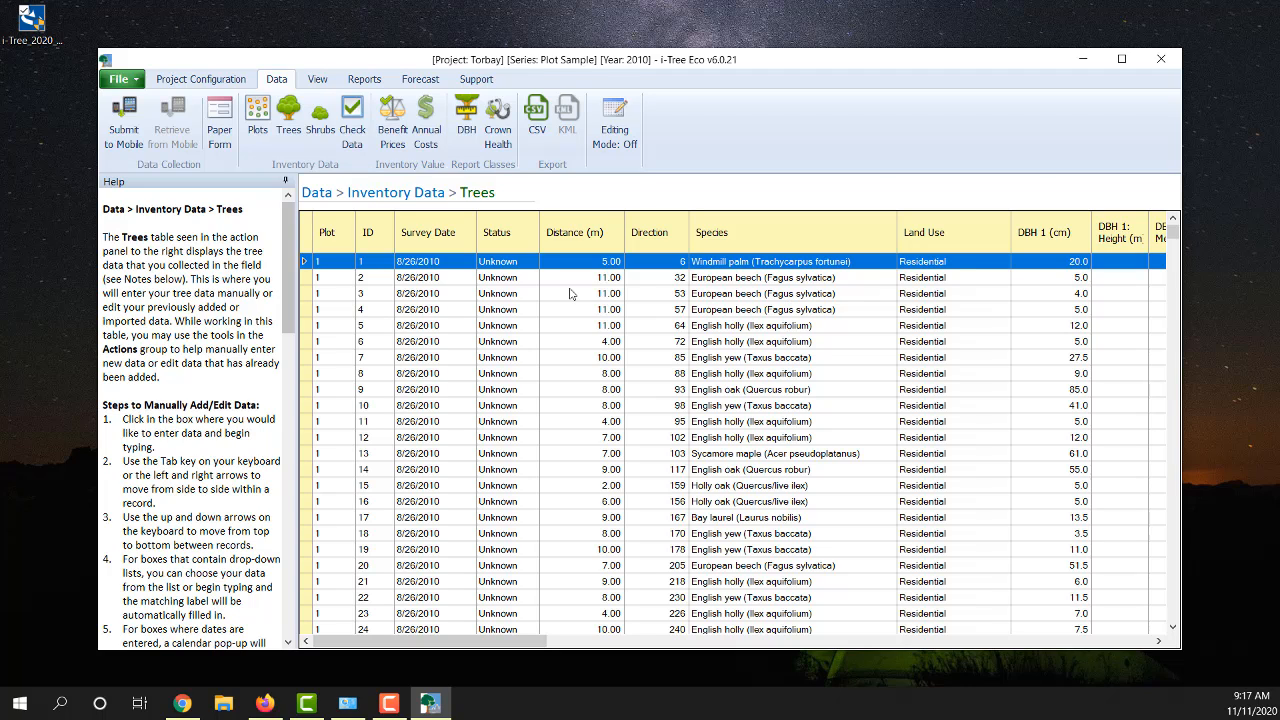